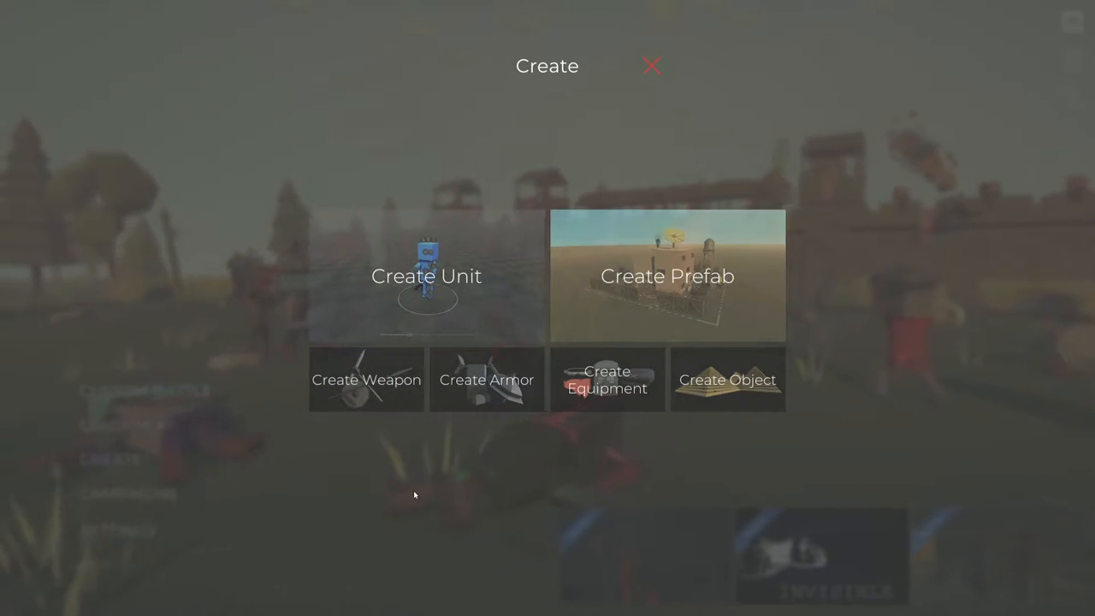
Start a new weapon and browse the model files in AdvancedCreatorTestAssets
click(366, 379)
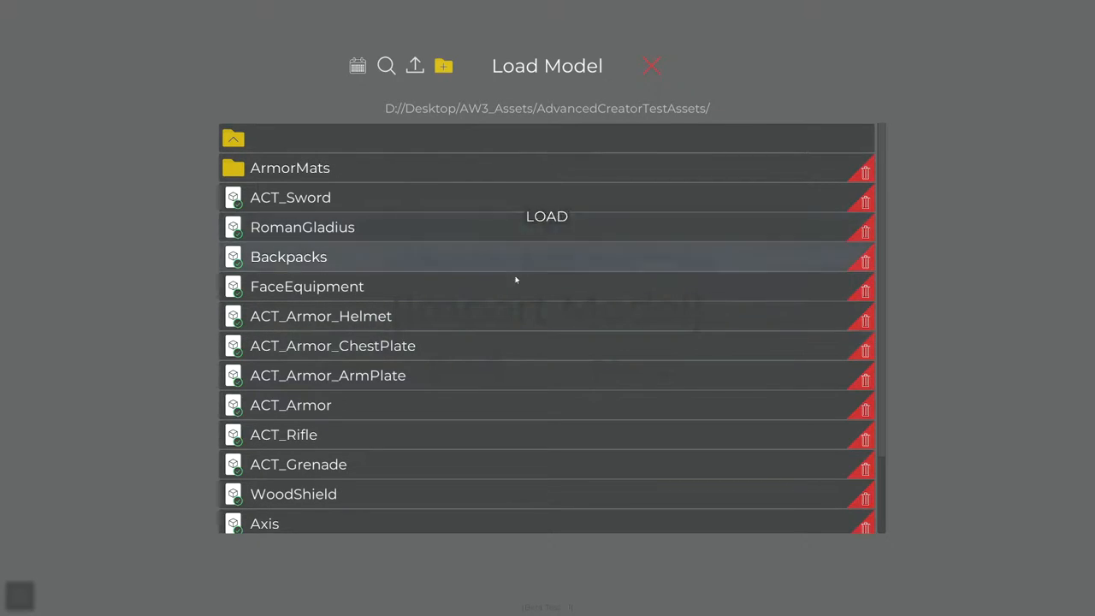
scroll(down, 3)
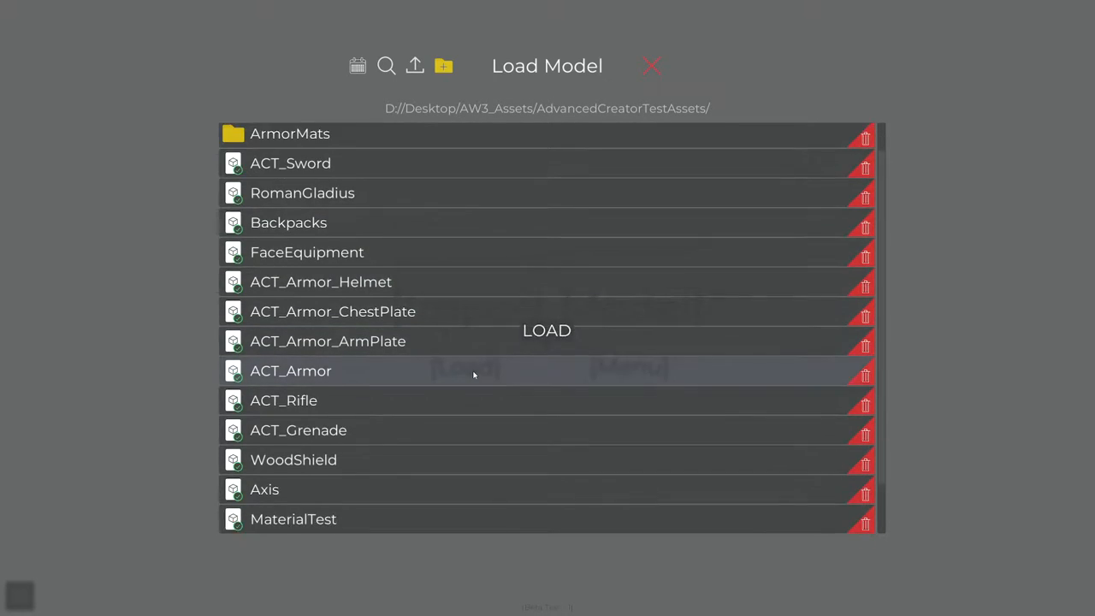
scroll(down, 3)
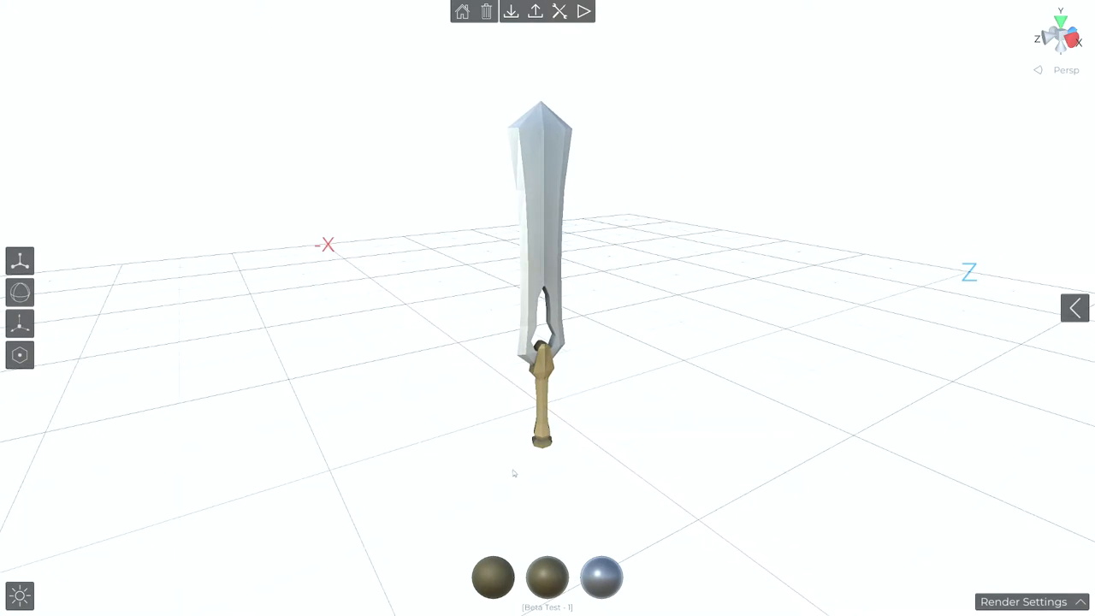
mouse_move(601, 577)
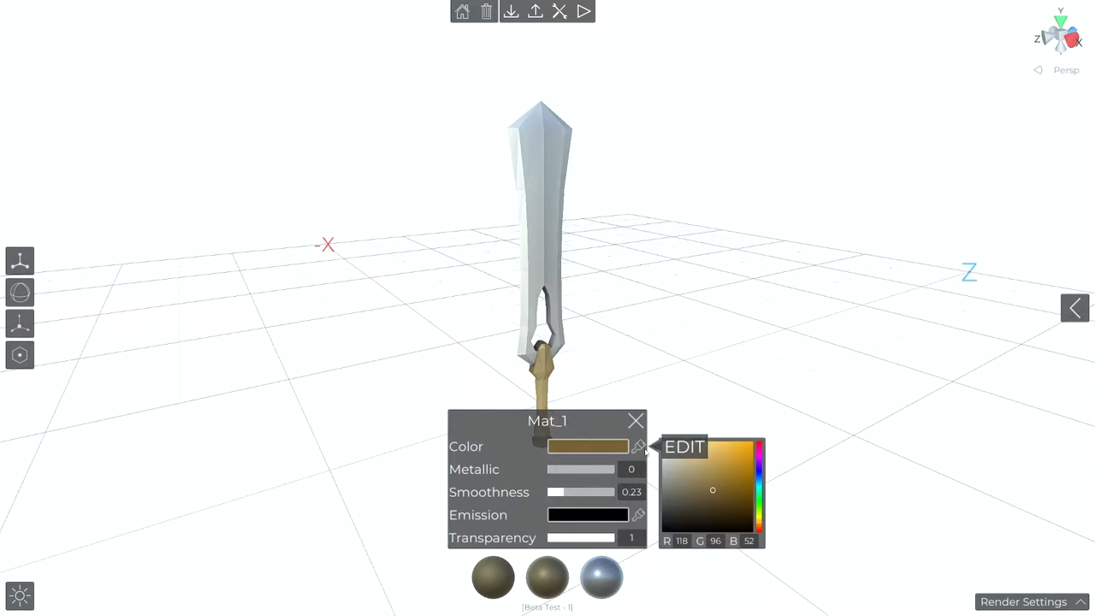
Set Mat_1 handle colour to orange-red, metallic 0.42, smoothness 0.34, checking emission
click(732, 479)
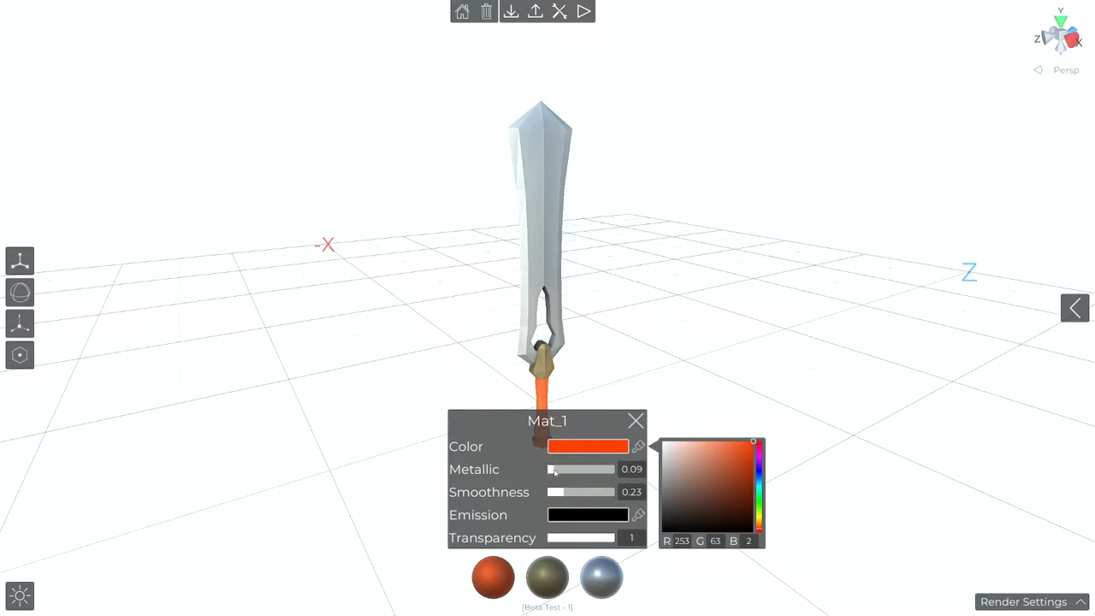
drag(556, 469, 582, 469)
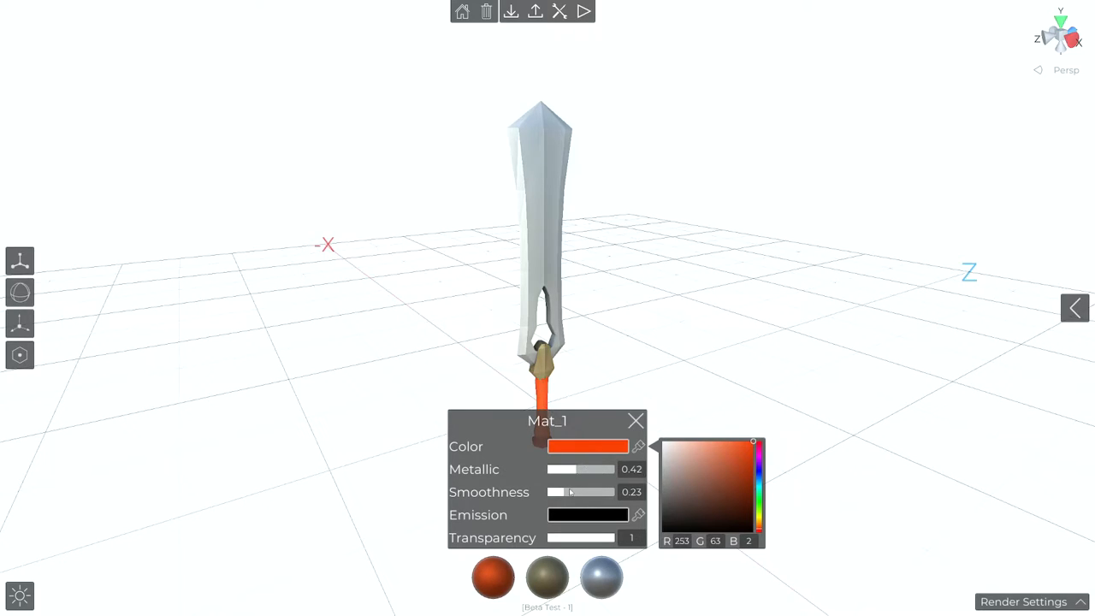
drag(569, 492, 587, 492)
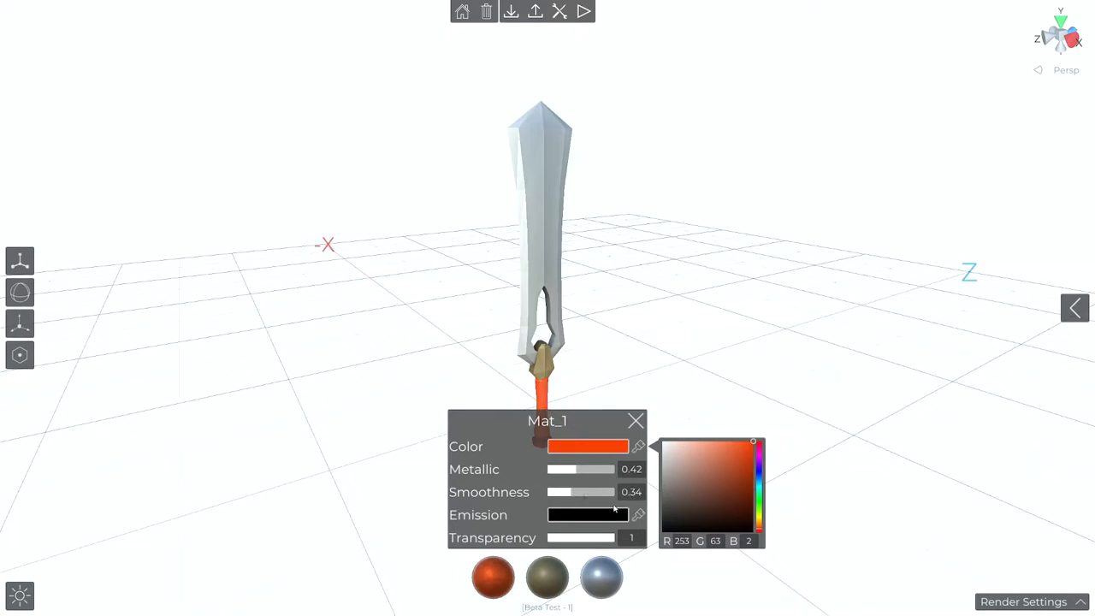
click(587, 514)
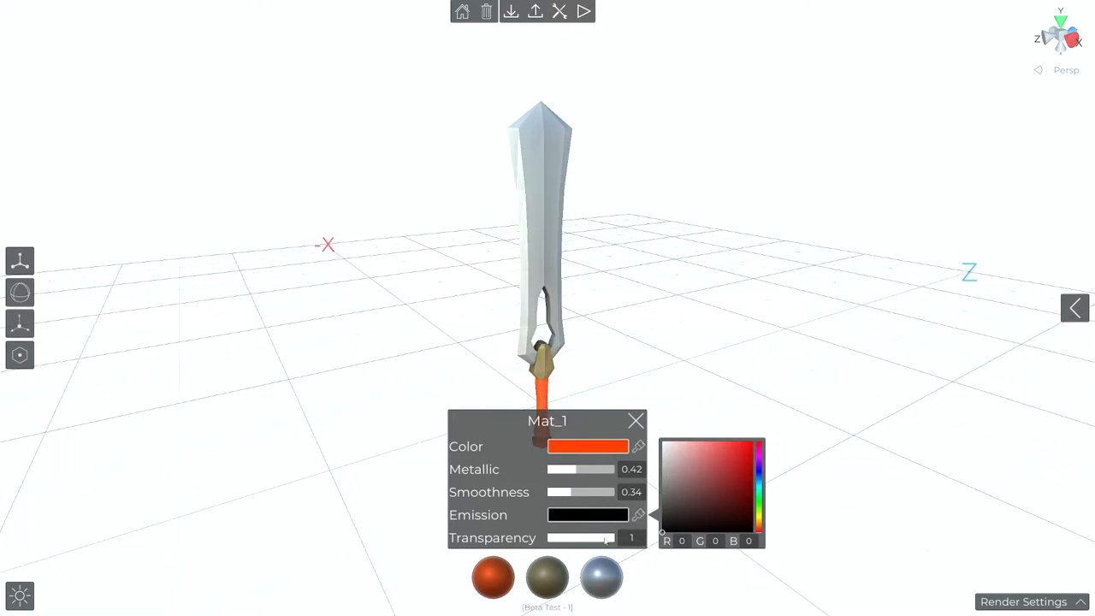
mouse_move(693, 519)
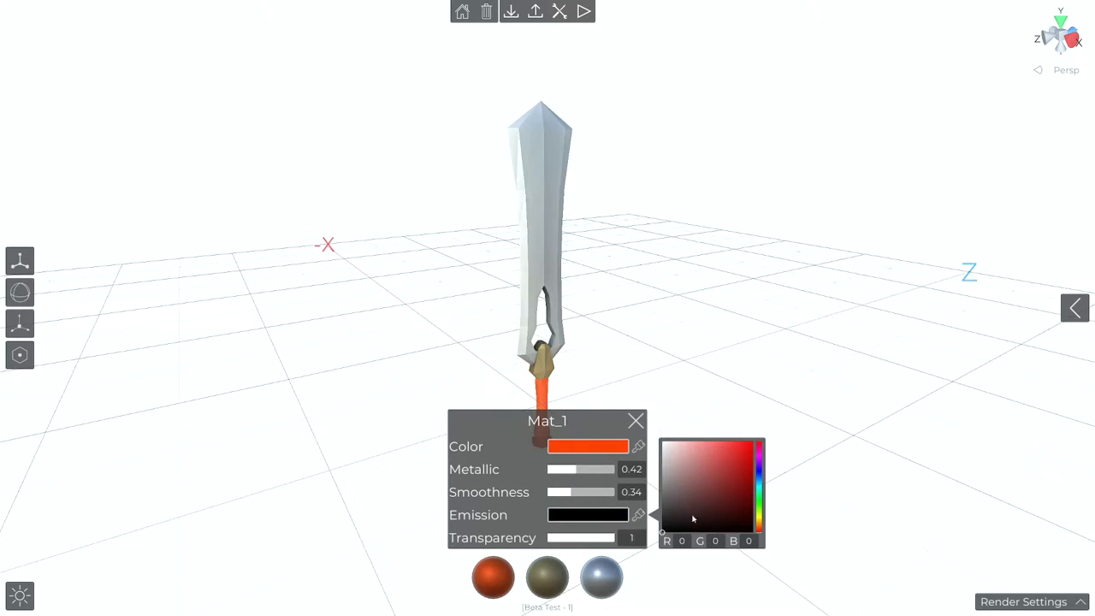
click(636, 420)
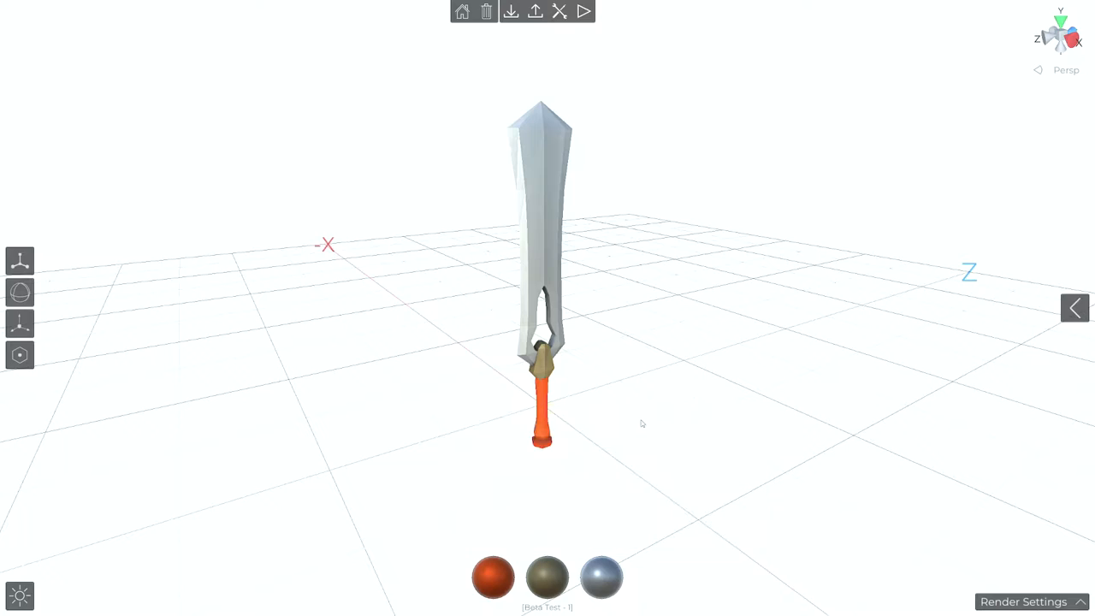
mouse_move(19, 354)
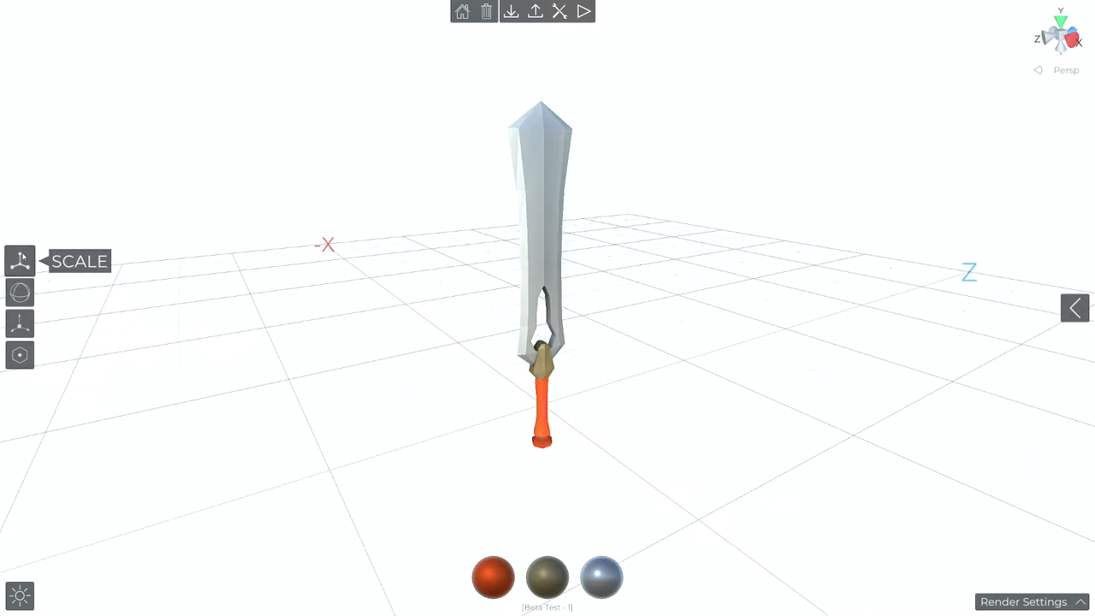
Rescale the sword with a 0.5 size multiplier and switch to dark lighting
click(20, 261)
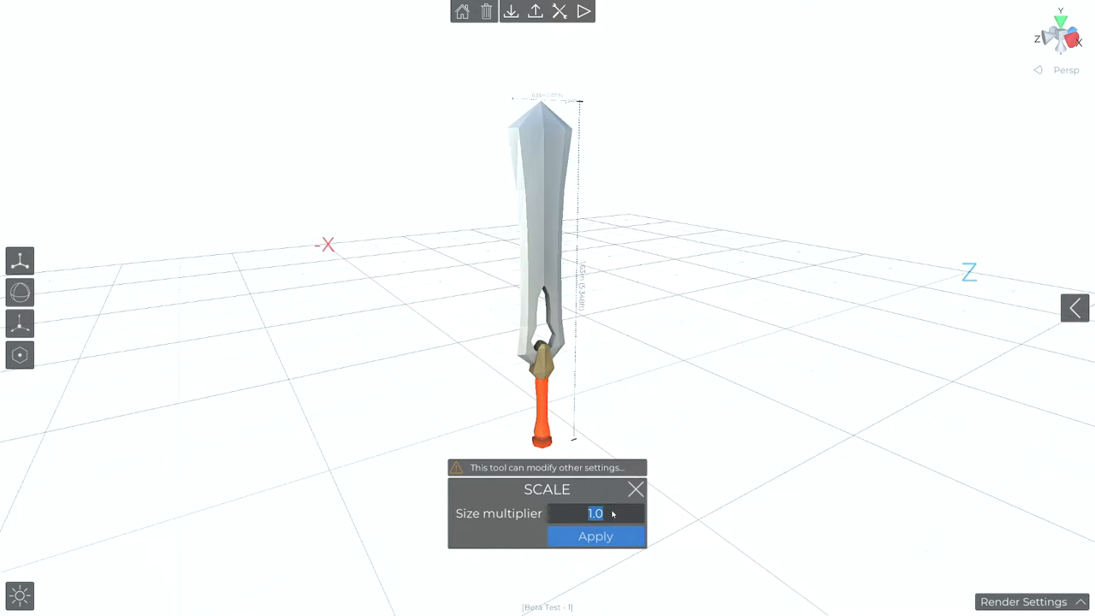
text(0.5)
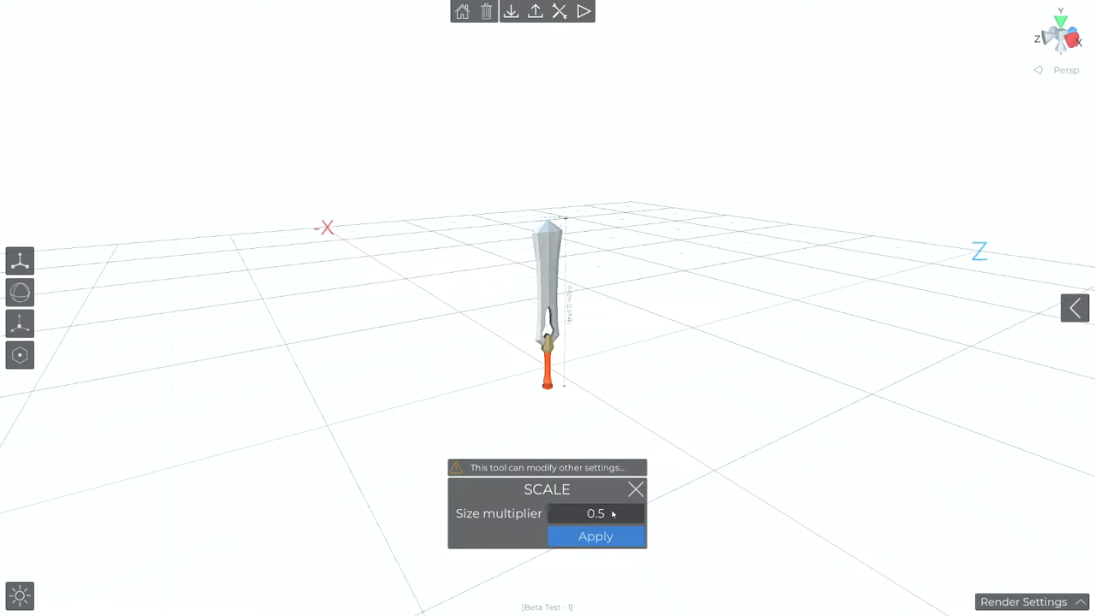
click(596, 537)
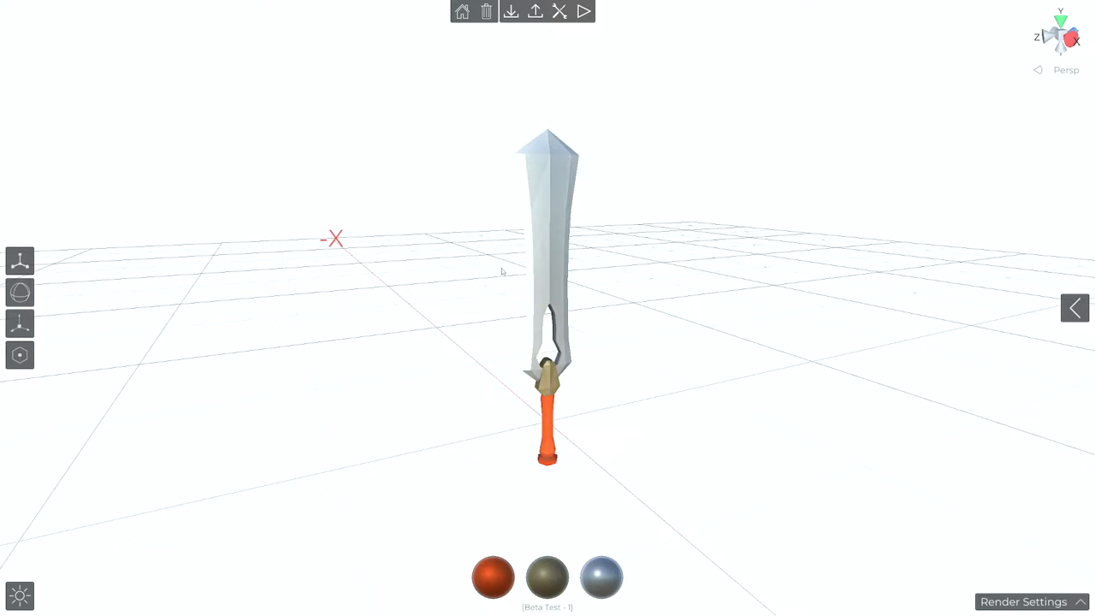
click(20, 595)
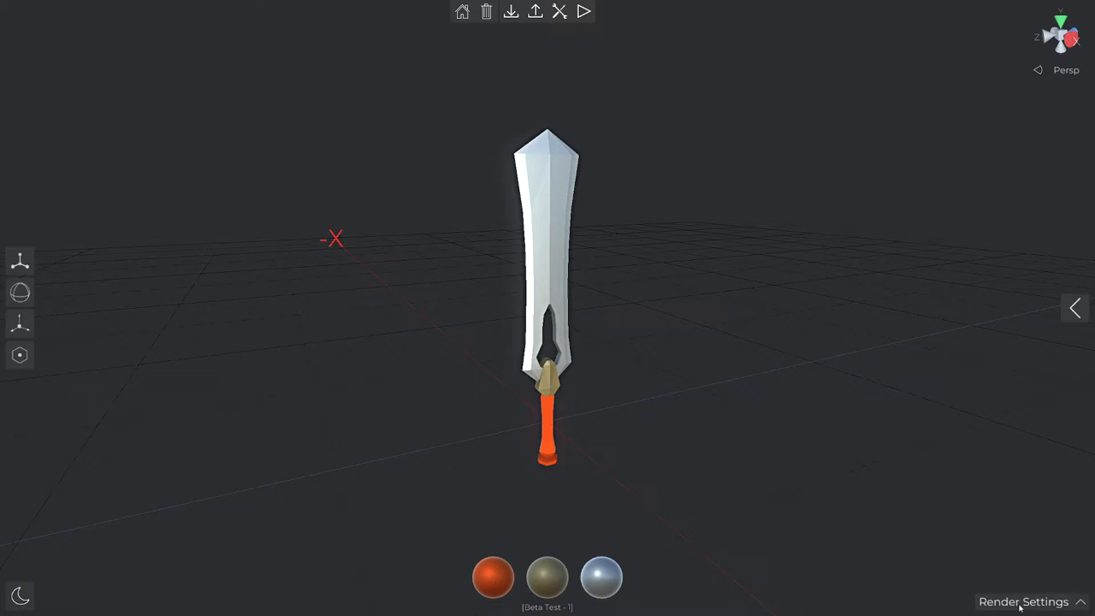
click(1024, 602)
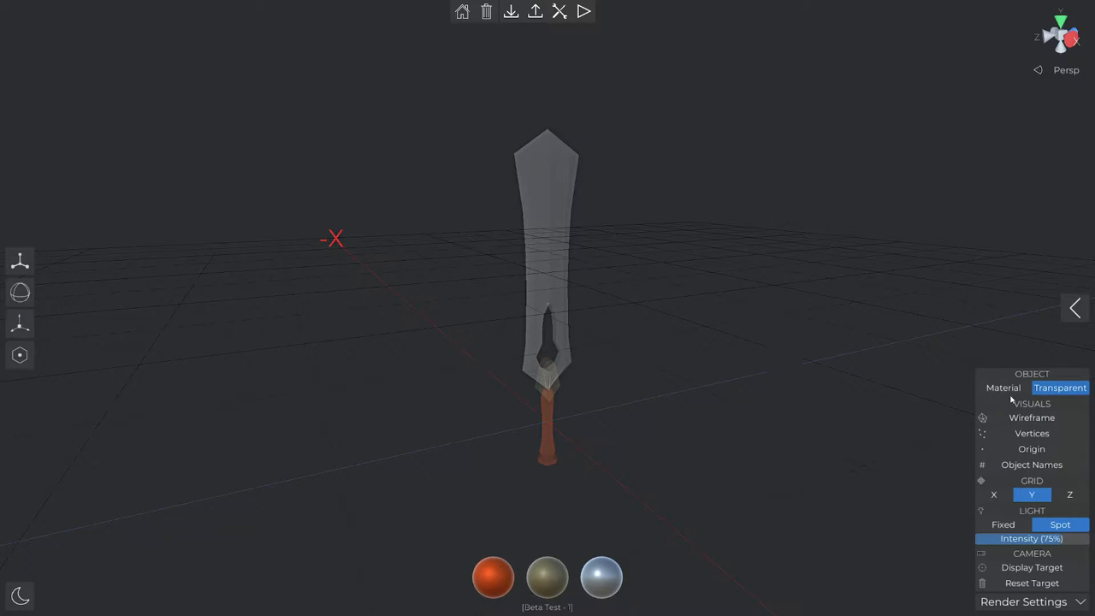
click(1004, 388)
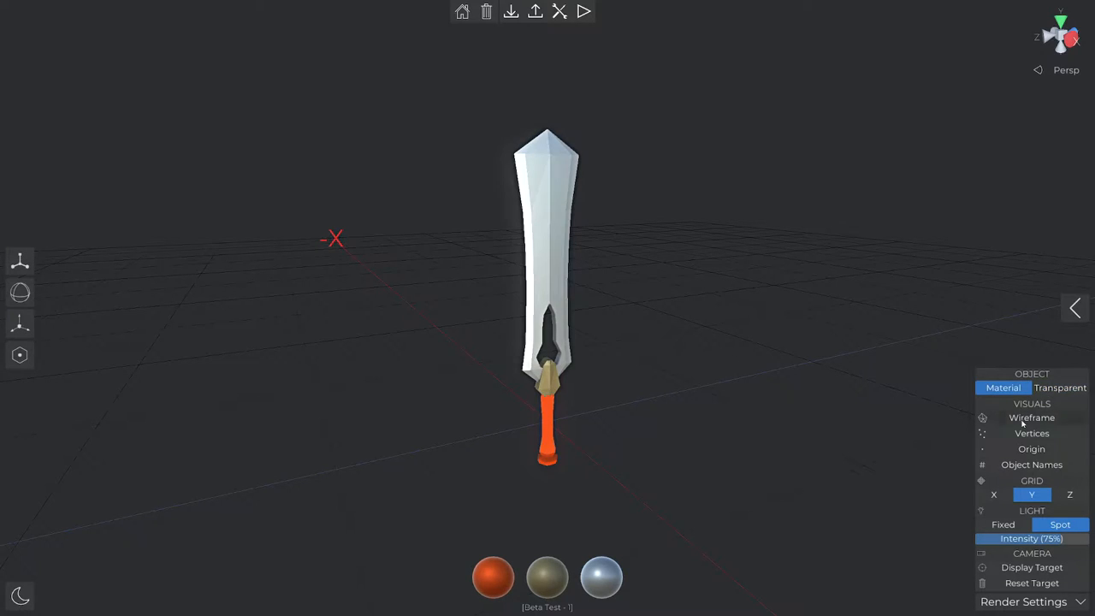
click(1032, 433)
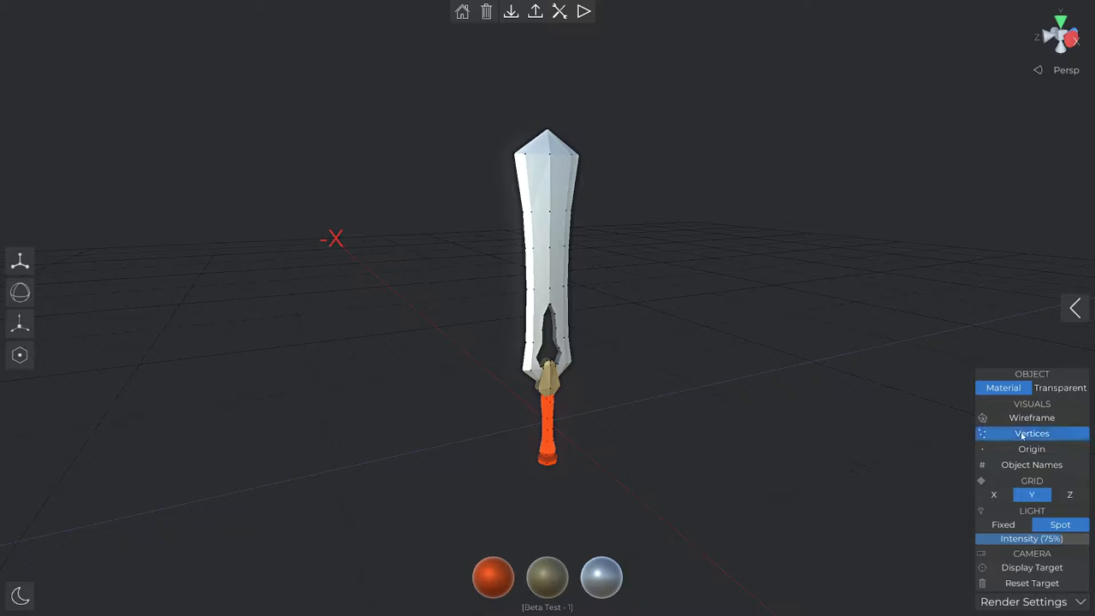
click(1031, 433)
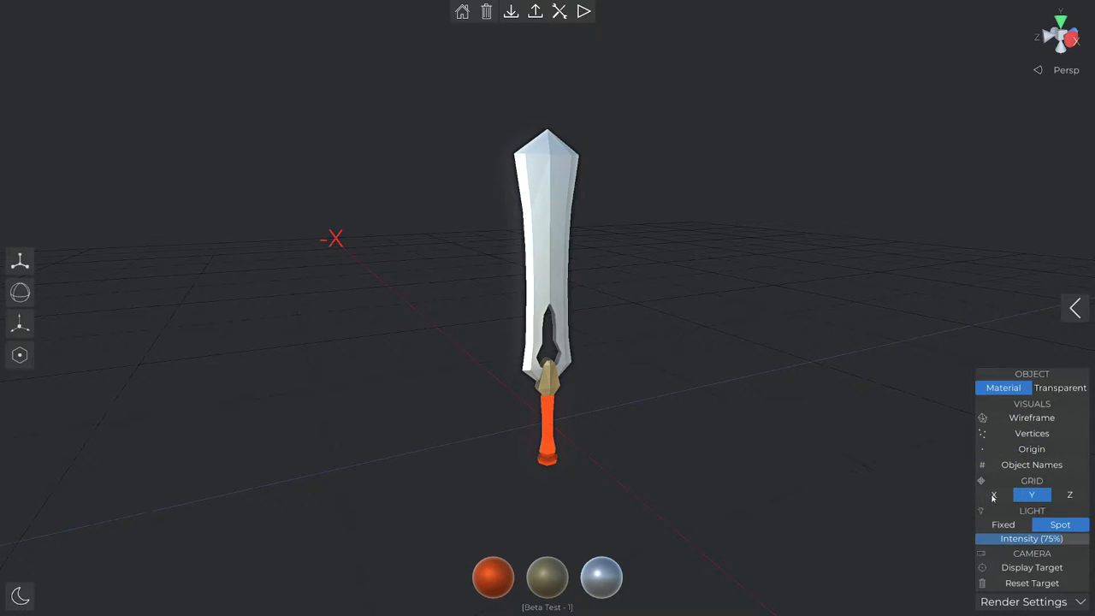
click(994, 495)
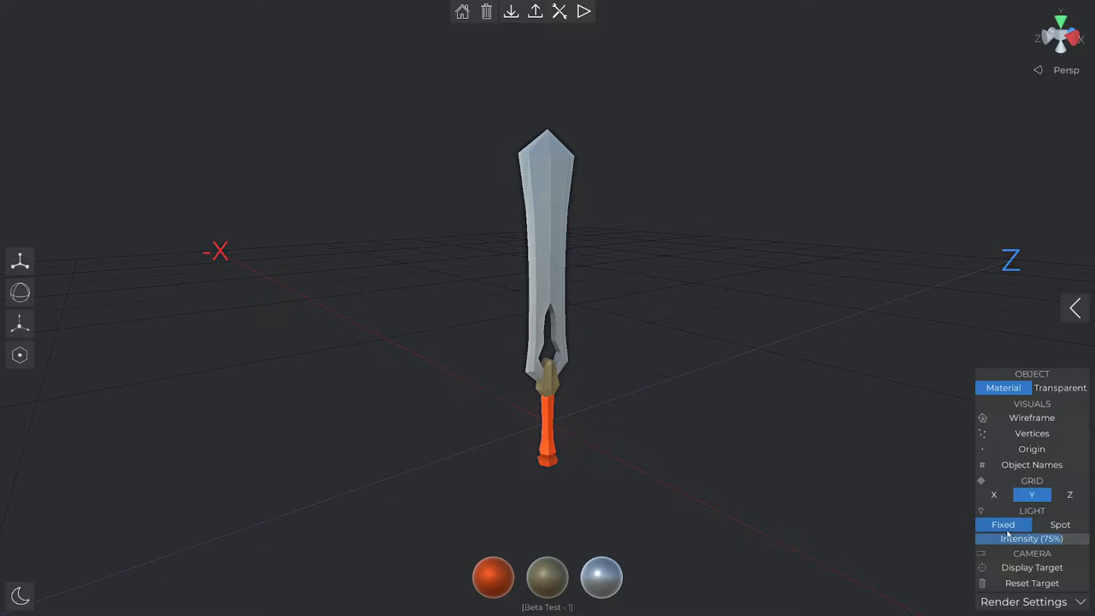
click(1060, 525)
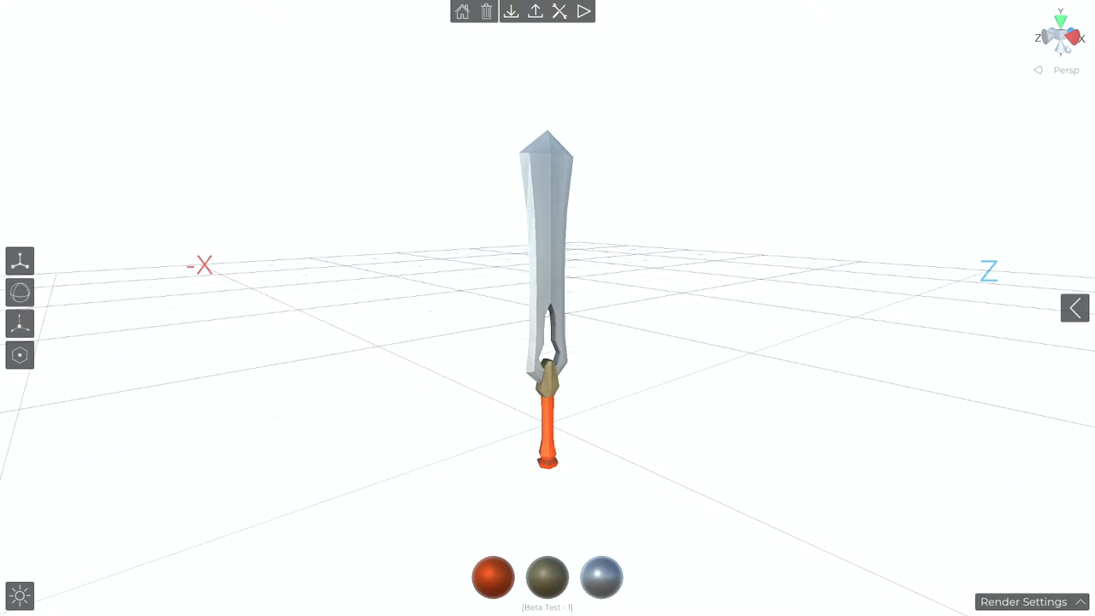
click(1061, 38)
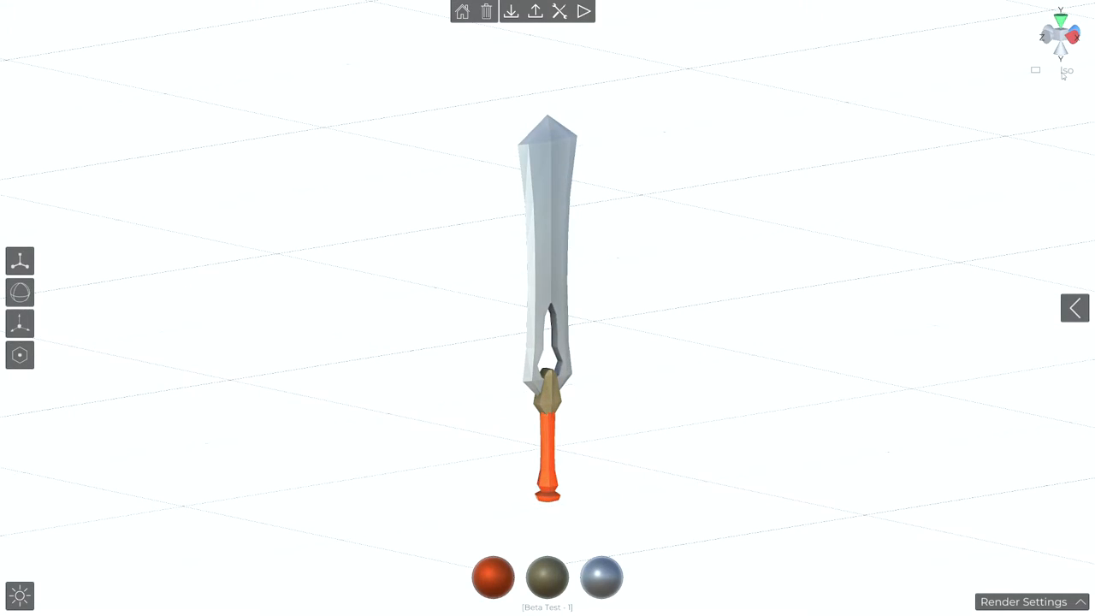
click(1061, 35)
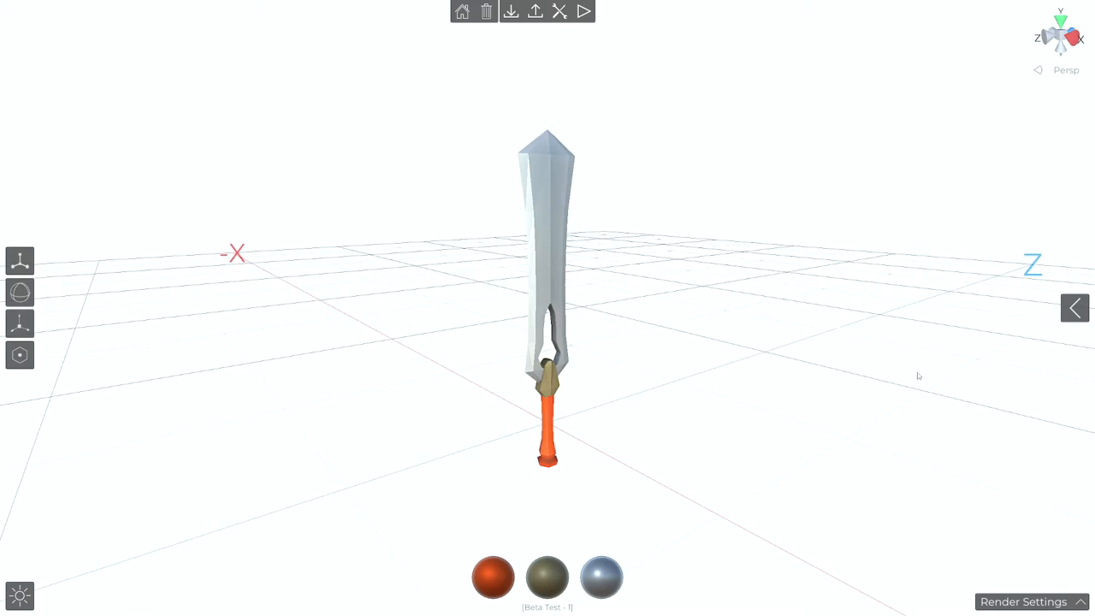
mouse_move(1074, 308)
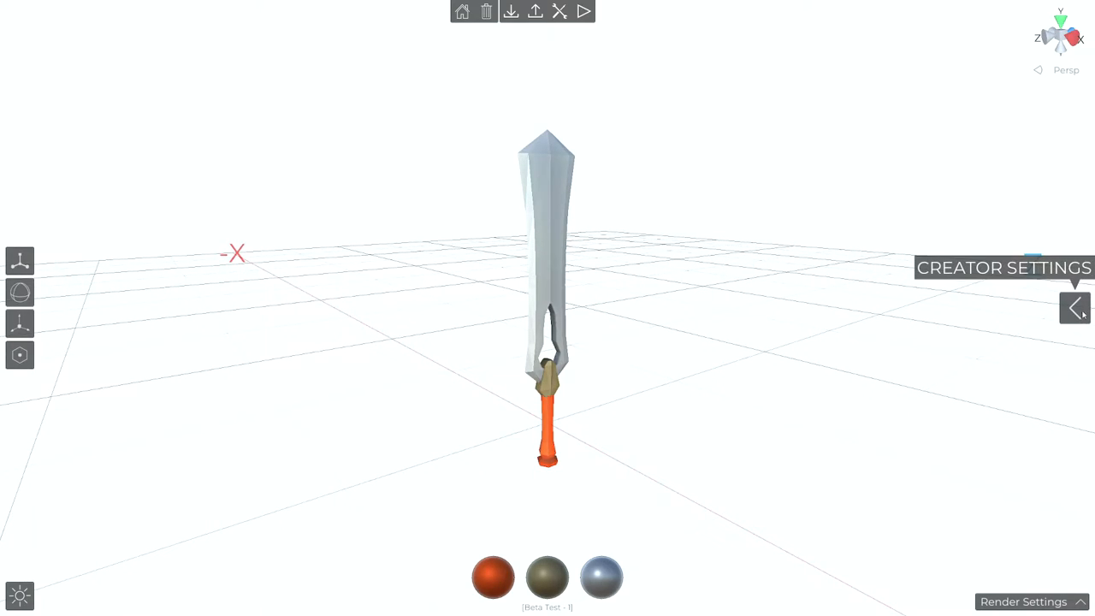
In Creator Settings set era Medieval and tick Allow Shield, then view the rest position
click(1074, 308)
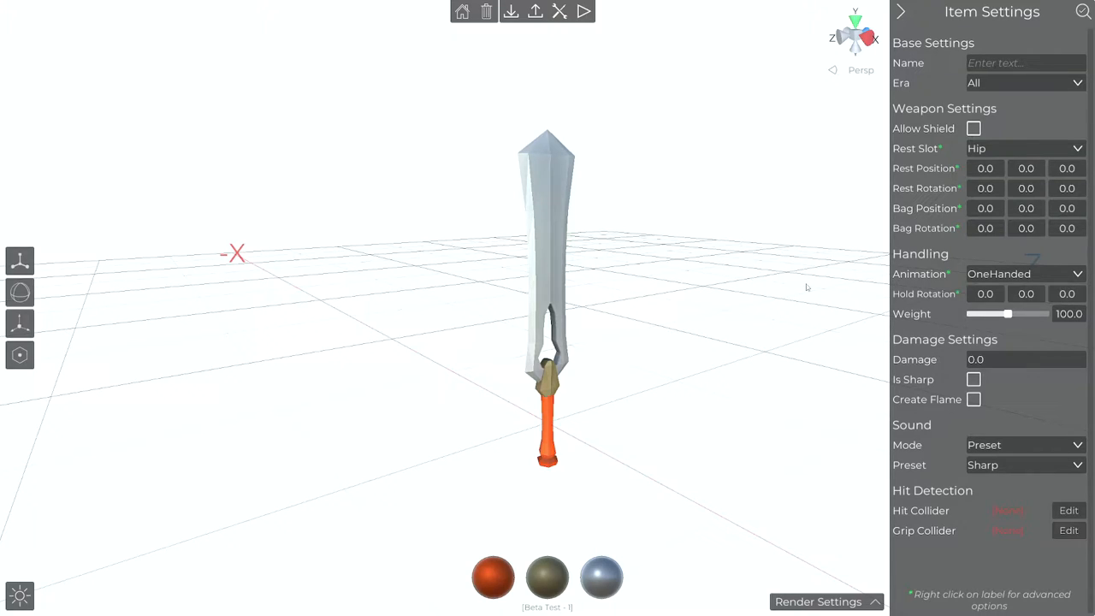
mouse_move(901, 82)
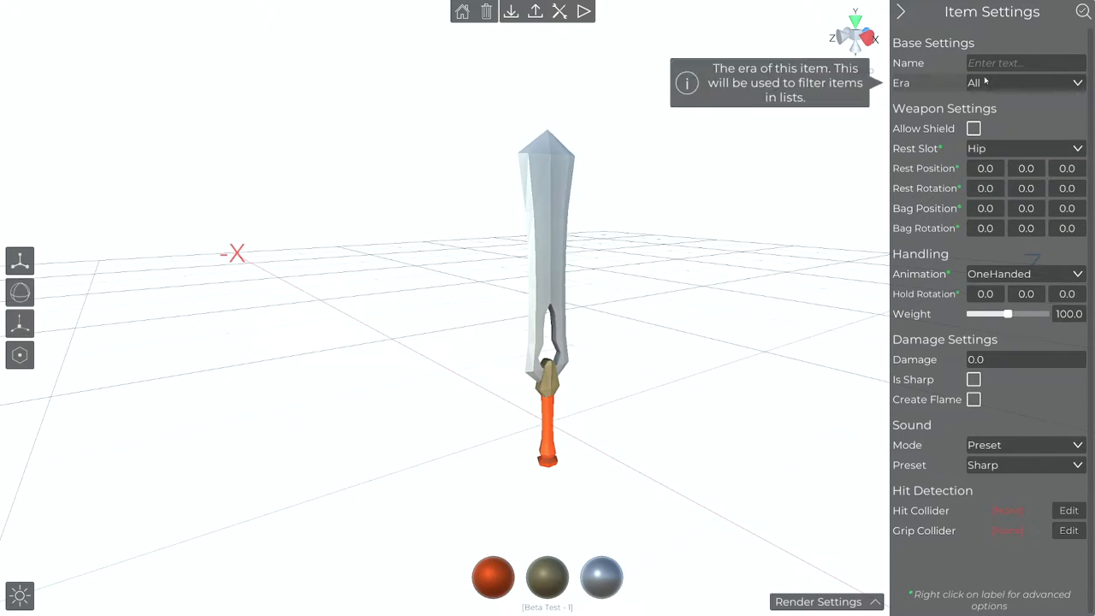
click(1024, 82)
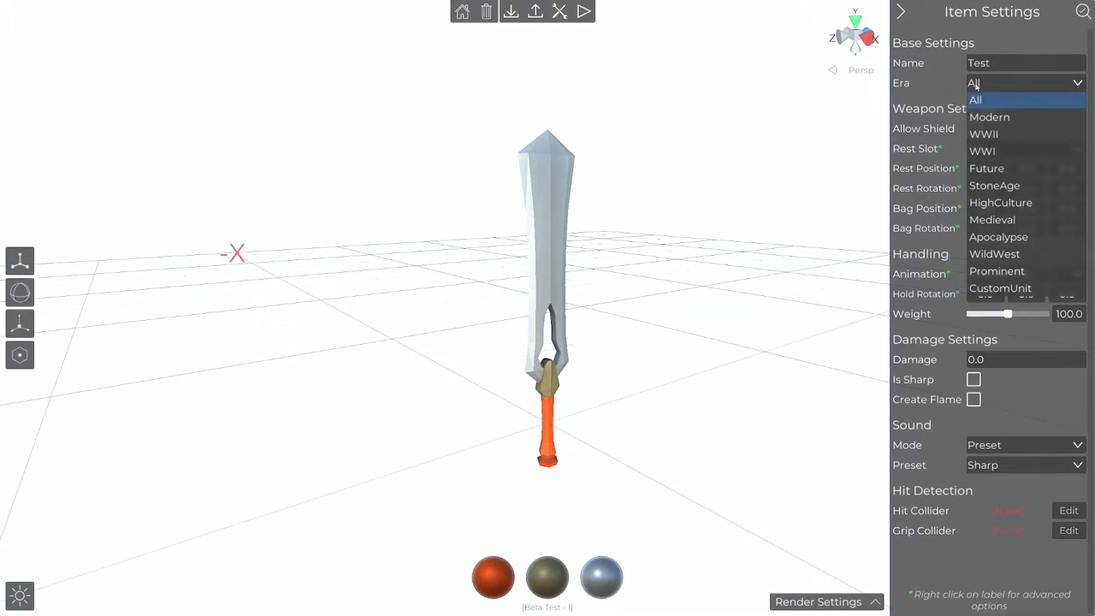
click(993, 219)
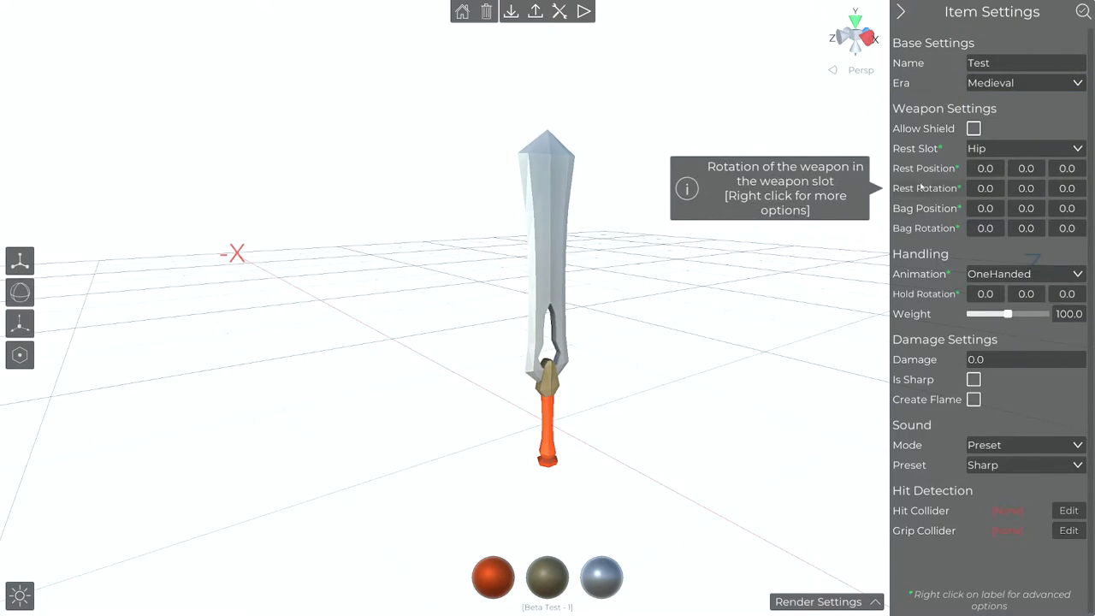
click(974, 128)
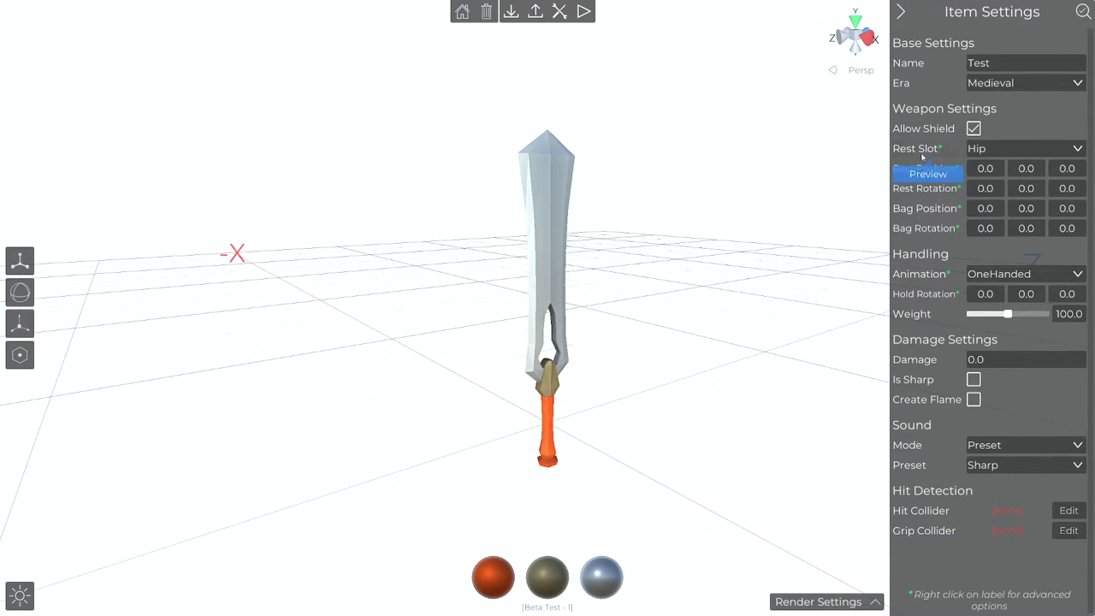
click(928, 168)
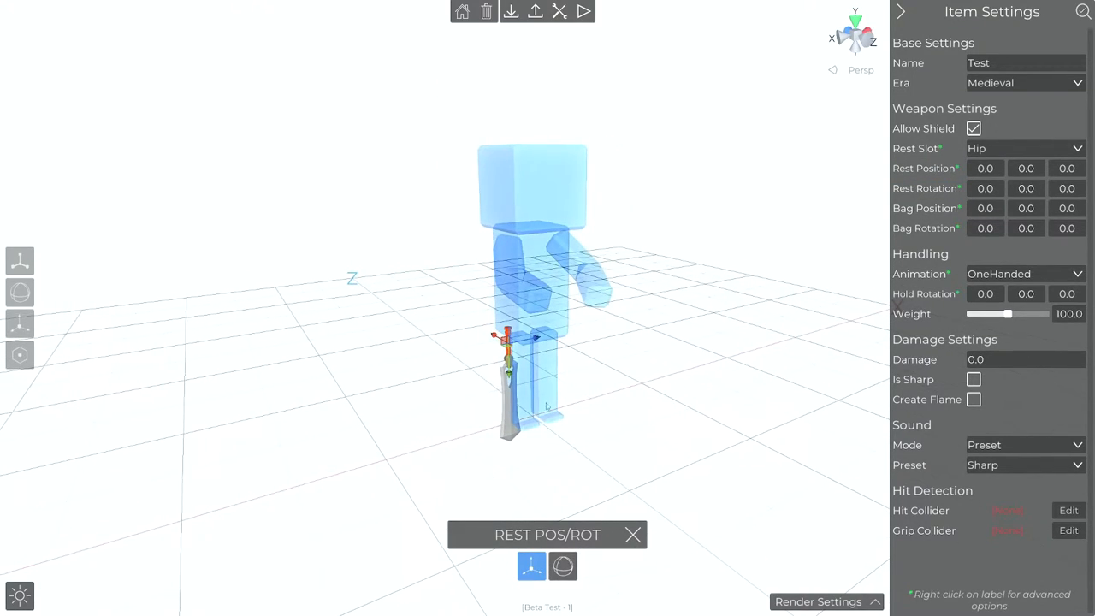
Rotate the sword's hip rest pose toward rotation 338.21, 275.45, 0
click(563, 565)
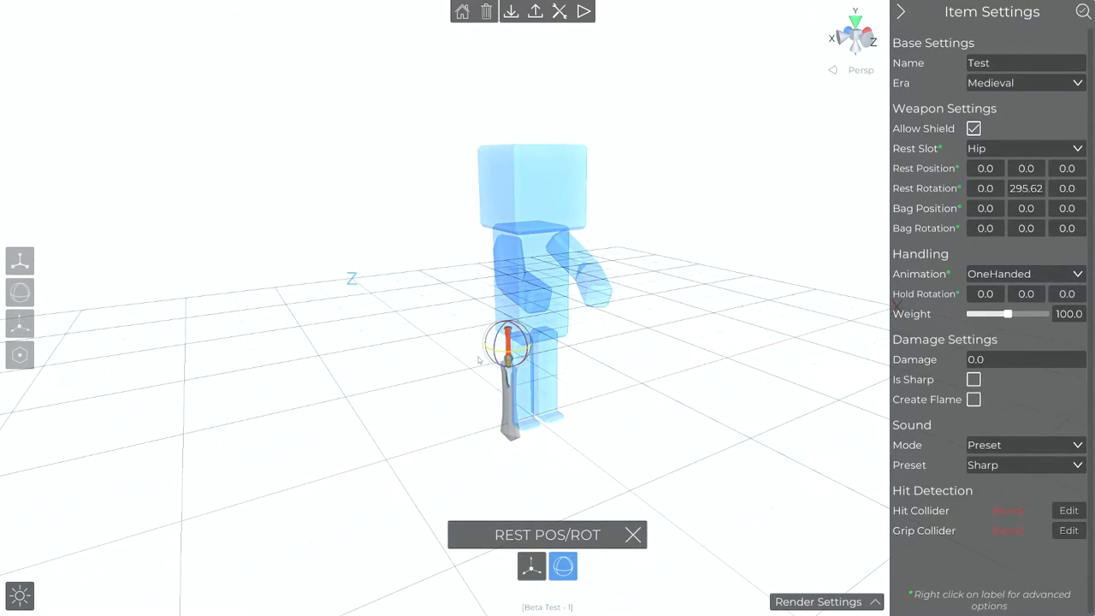
drag(514, 342, 513, 368)
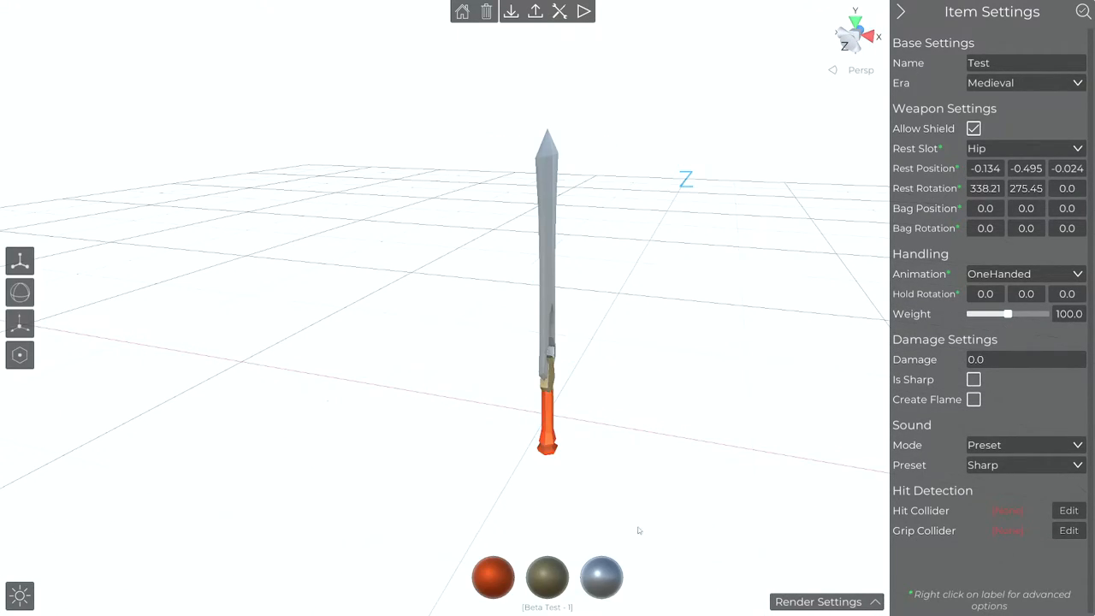
mouse_move(920, 273)
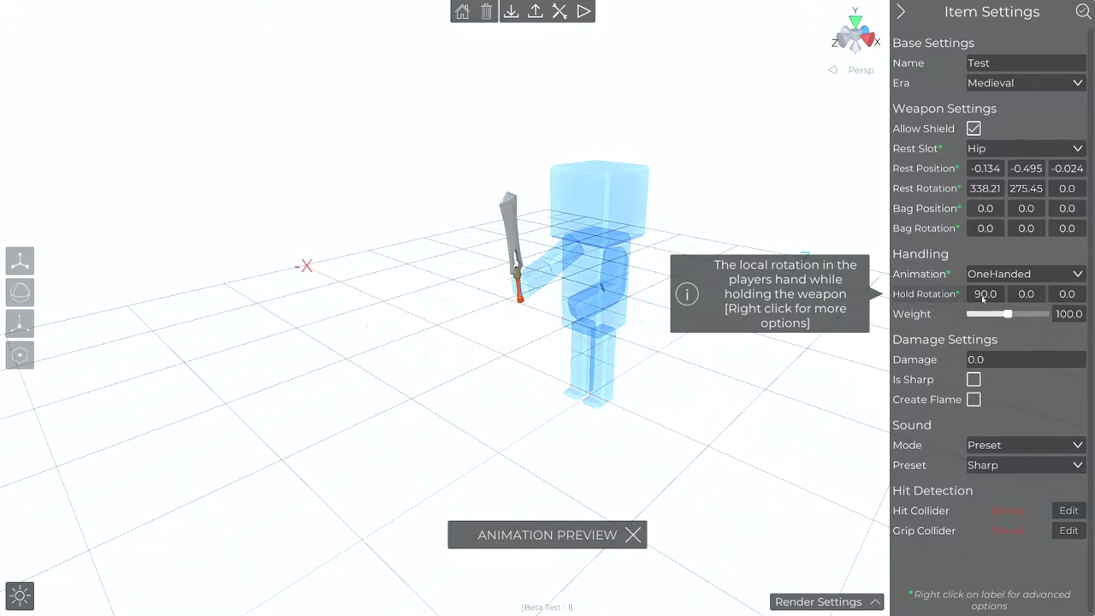
Try the TwoHanded and Spear animation sets and keep OneHanded
click(1024, 274)
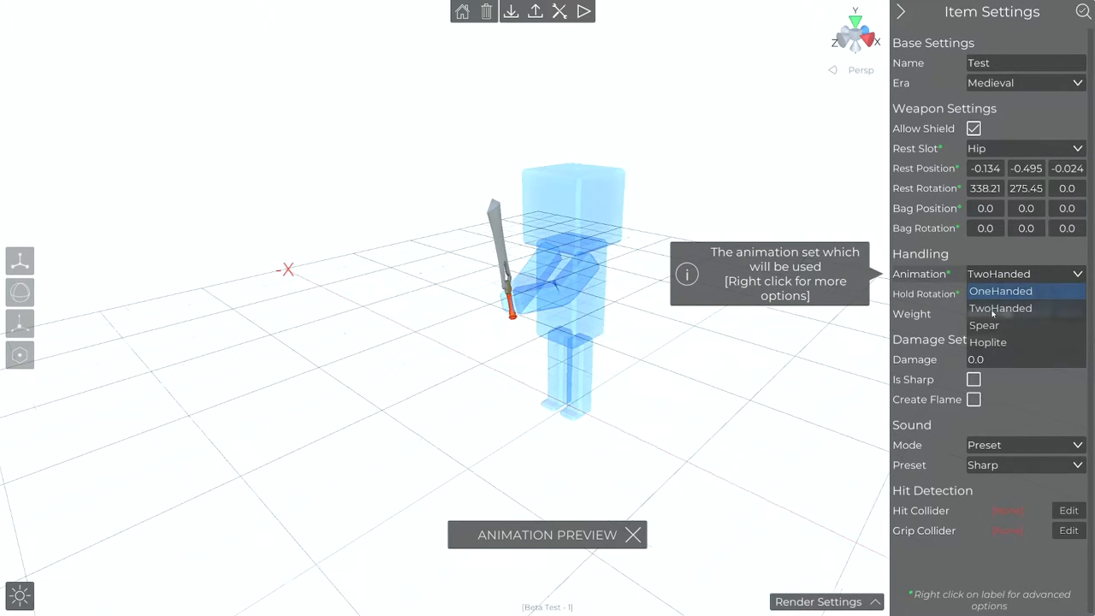
click(984, 325)
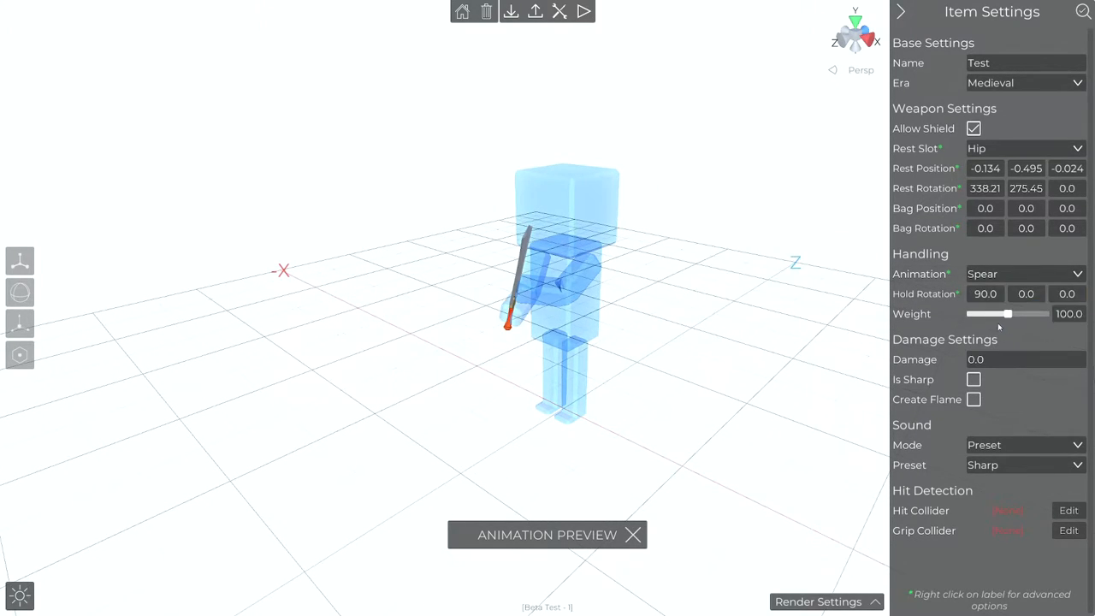
click(1024, 274)
text(100)
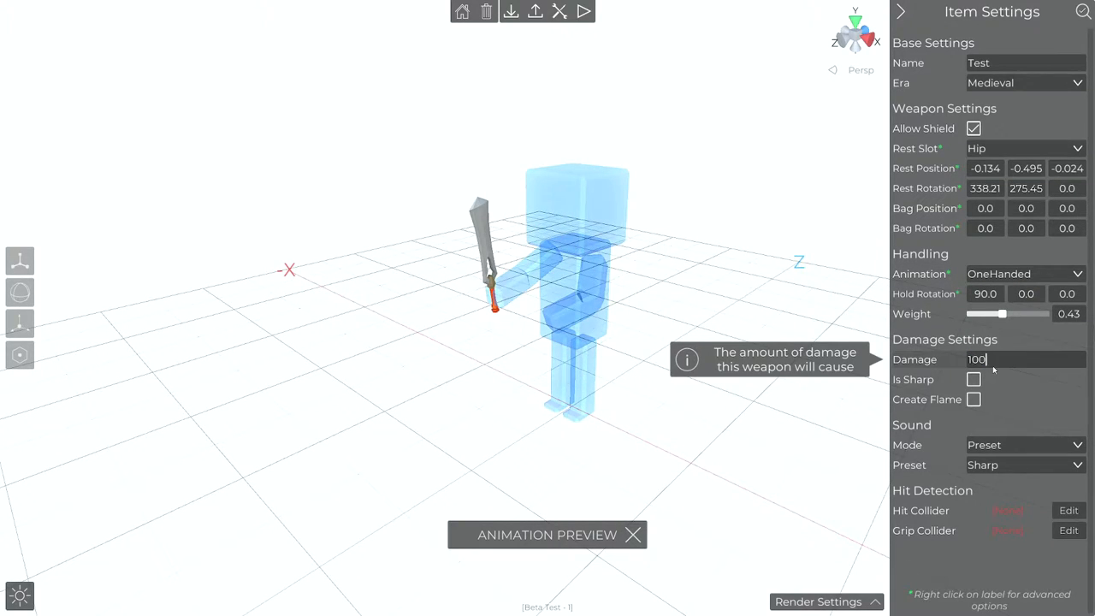
Make the sword sharp with ~80% cut chance, flaming at ~50%, and custom sound mode
click(973, 379)
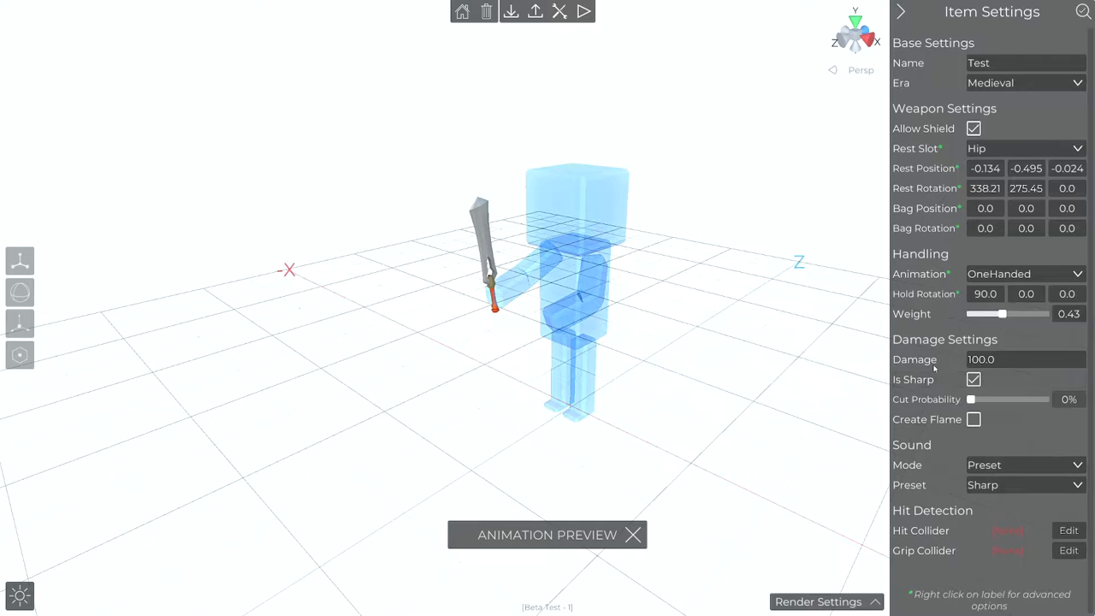
drag(971, 400, 1027, 400)
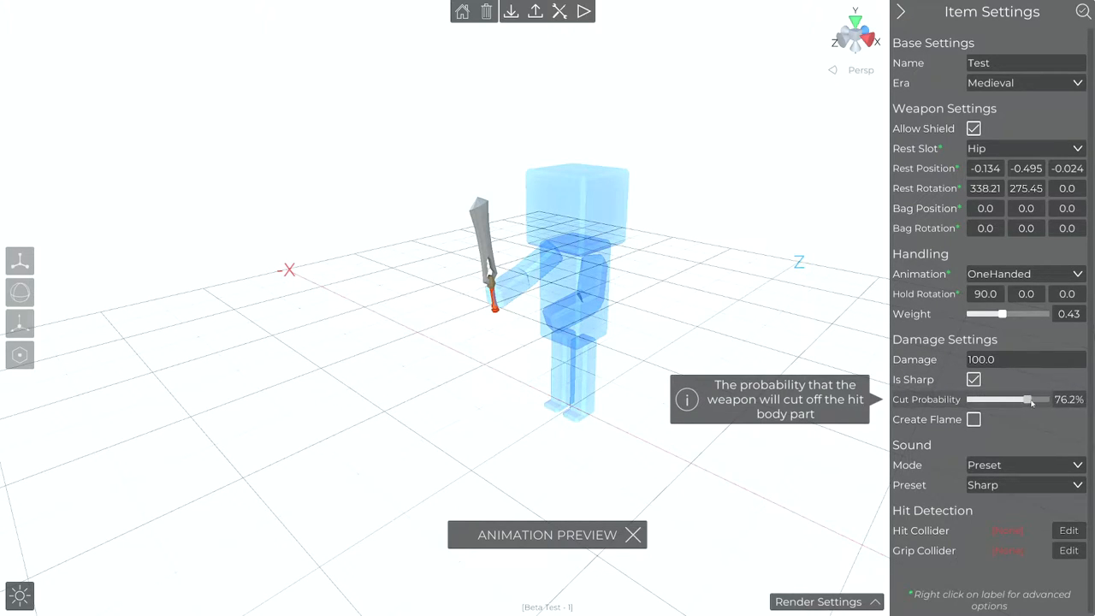
click(973, 420)
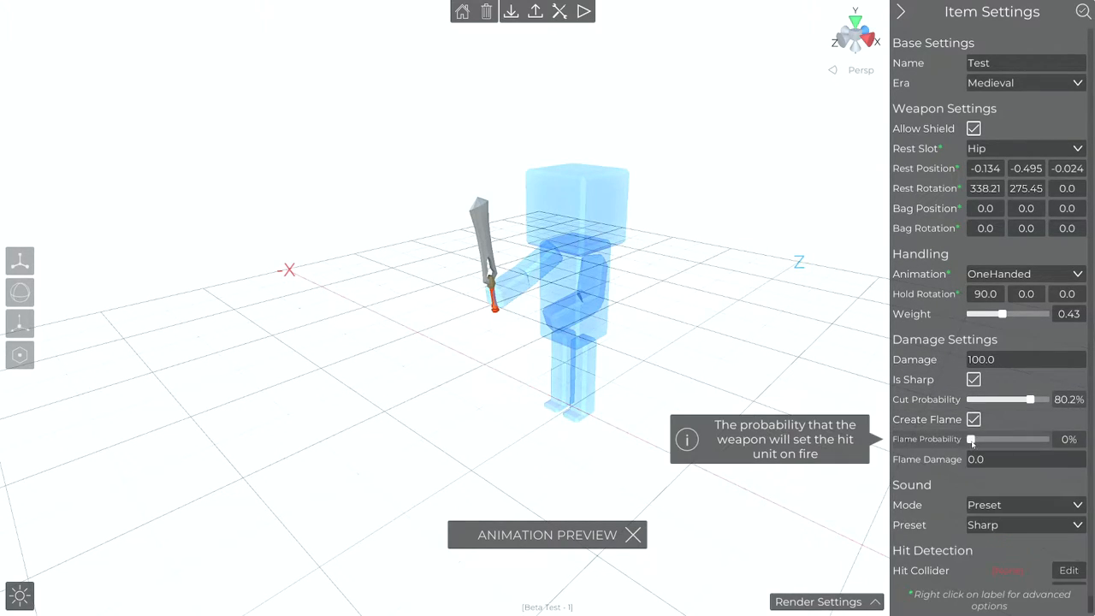
drag(971, 439, 1014, 439)
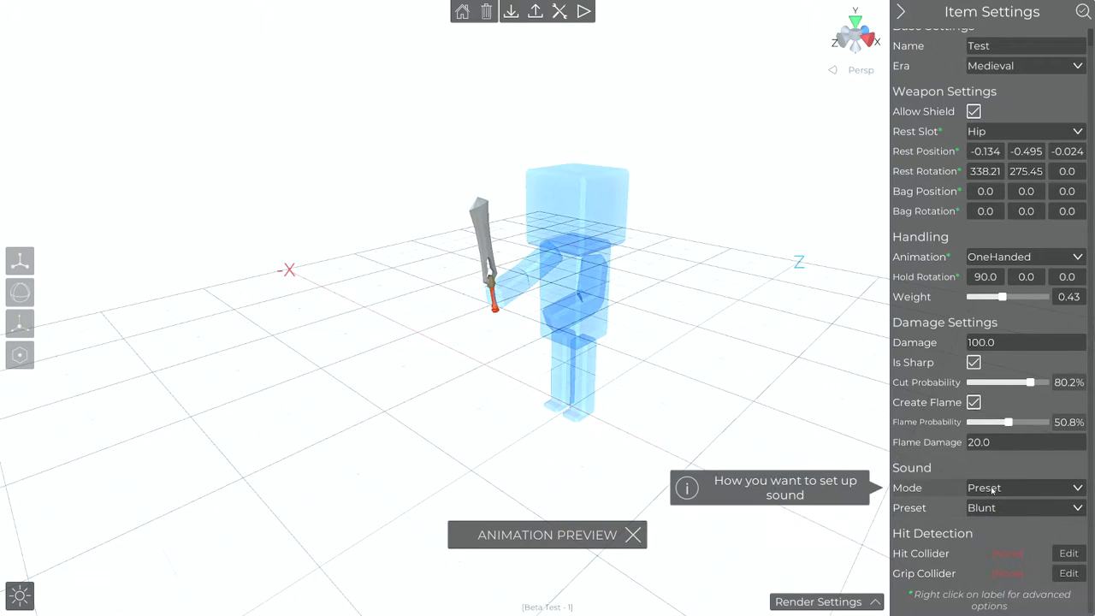
click(1024, 487)
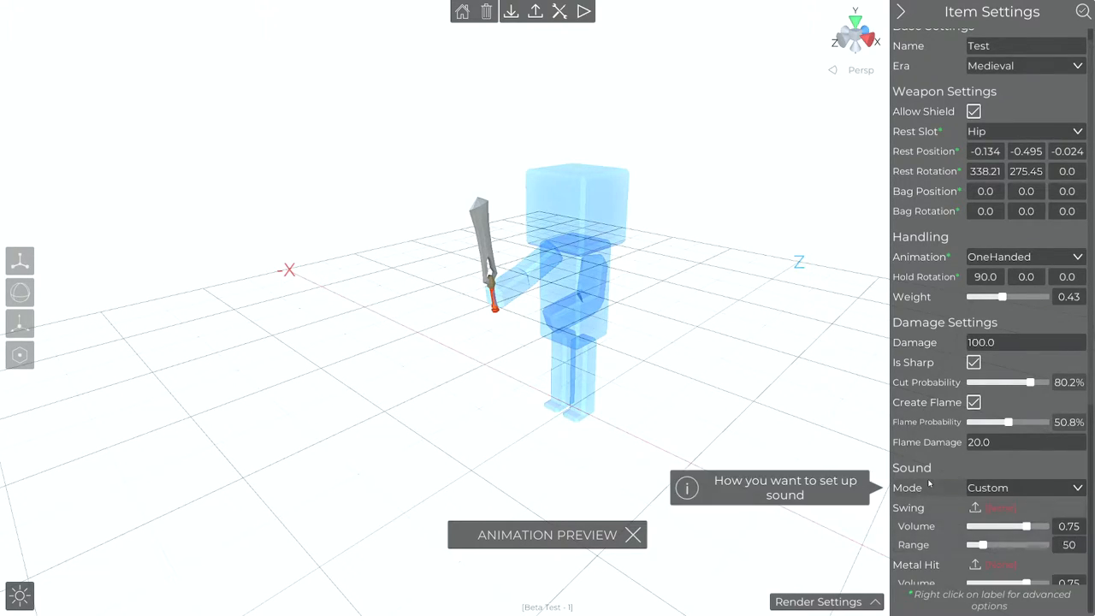
scroll(down, 3)
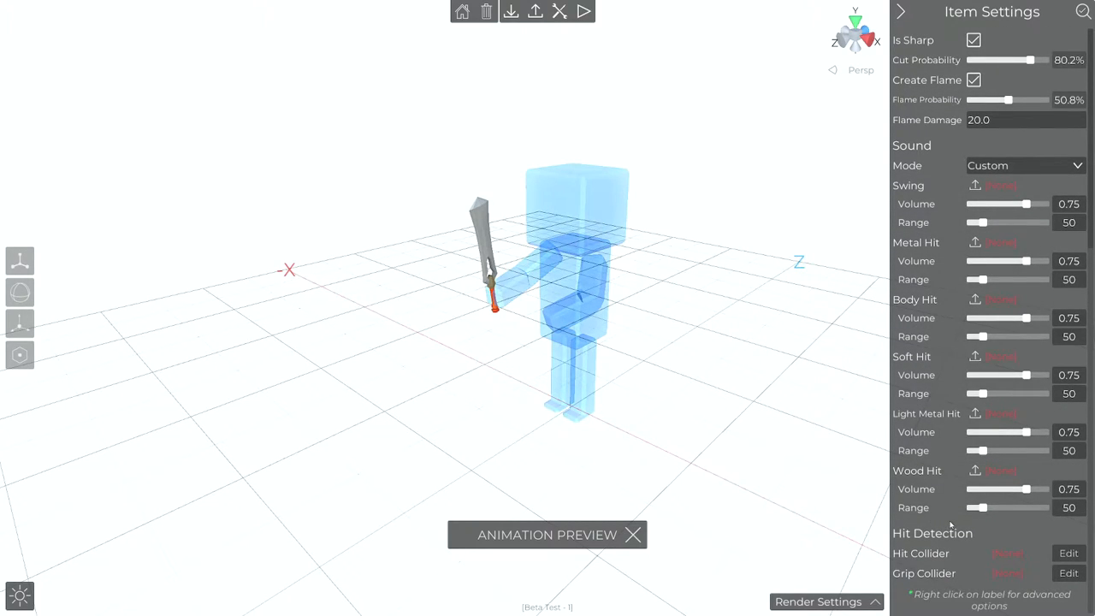
mouse_move(633, 535)
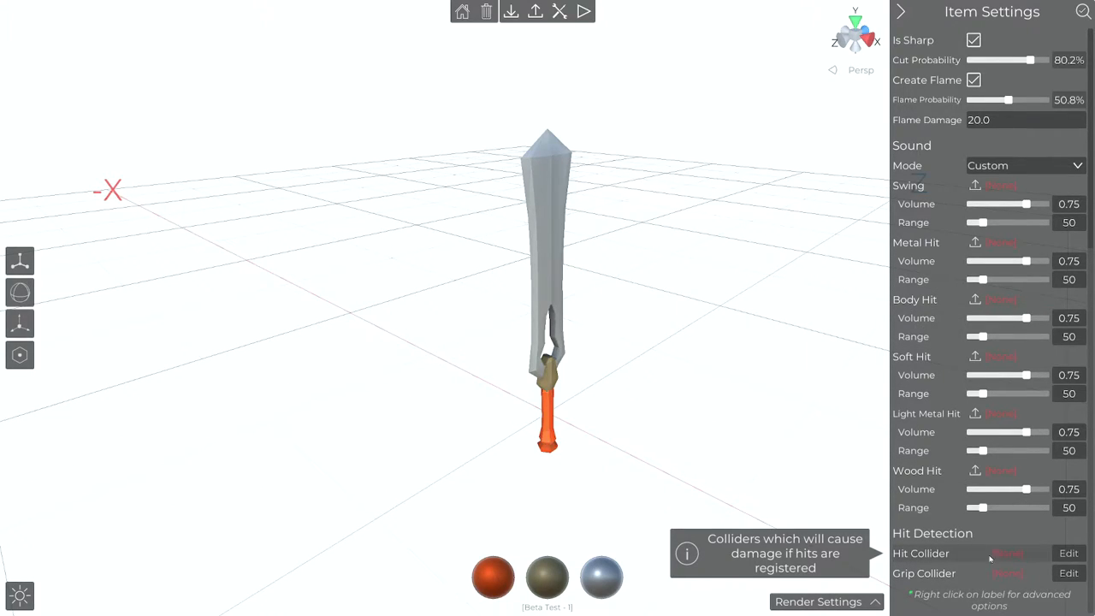
click(1069, 553)
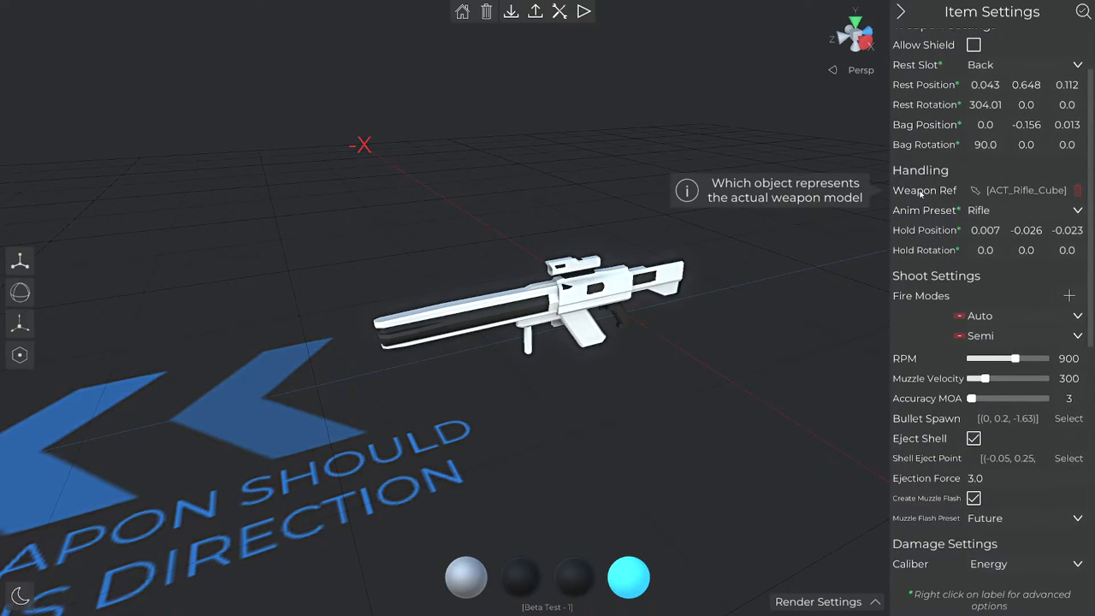
Preview the rifle in hand and keep the Rifle animation preset
click(975, 189)
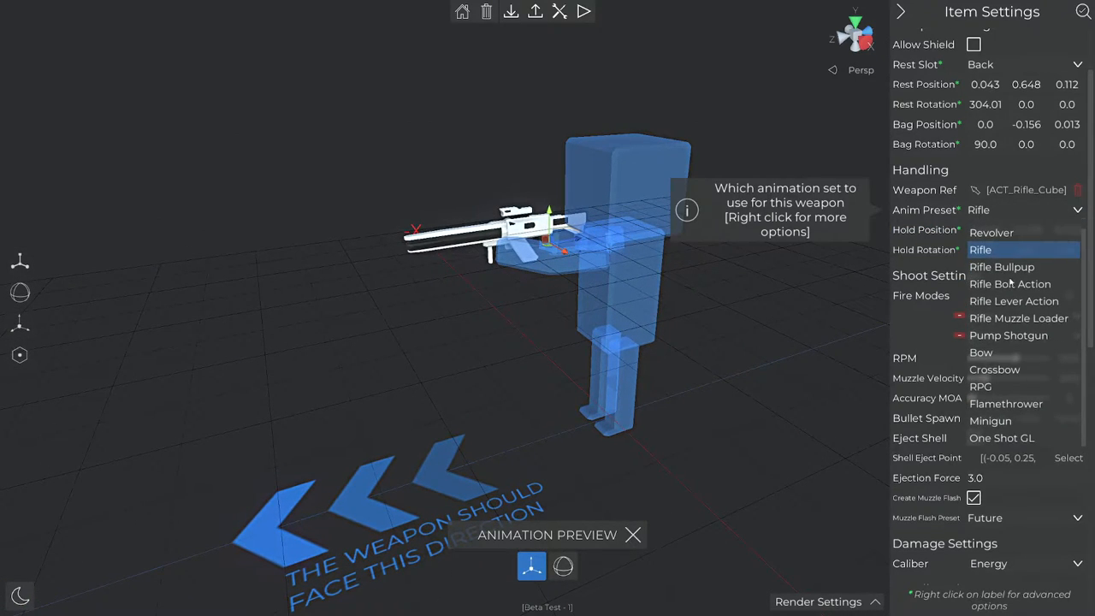
click(981, 249)
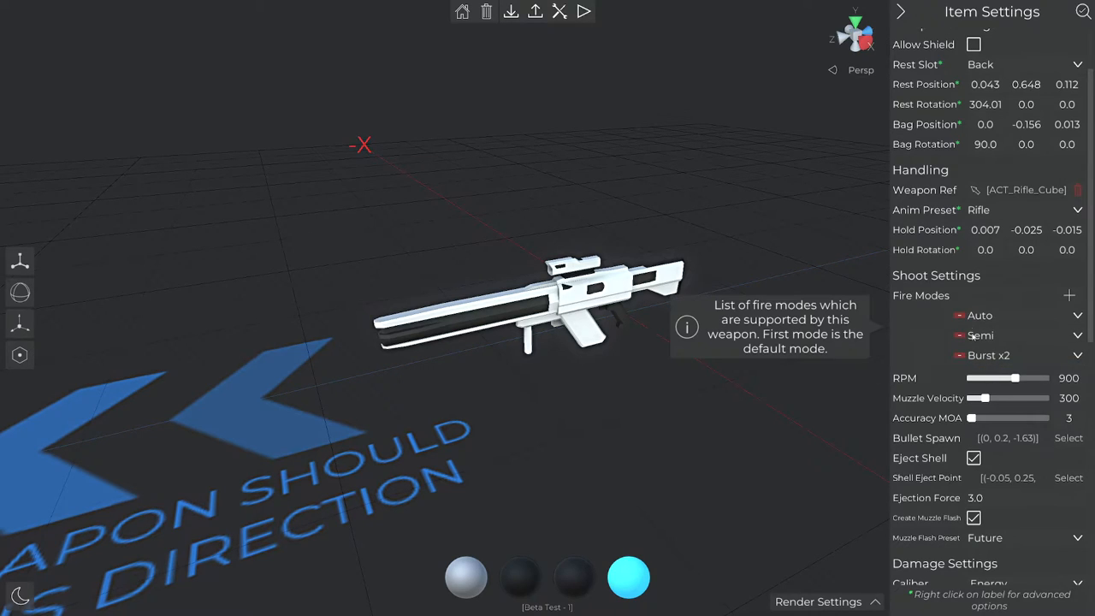
scroll(down, 3)
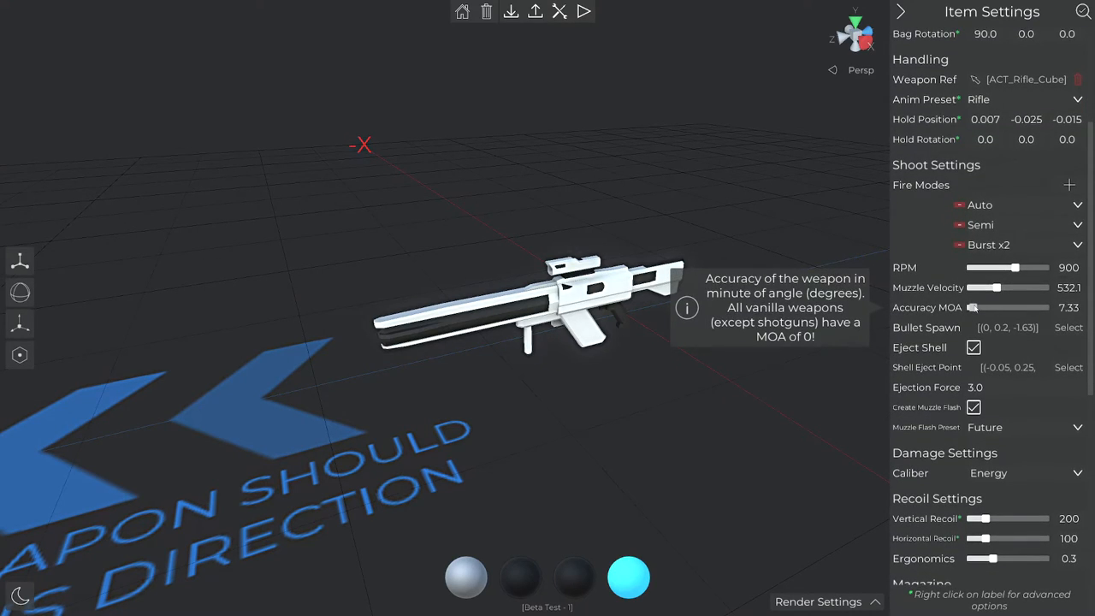
Select a new bullet spawn point on the rifle at 0, 0.21, -1.62
click(1069, 327)
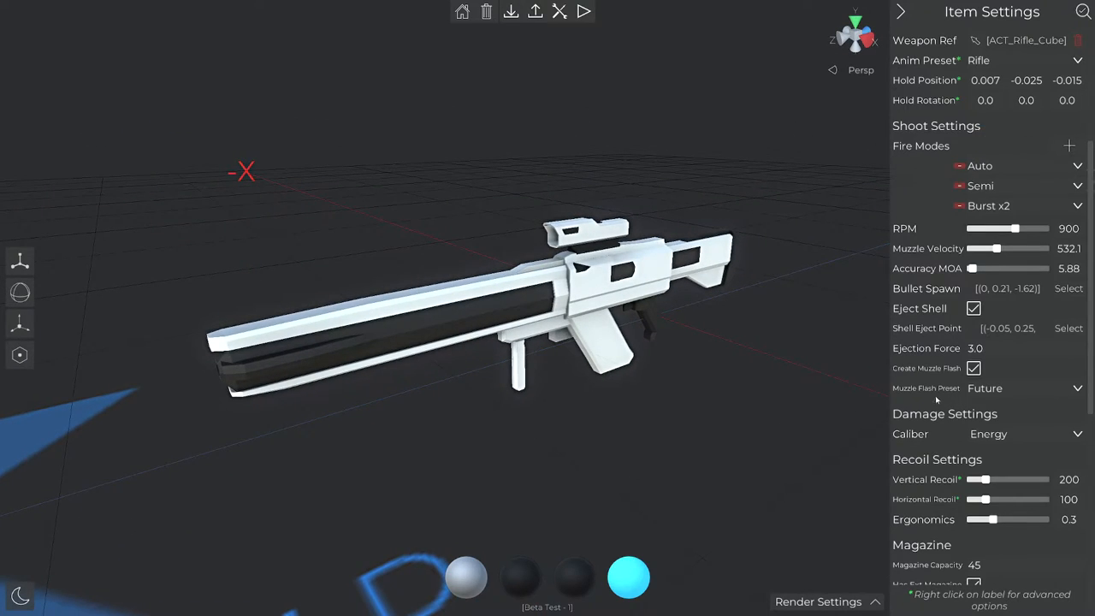
scroll(down, 3)
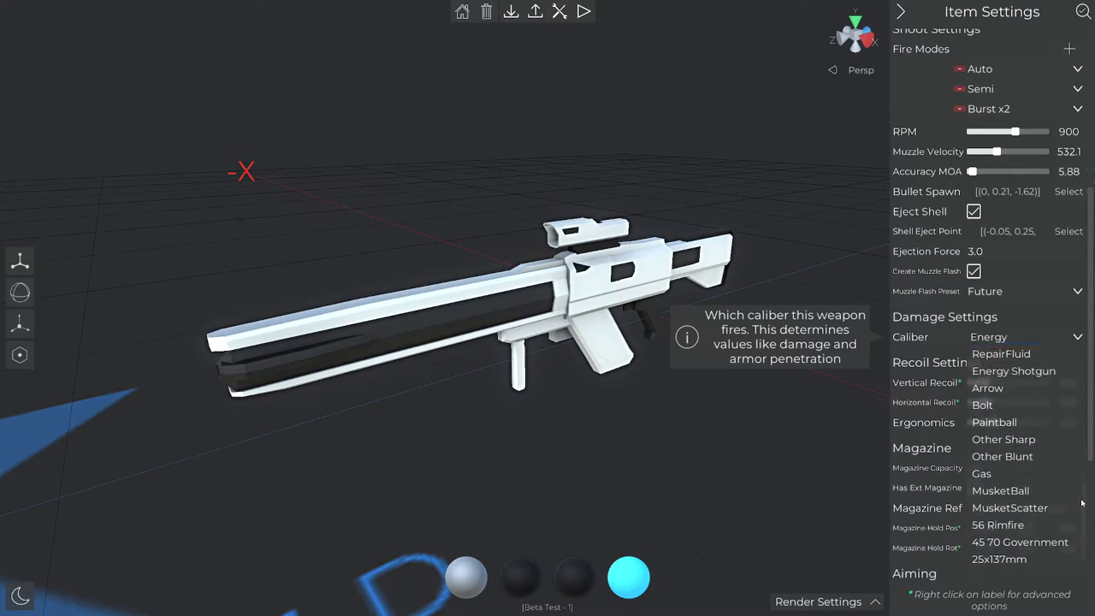
Keep Energy caliber, preview the recoil, and choose the external magazine object
click(988, 336)
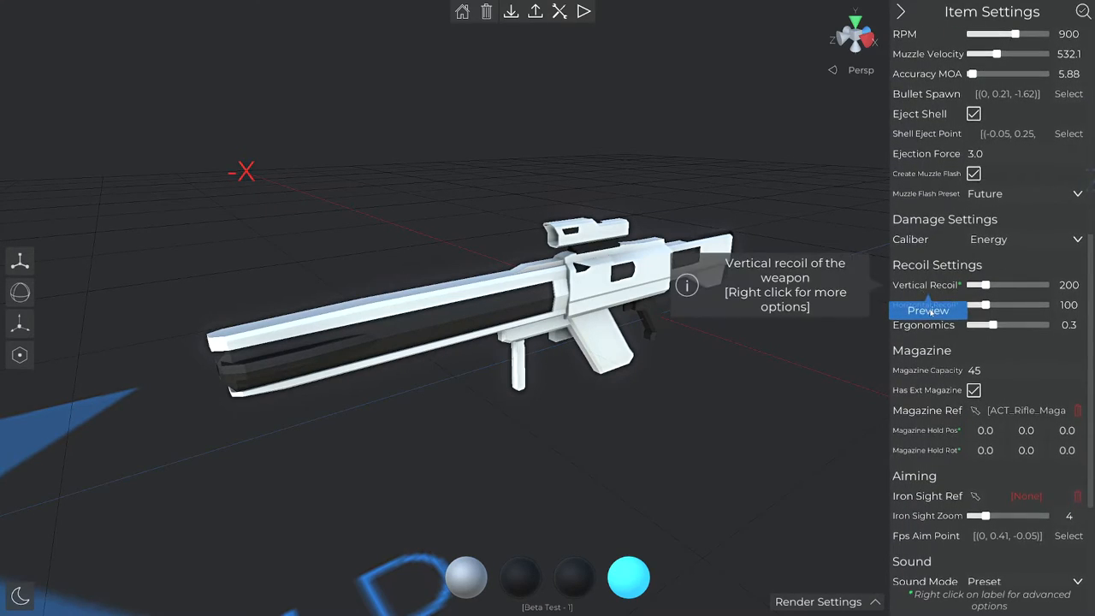
click(928, 310)
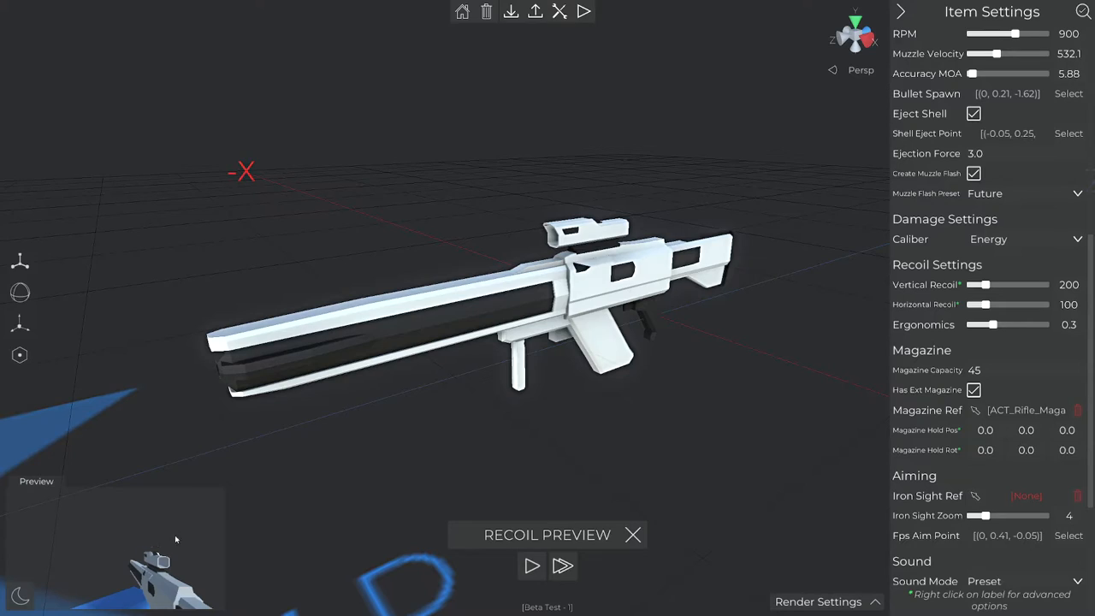
mouse_move(532, 565)
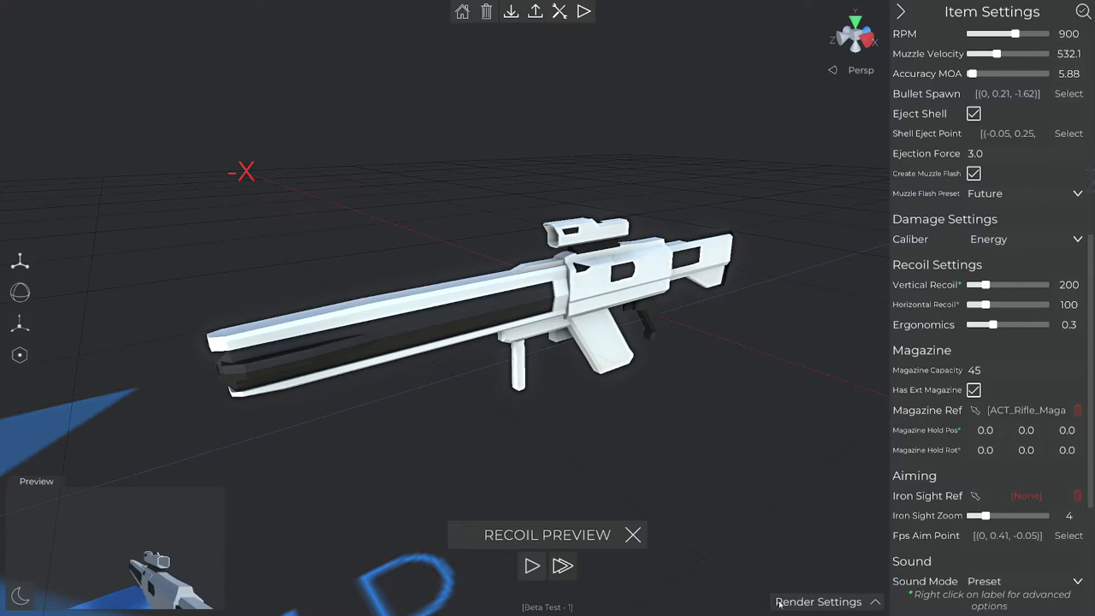
scroll(down, 3)
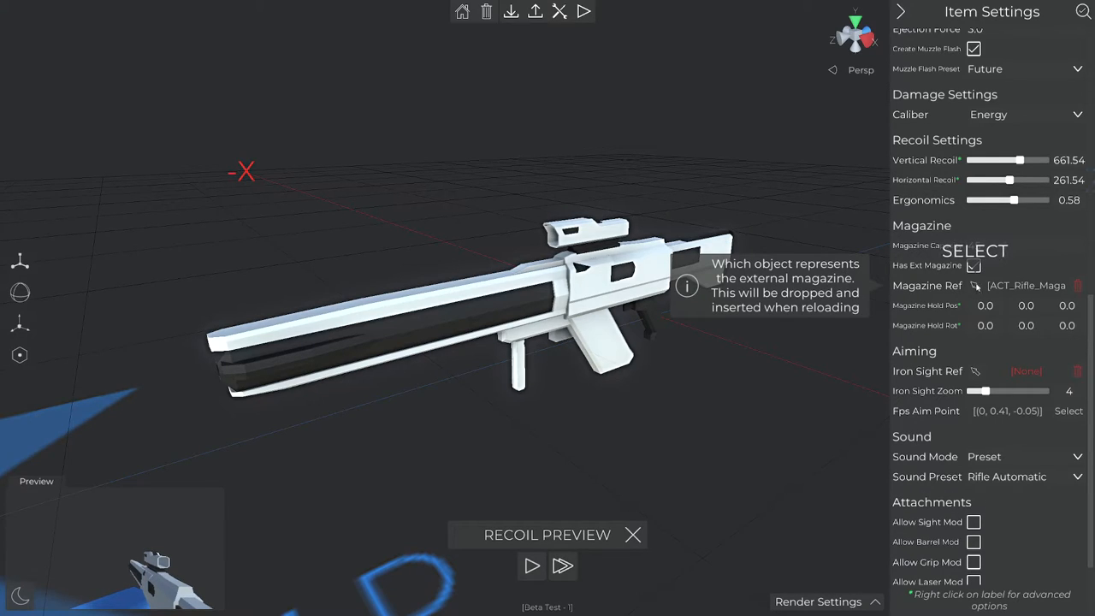
click(975, 250)
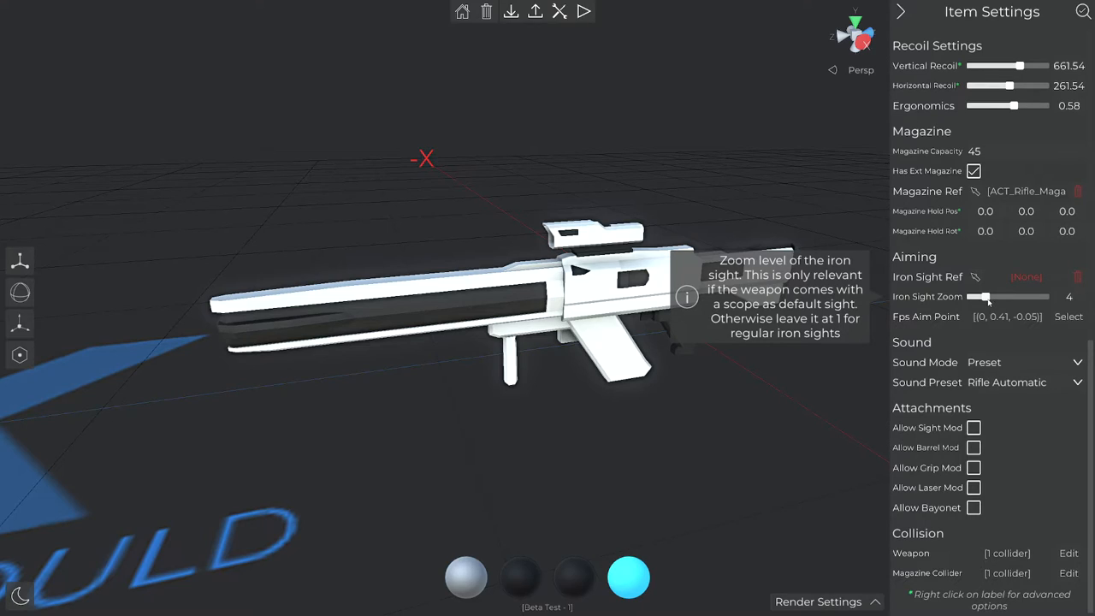
Place the first-person aim point along the sight at 0, 0.41, -0.04
click(1069, 317)
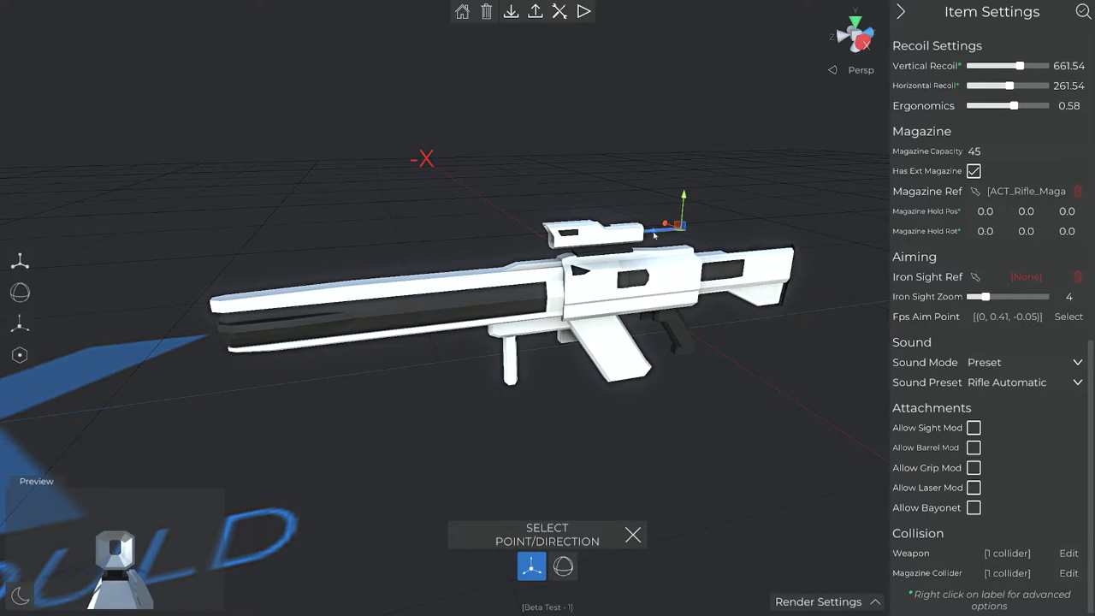
drag(682, 205, 685, 192)
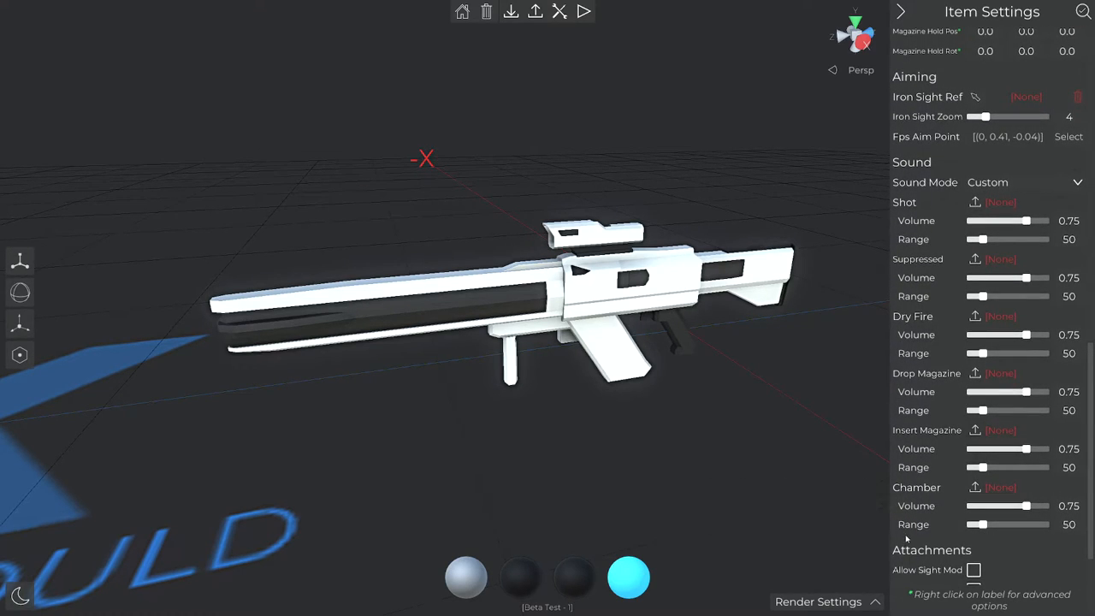
scroll(down, 3)
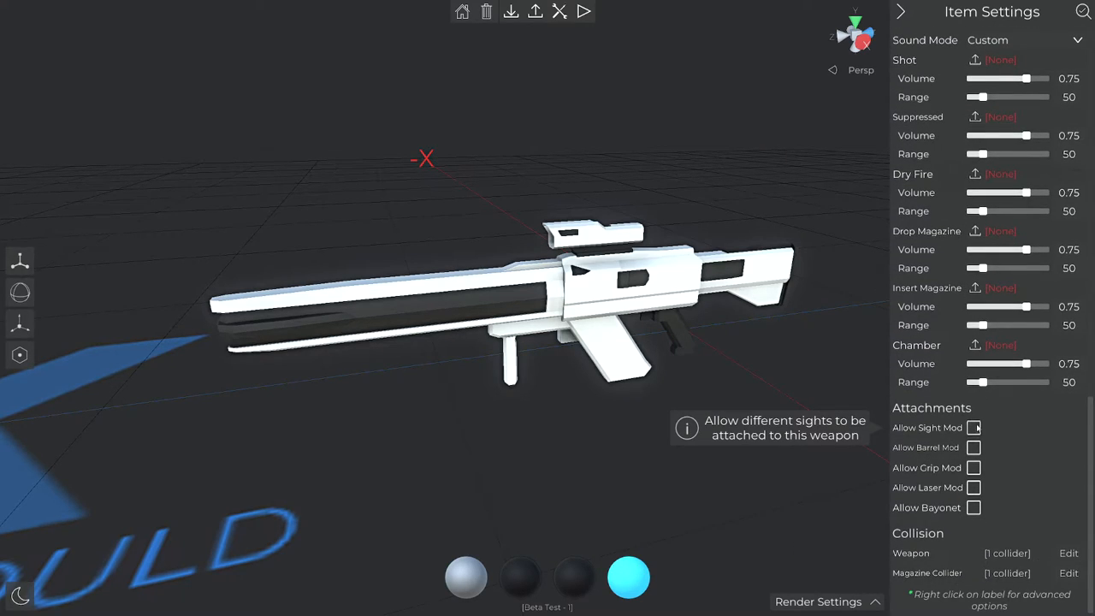
Allow sight attachments and position the sight mount on top of the rifle
click(973, 427)
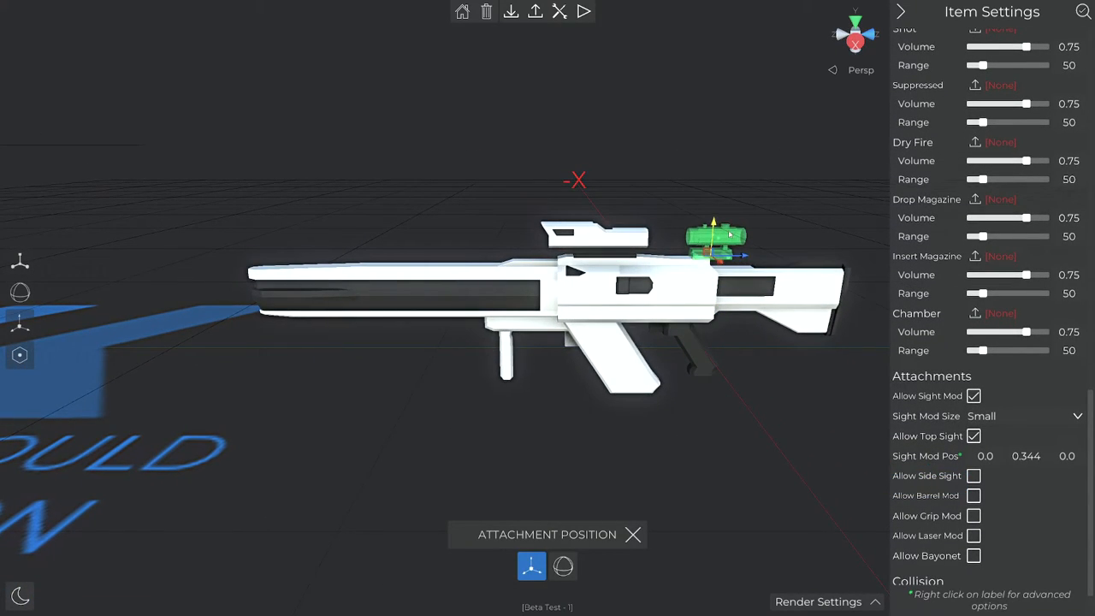
drag(714, 236, 676, 248)
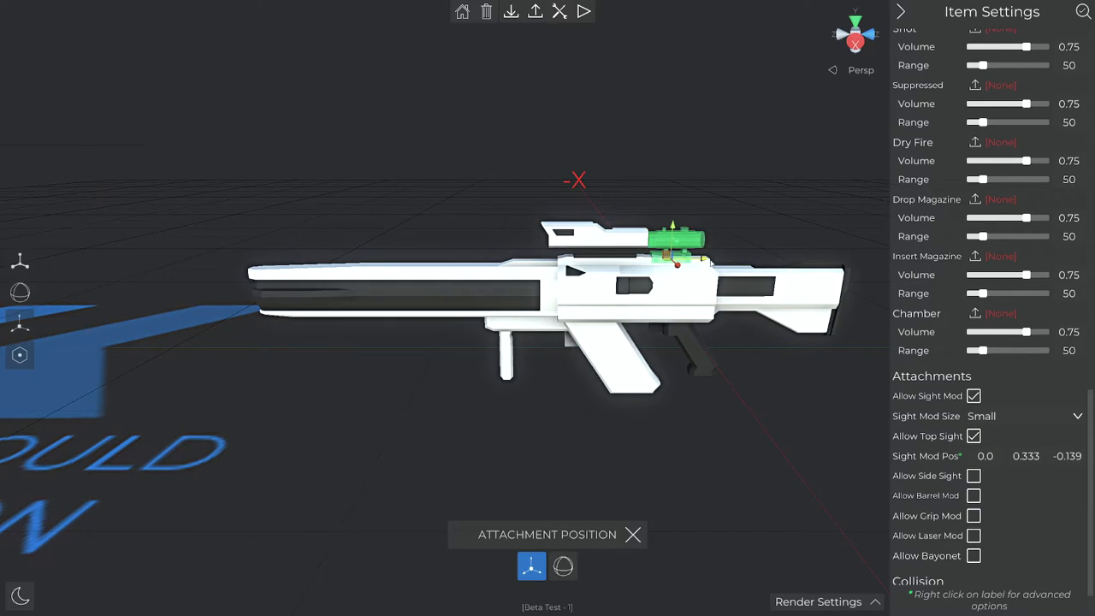
drag(676, 256, 701, 258)
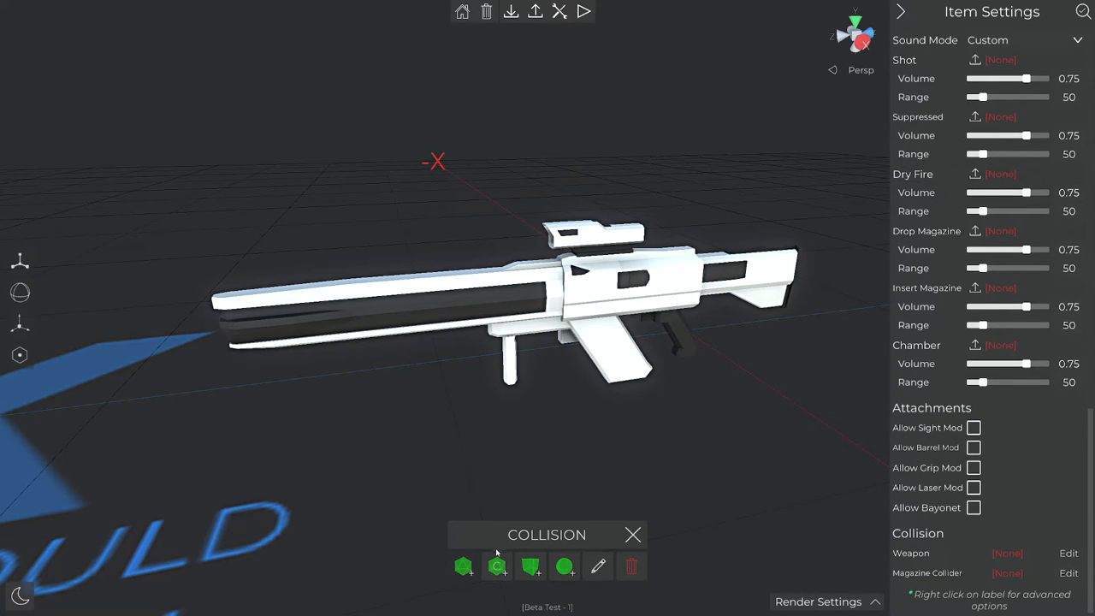
Add a convex mesh collider built from the rifle's own model
click(497, 566)
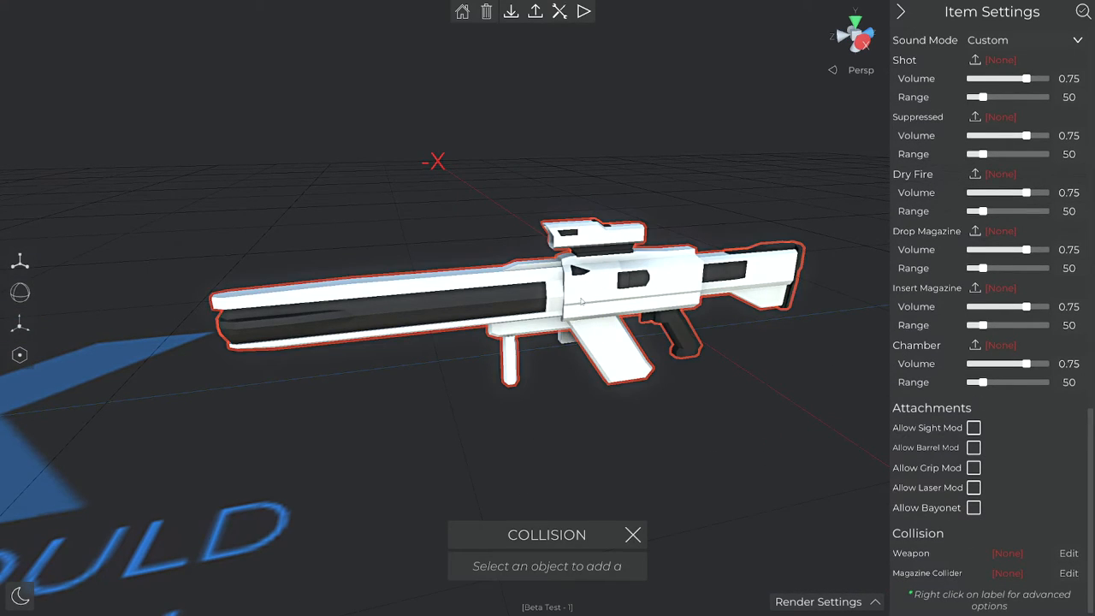
click(1068, 553)
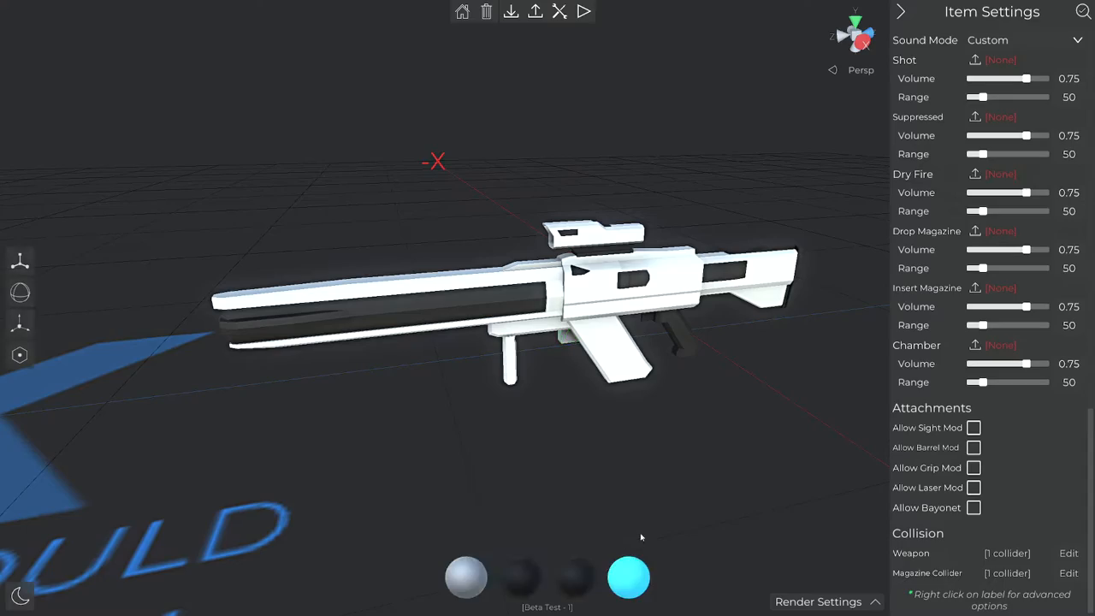
click(582, 12)
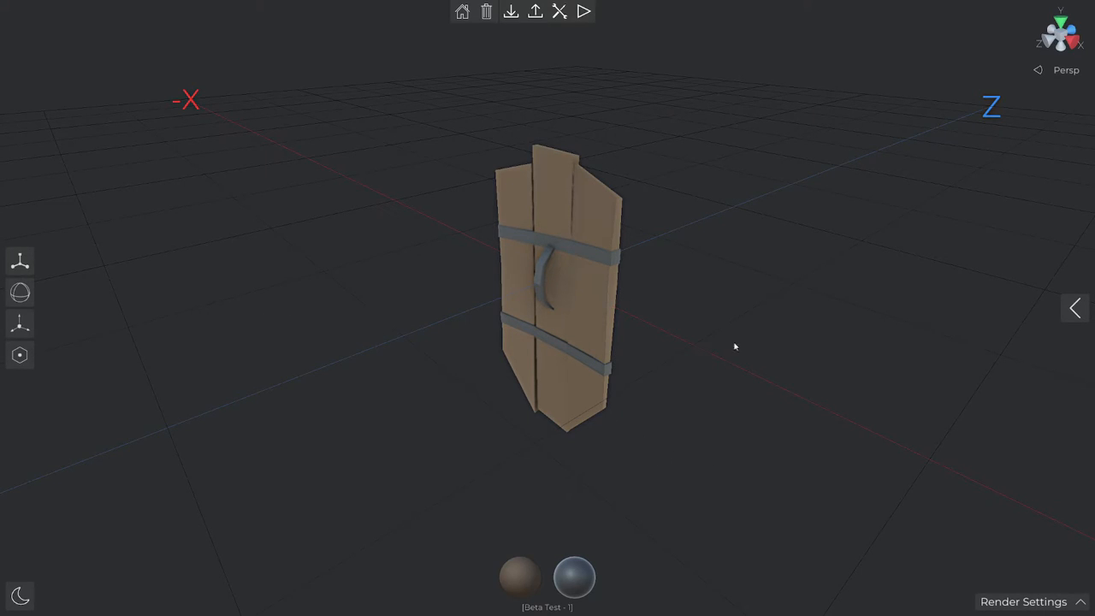
Set the shield's hold position and rotation in hand and enable Faction Adjust colouring
click(1075, 308)
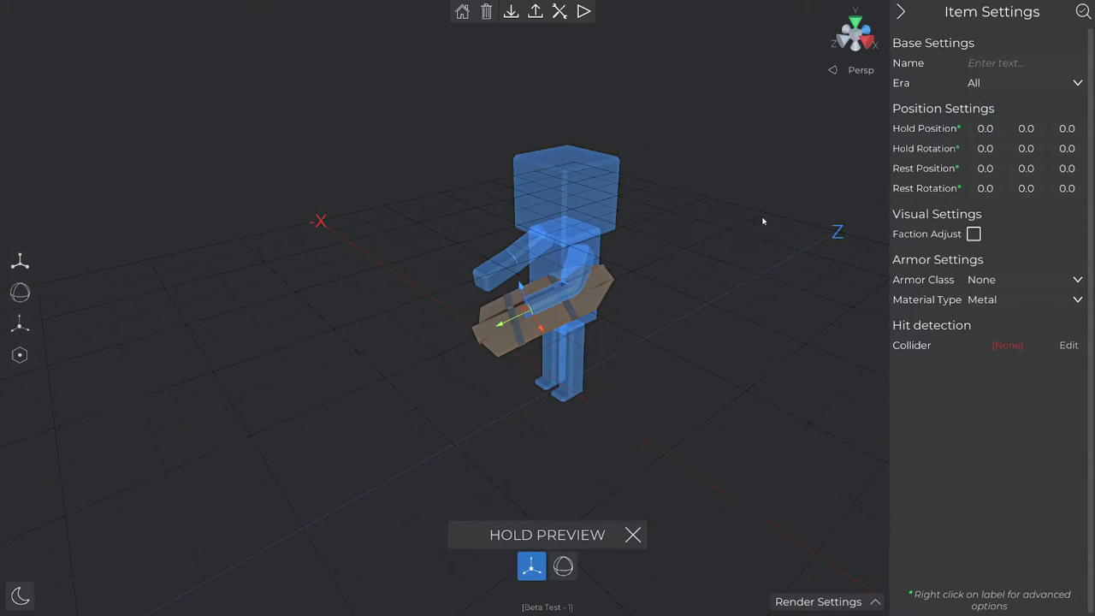
click(563, 565)
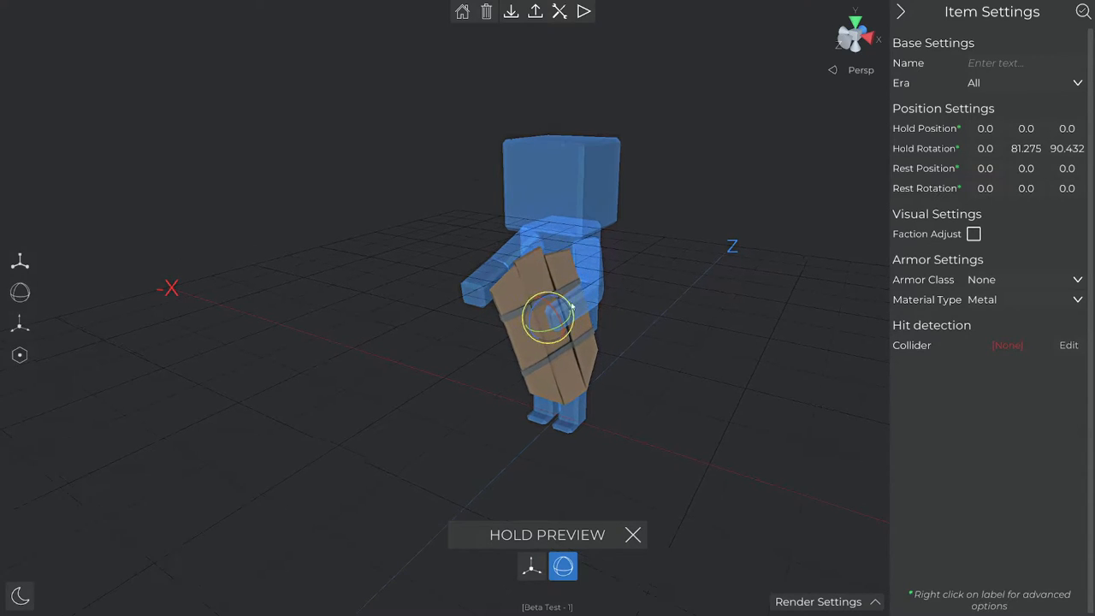
click(530, 566)
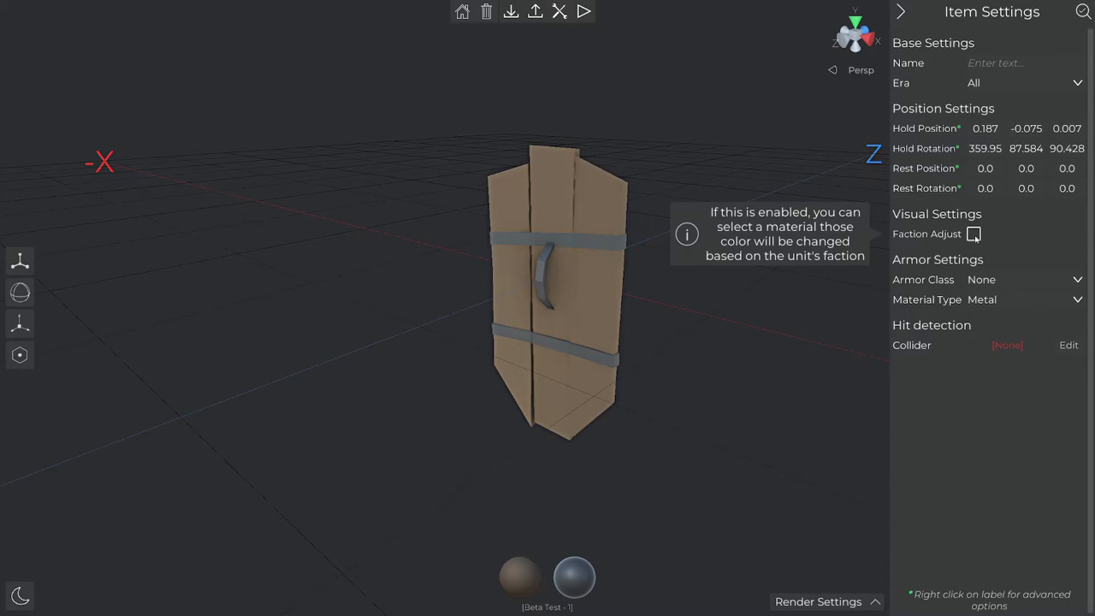
click(974, 233)
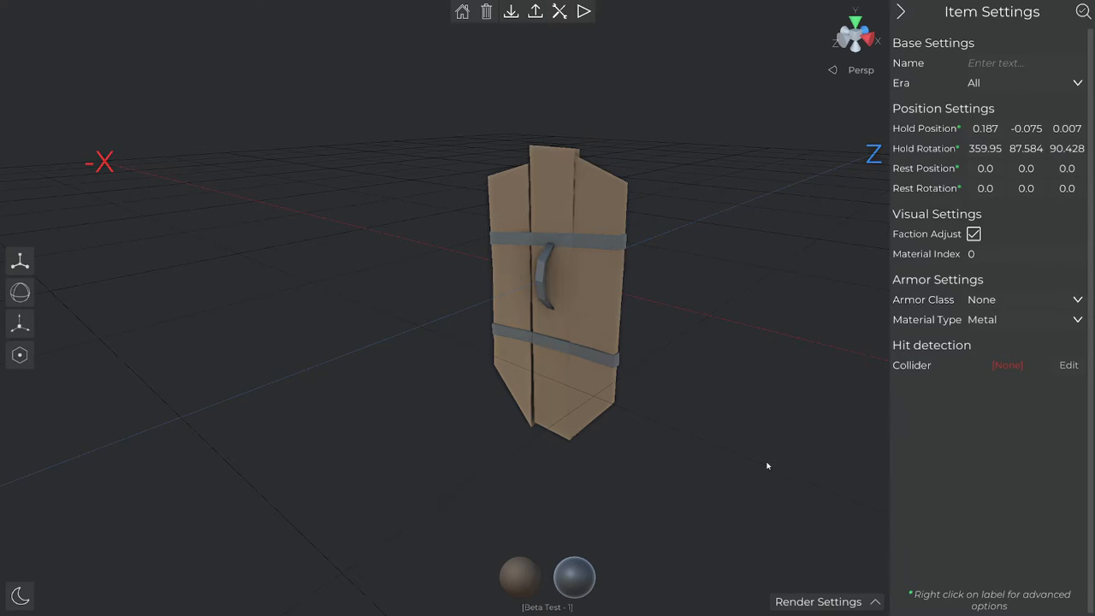
mouse_move(981, 299)
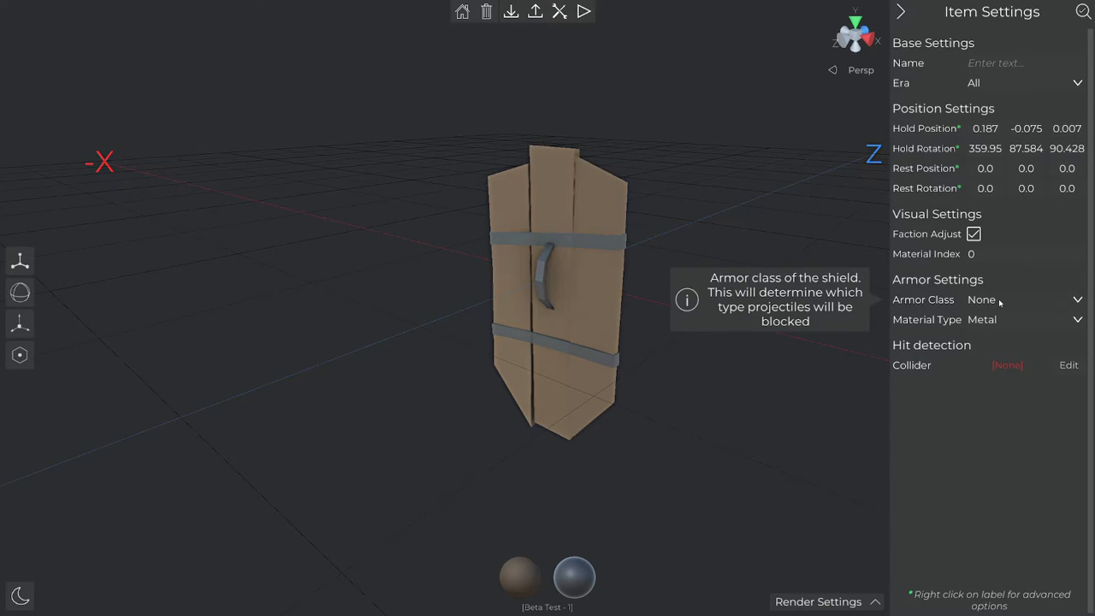
Make the shield Class3 armor with Wood material
click(1022, 300)
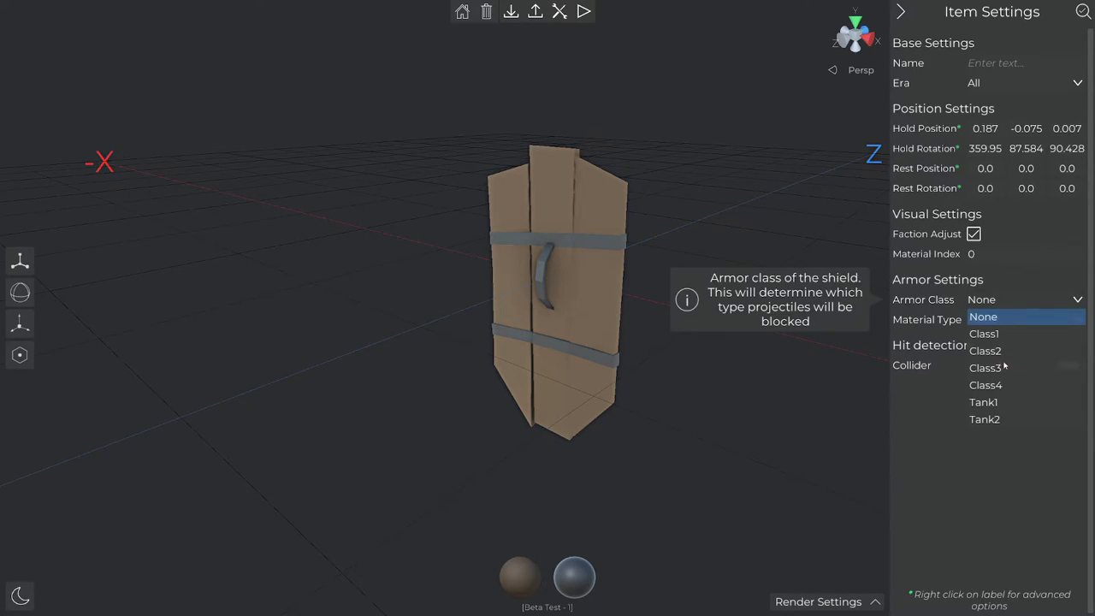
click(985, 368)
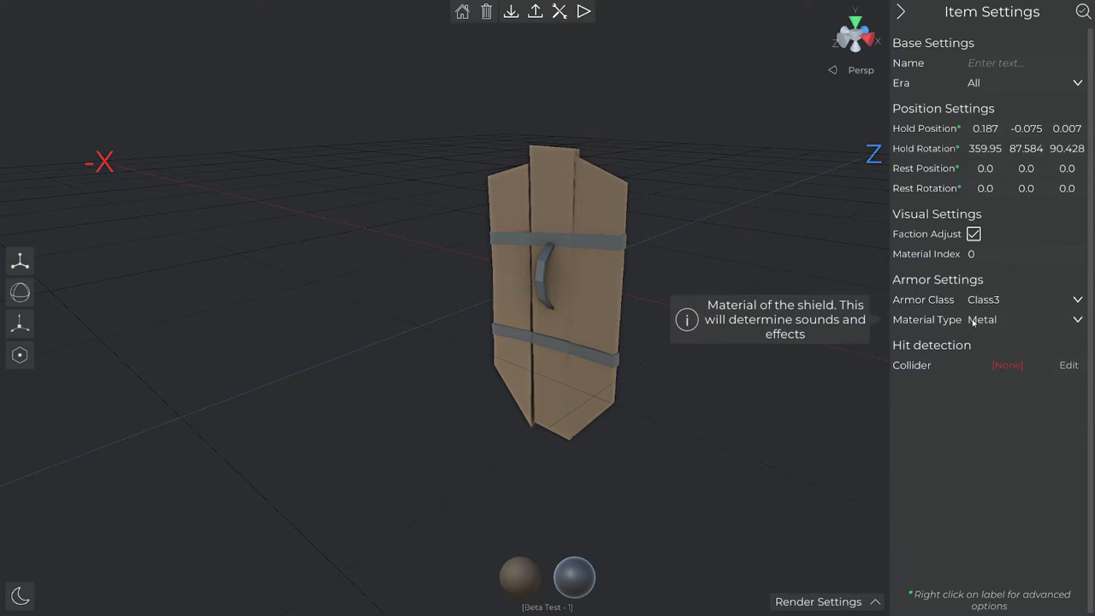
click(1024, 319)
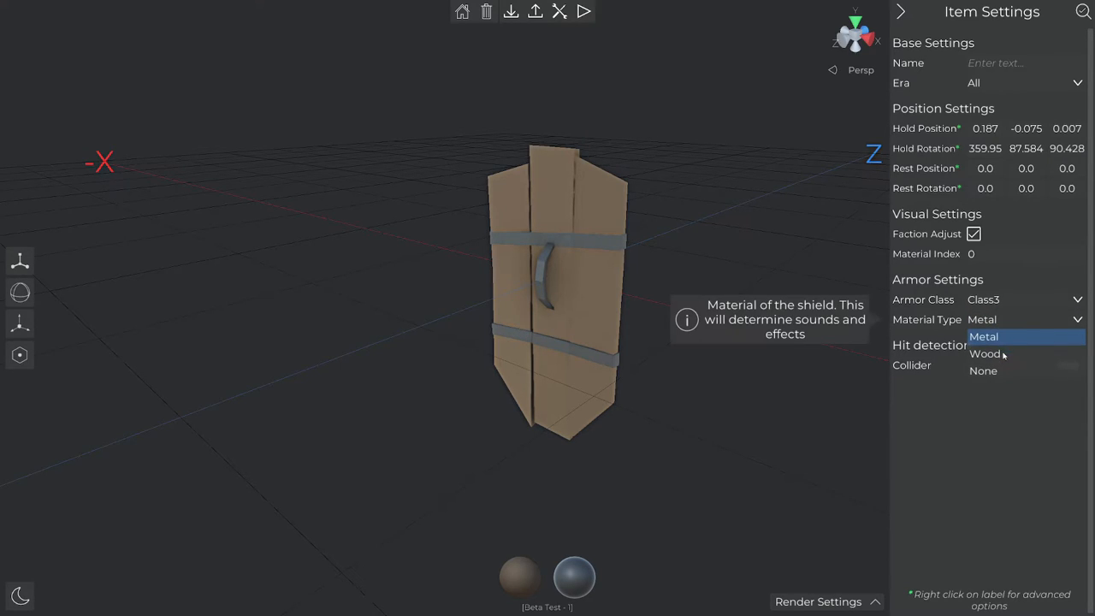
click(987, 353)
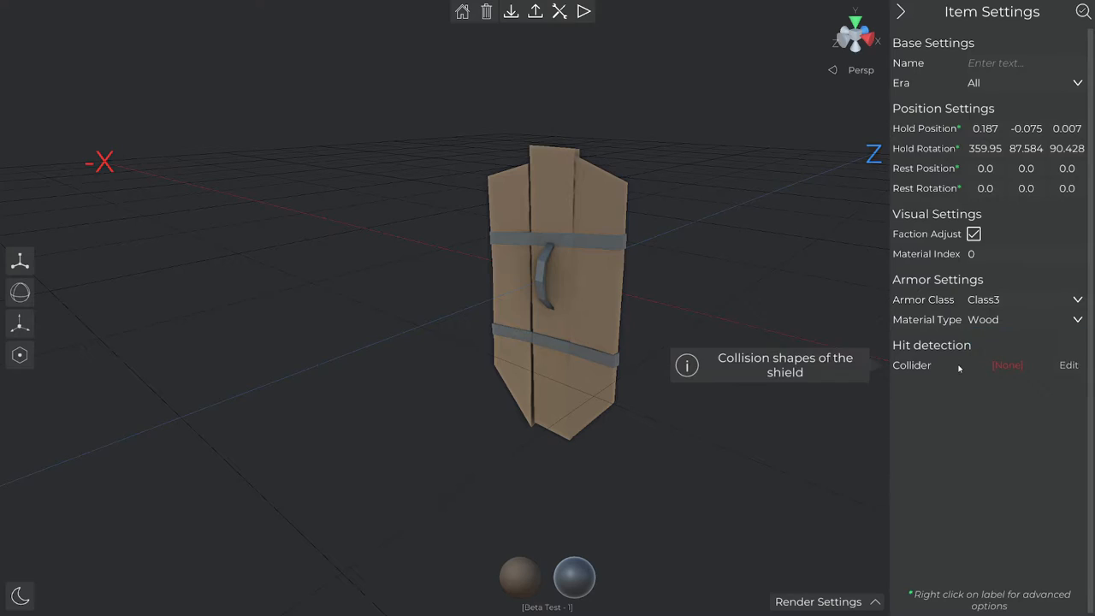
mouse_move(1041, 365)
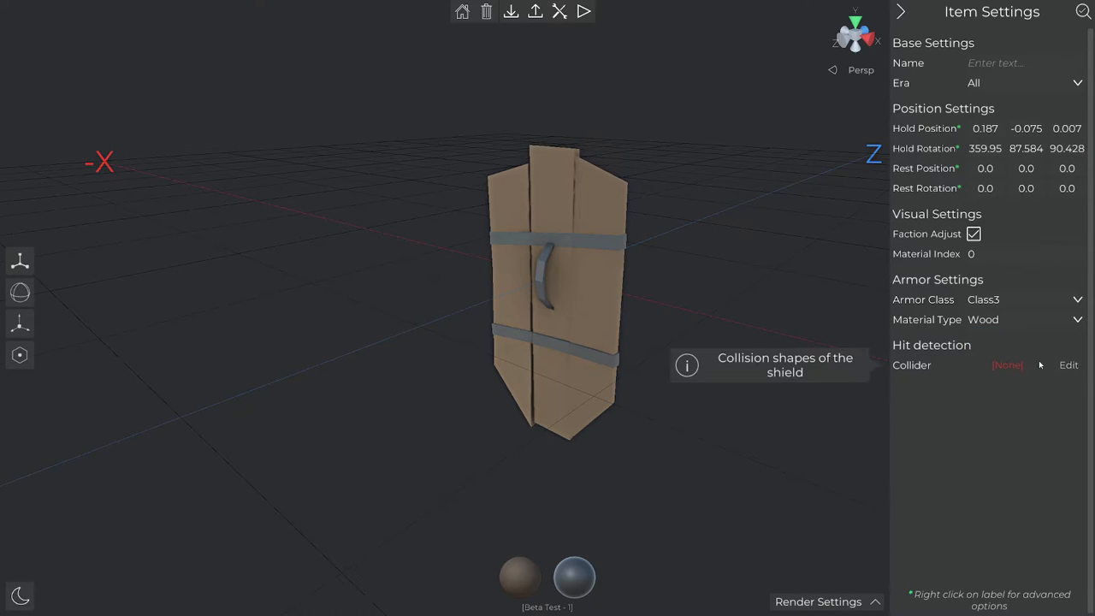
Give the shield a single convex mesh collider
click(1069, 365)
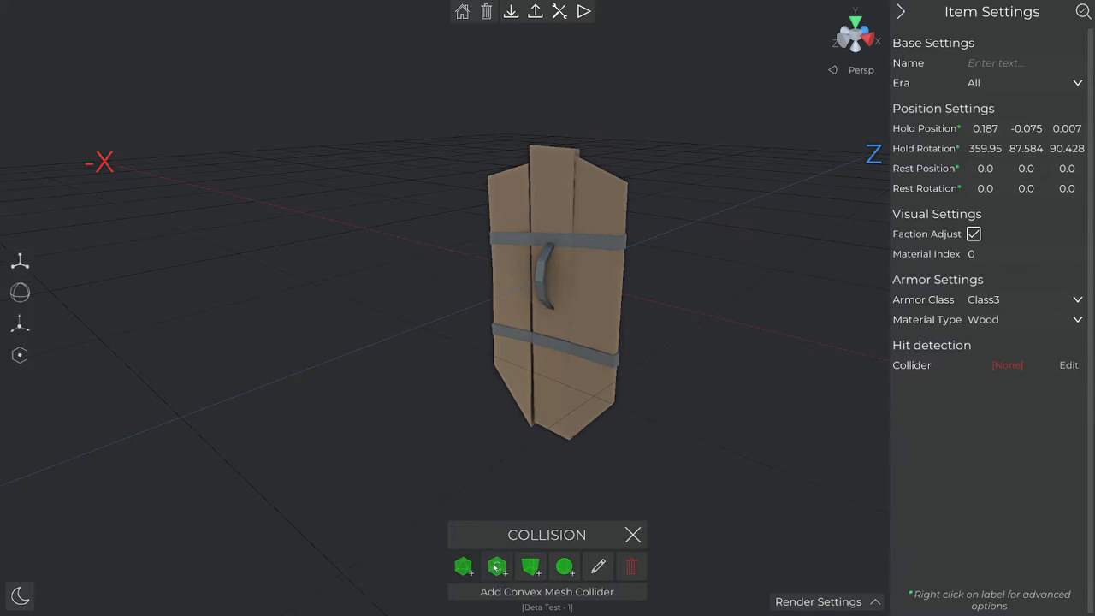
click(497, 565)
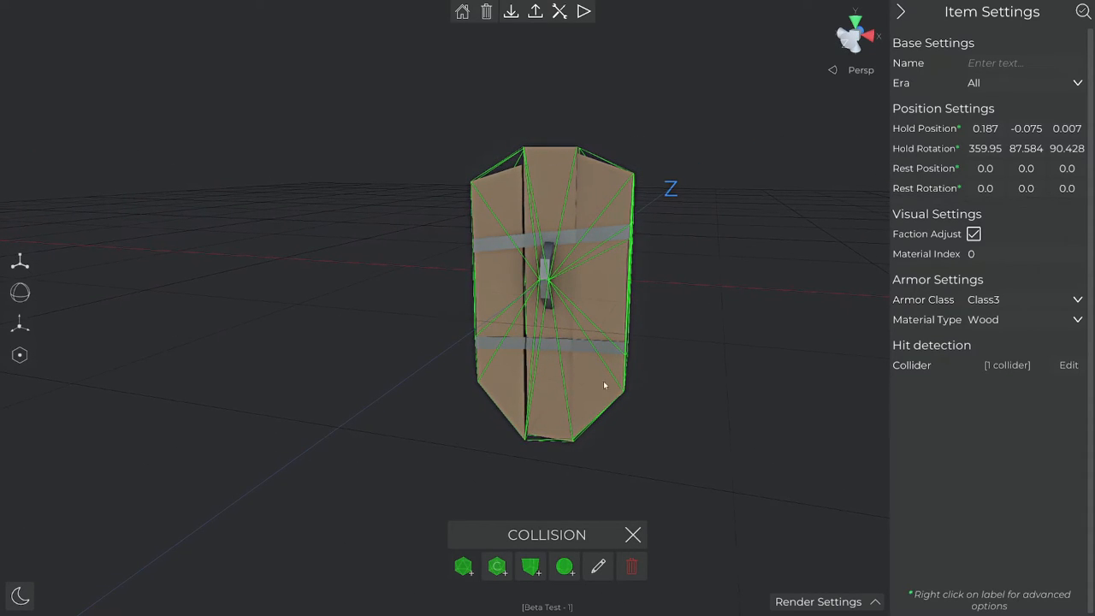
click(632, 535)
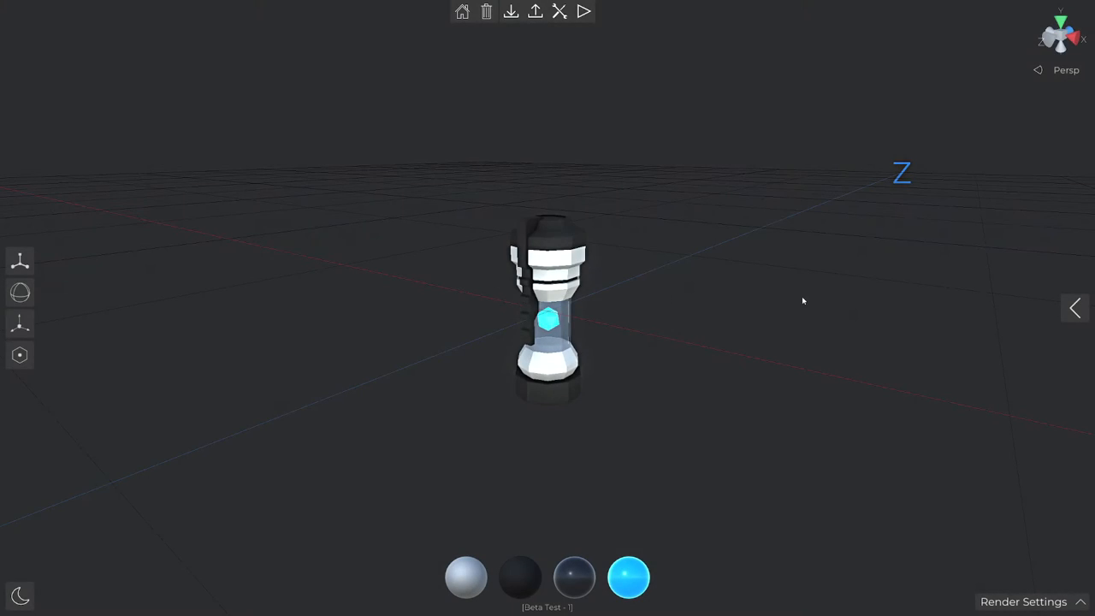
Set the grenade's Explosion Mode to Custom in its item settings
click(1075, 308)
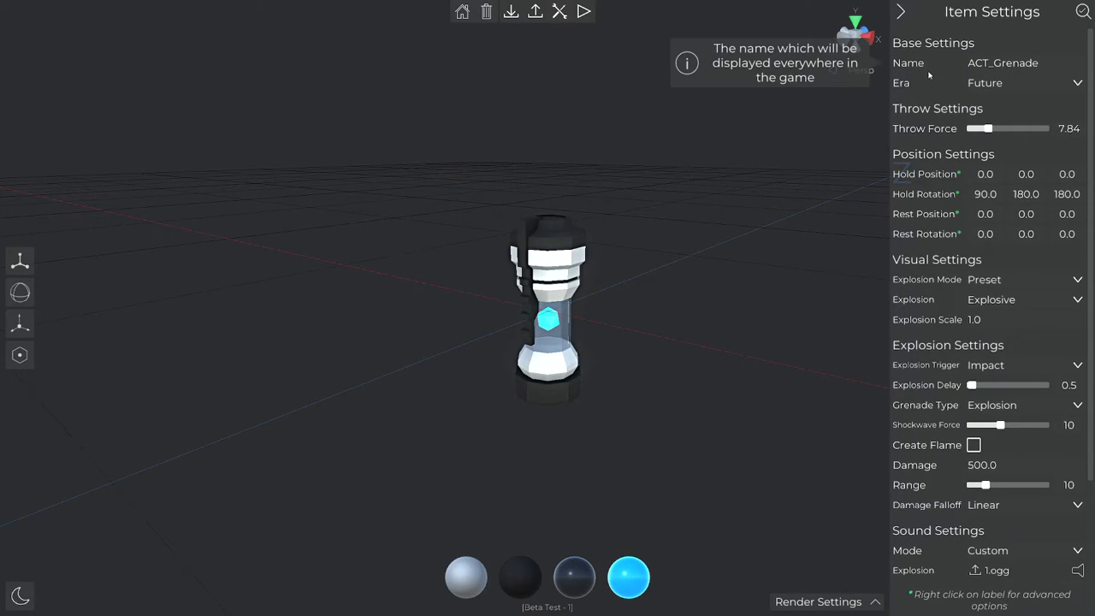
mouse_move(984, 128)
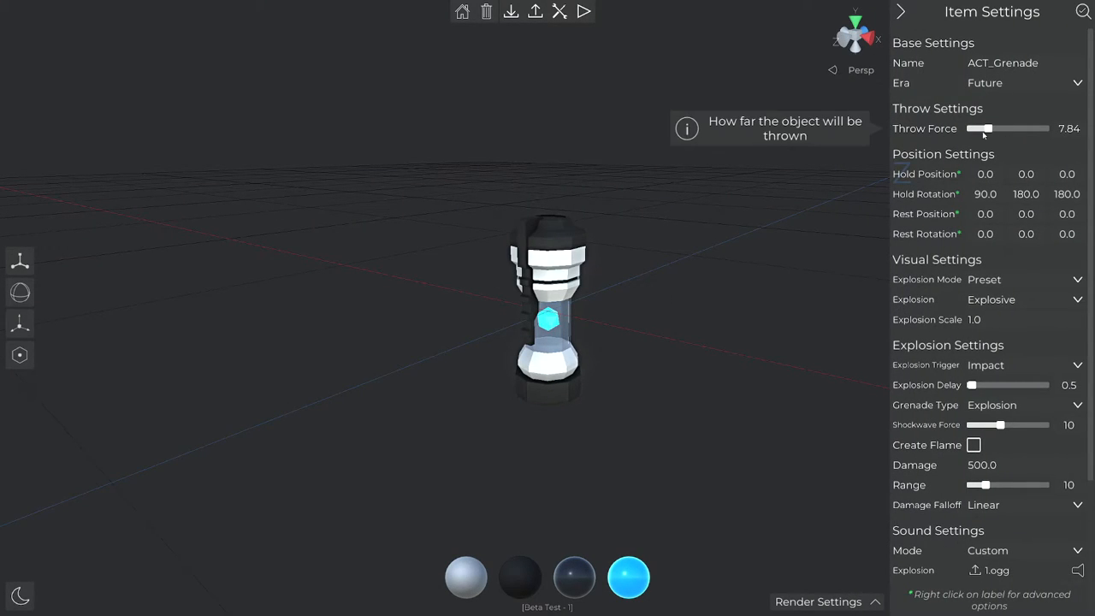
mouse_move(923, 193)
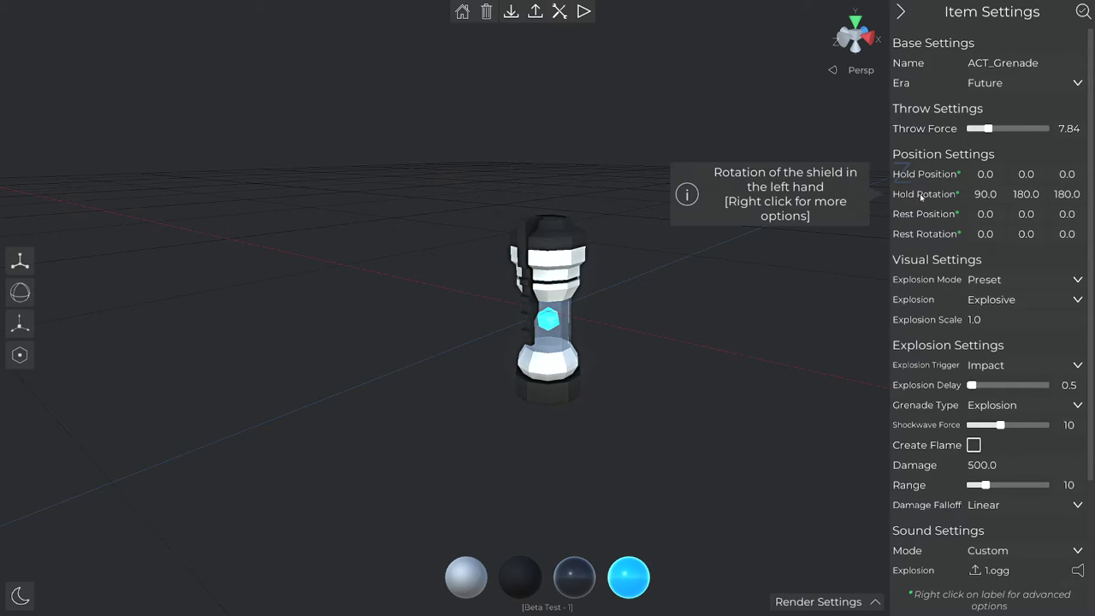
mouse_move(927, 280)
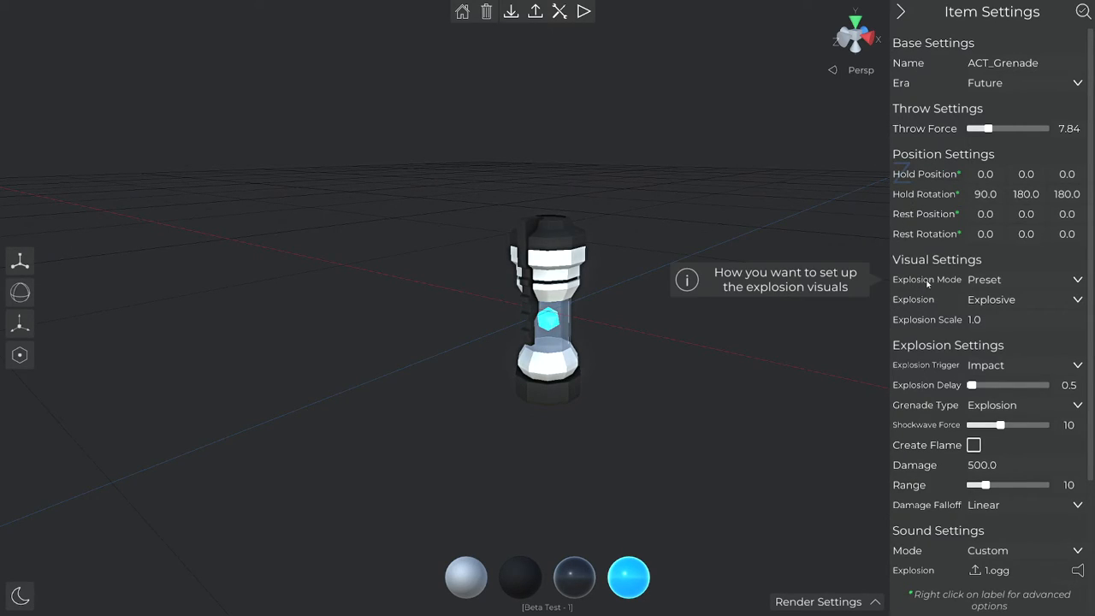
click(1024, 279)
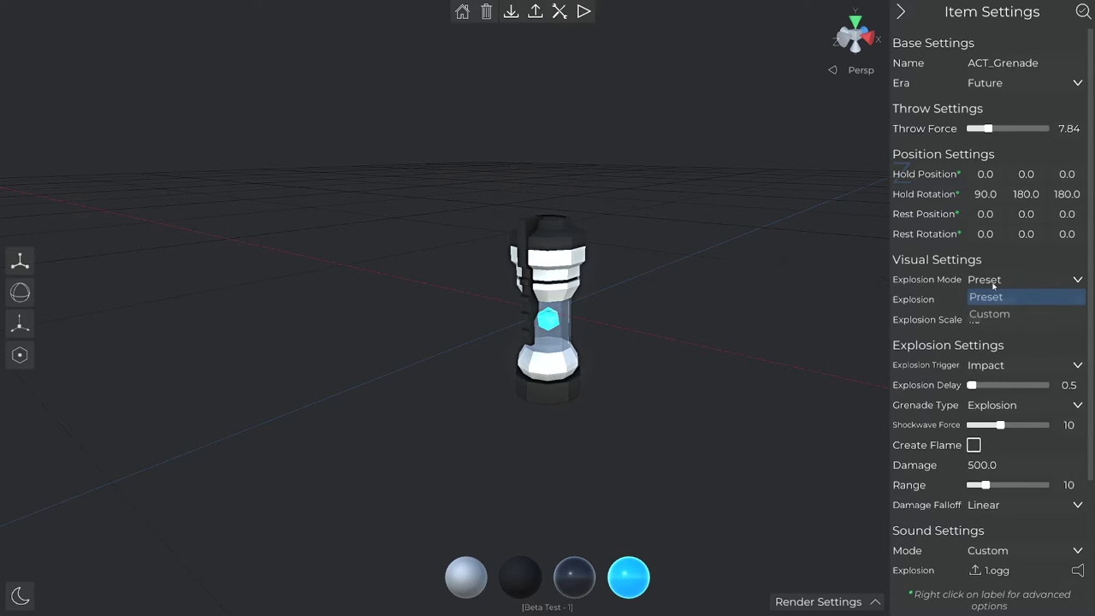
click(1022, 299)
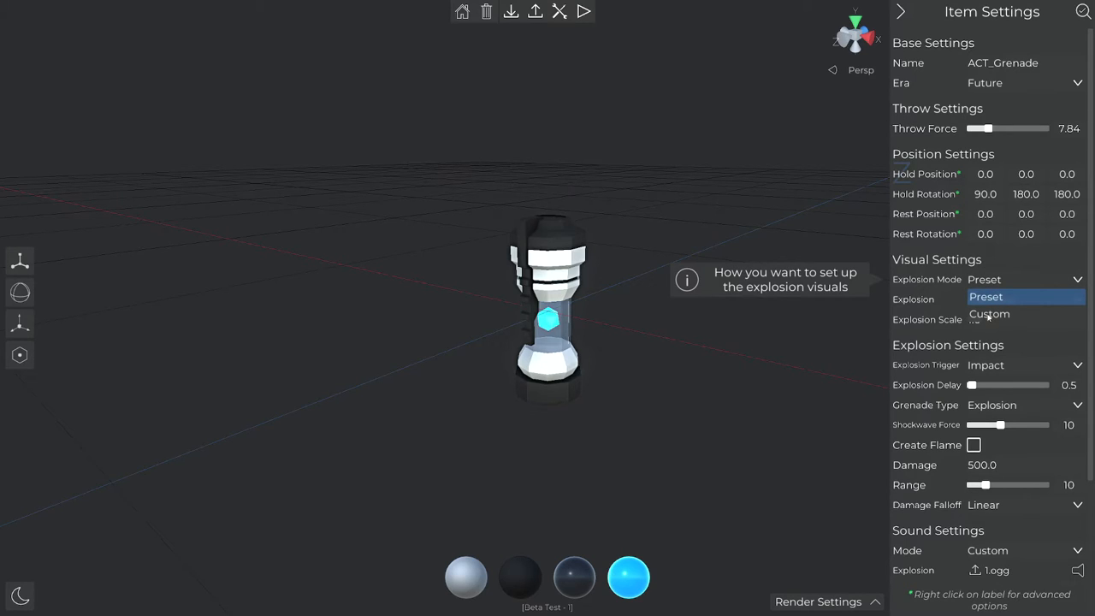
click(989, 314)
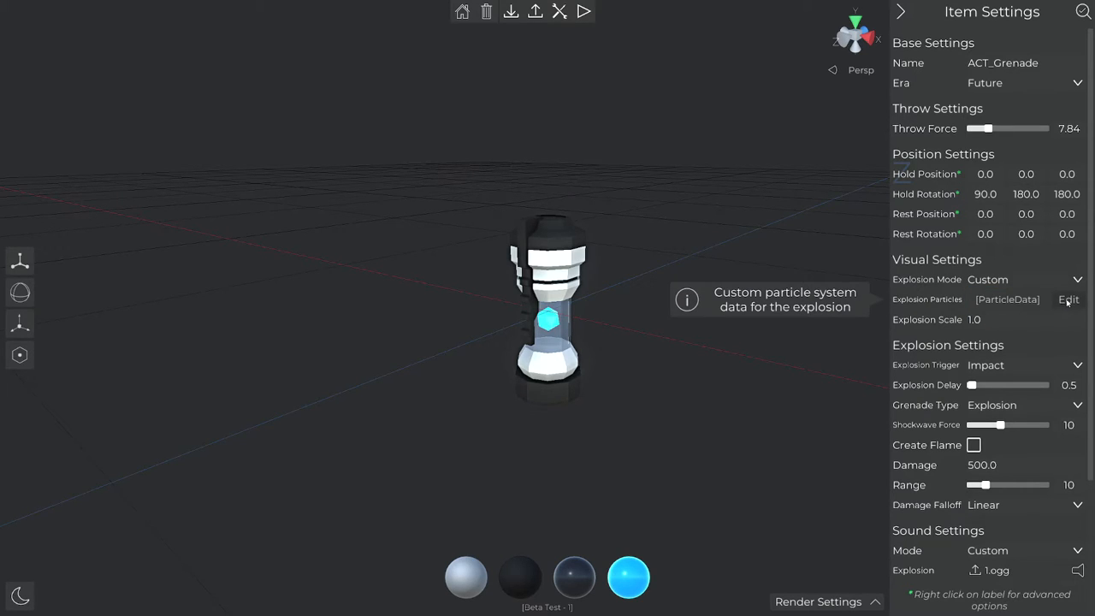
Give the explosion particles a cyan-to-green colour-over-lifetime fade
click(1069, 299)
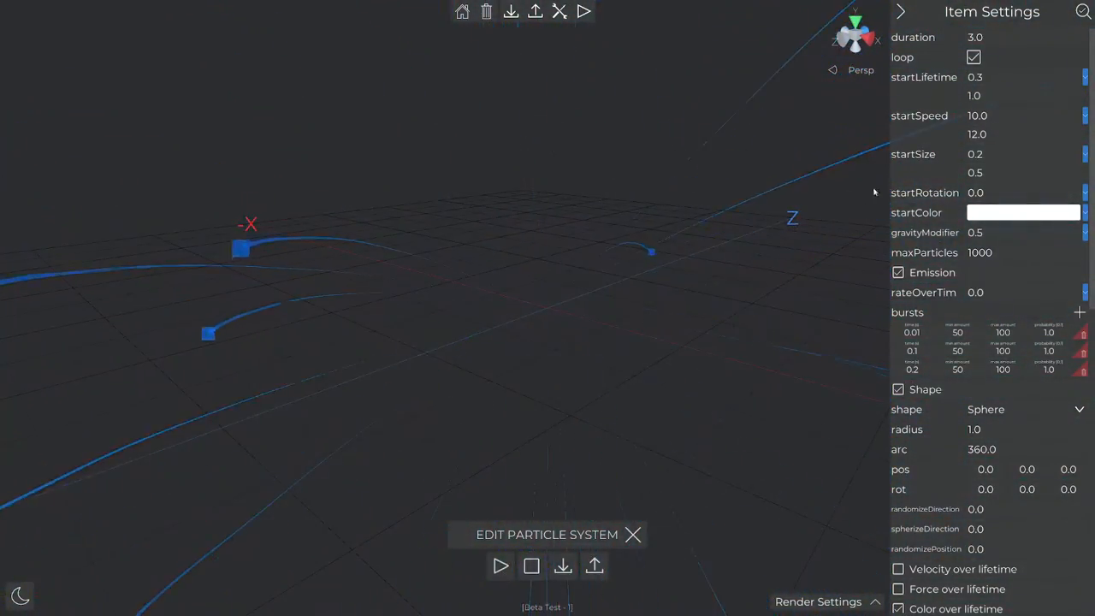
text(0.25)
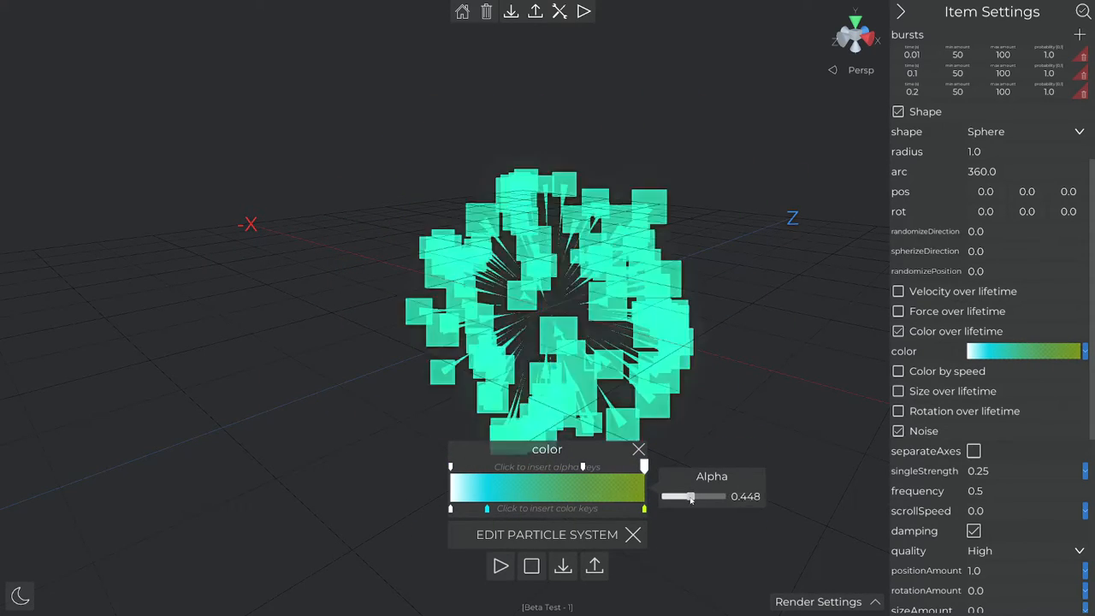
click(639, 449)
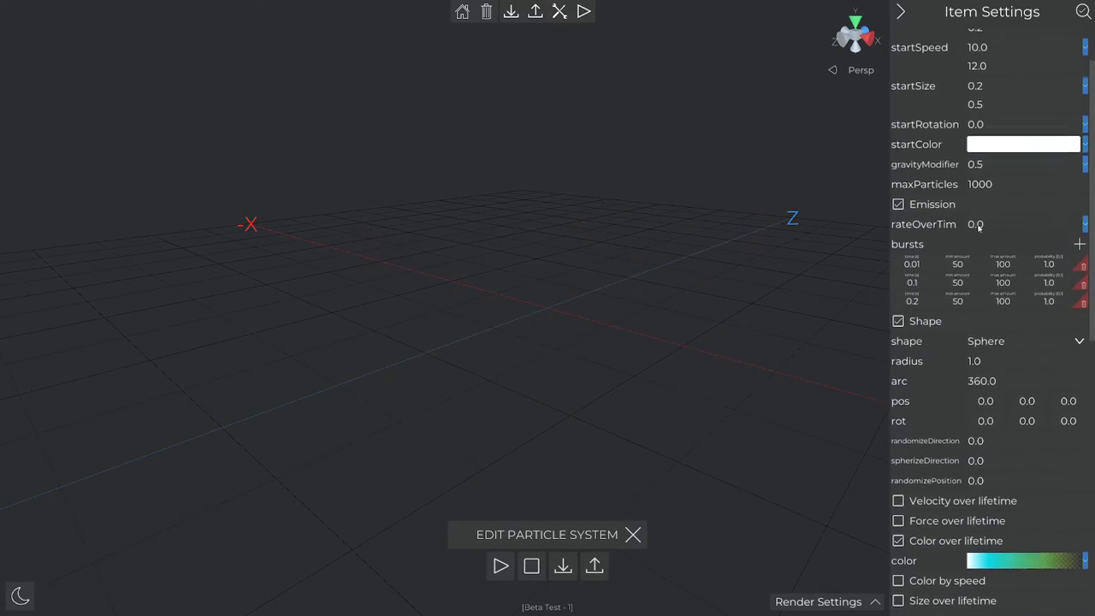
Set the particle Noise strength to 2.0 and frequency to 1.0
click(976, 241)
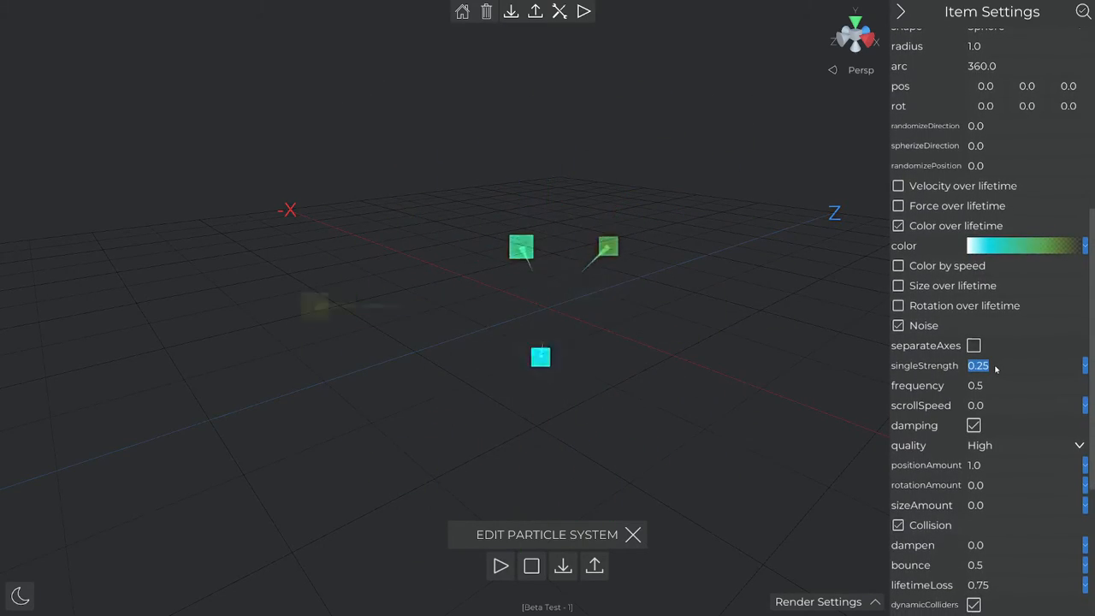
text(2.0)
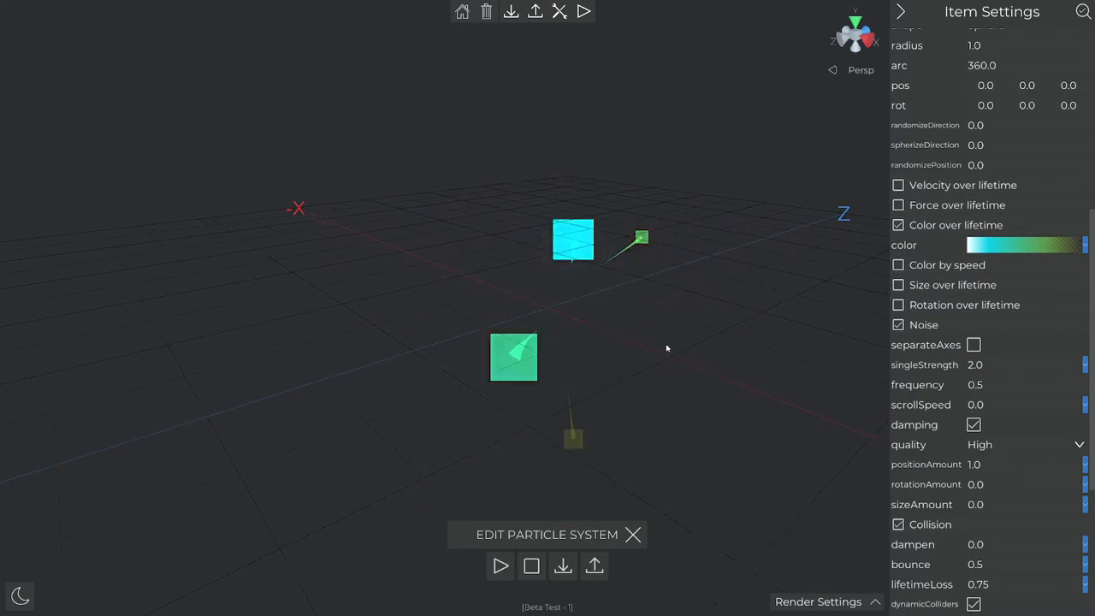
click(976, 384)
text(1)
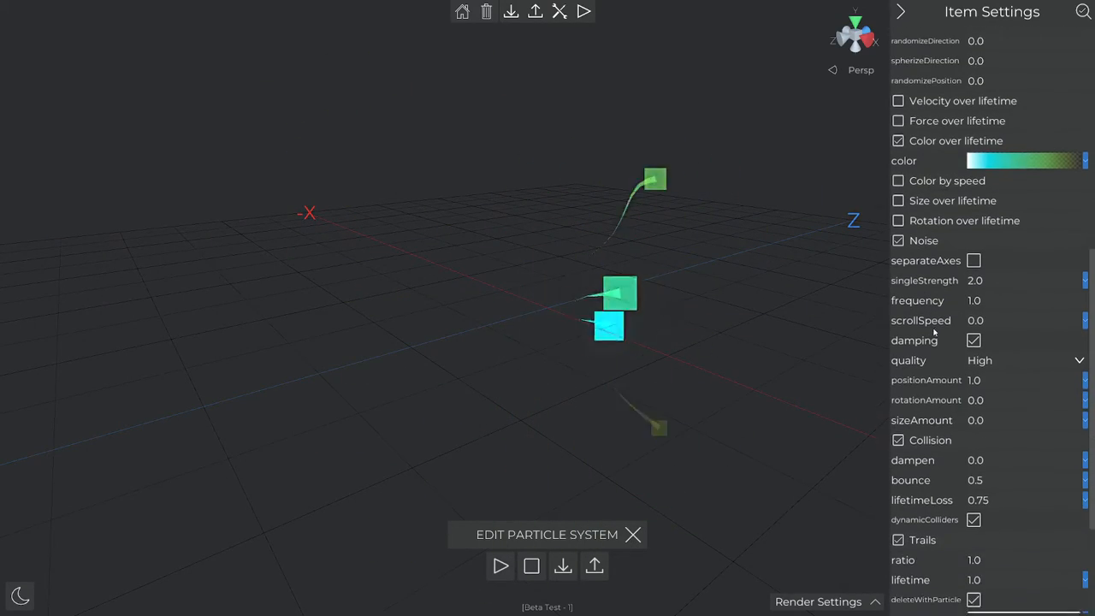
scroll(down, 3)
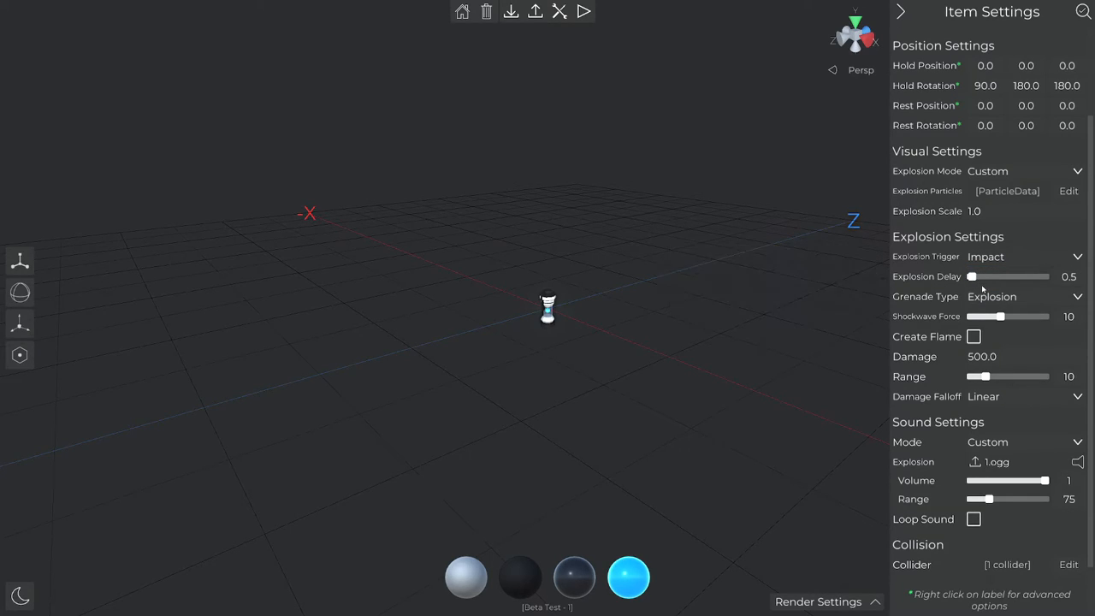
Raise Shockwave Force to 14.04, enable Create Flame, and keep Sound Mode on Custom
click(1022, 296)
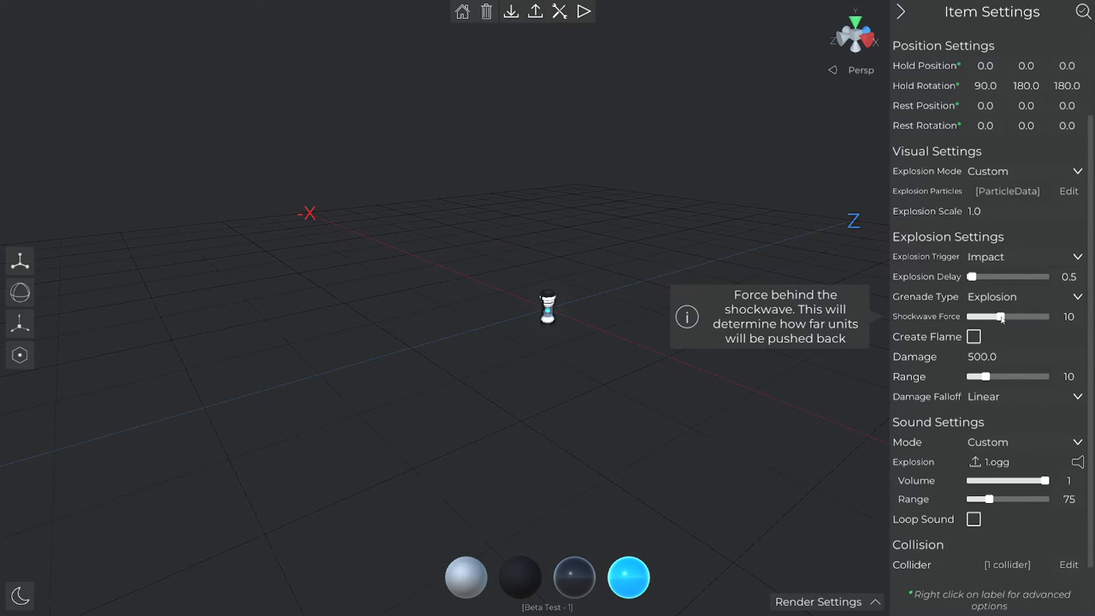
drag(993, 316, 1014, 302)
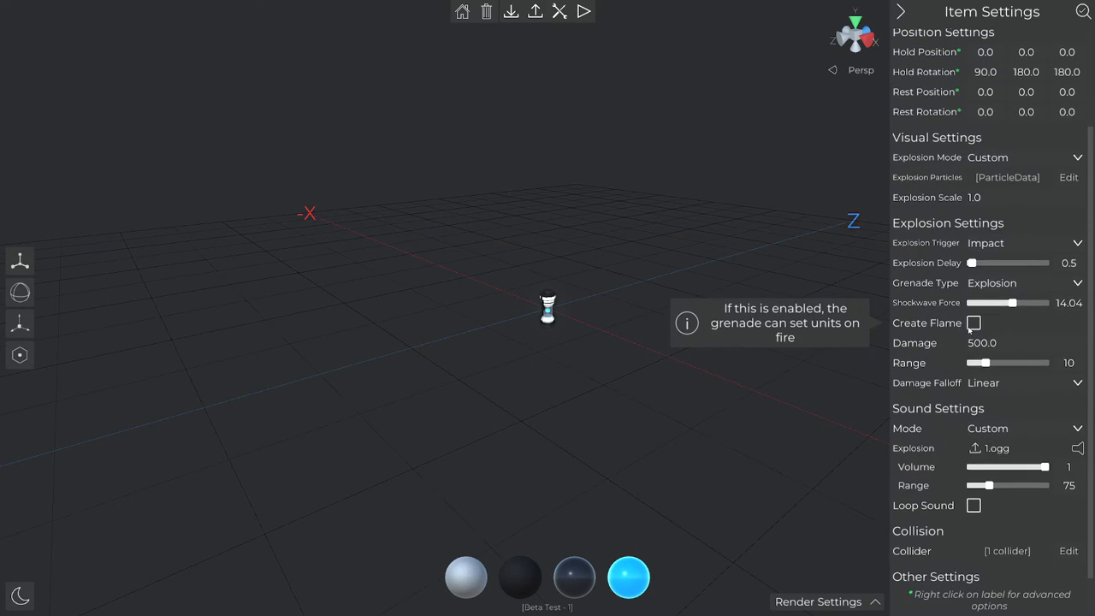
click(974, 322)
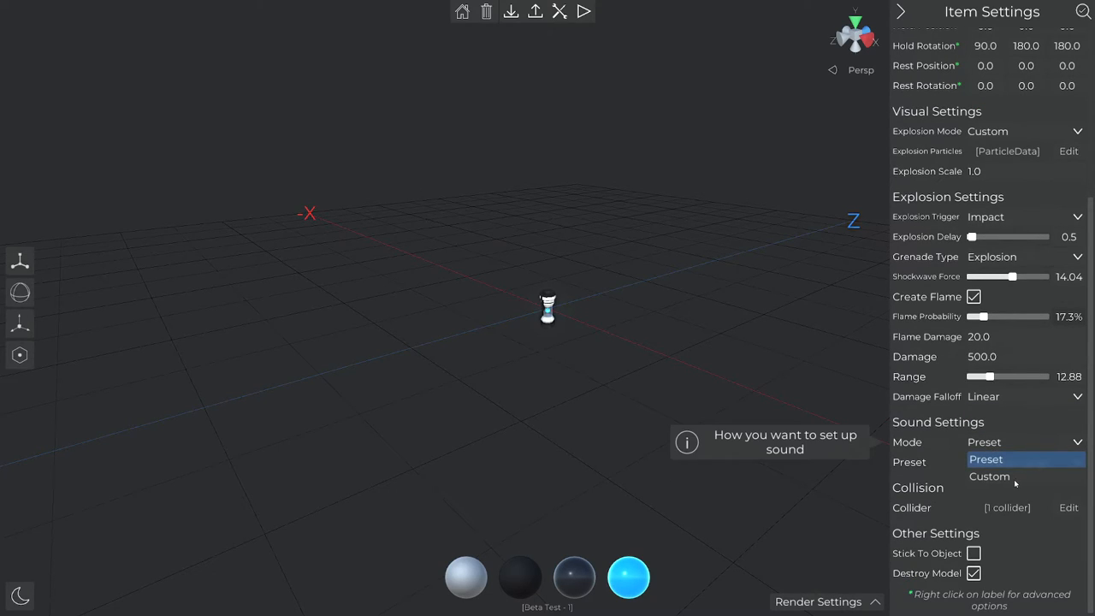
click(990, 477)
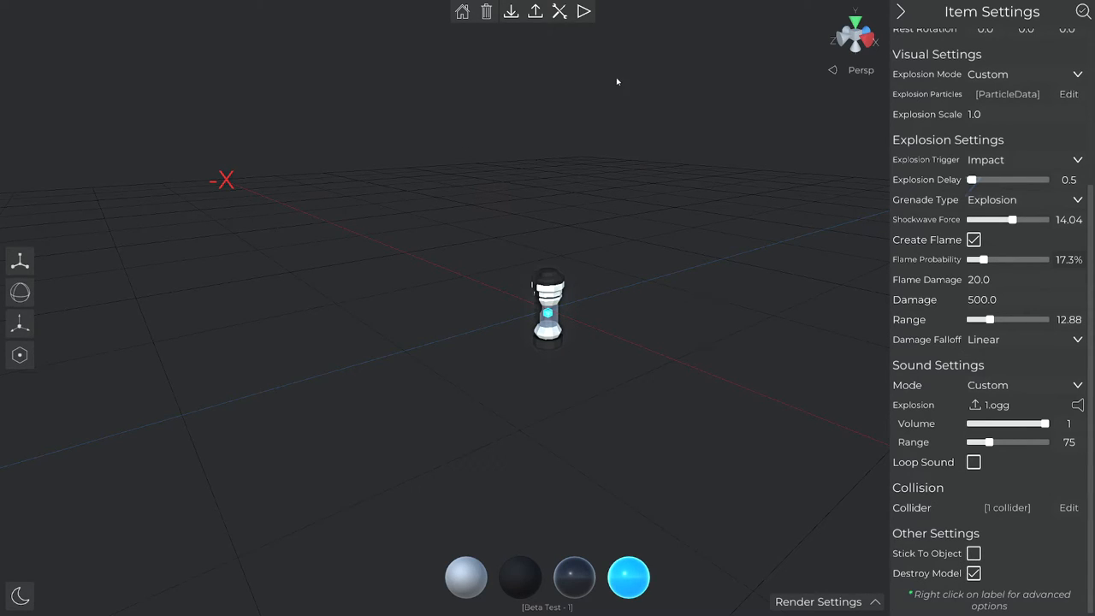
click(582, 11)
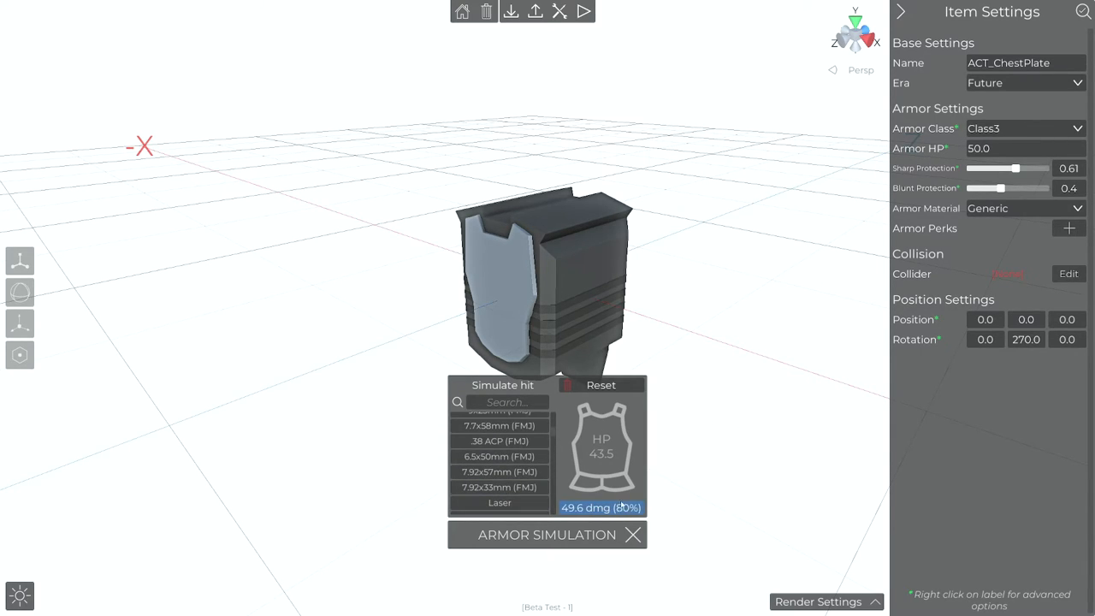
Simulate hits on the chest plate, then add an armor perk to it
click(499, 487)
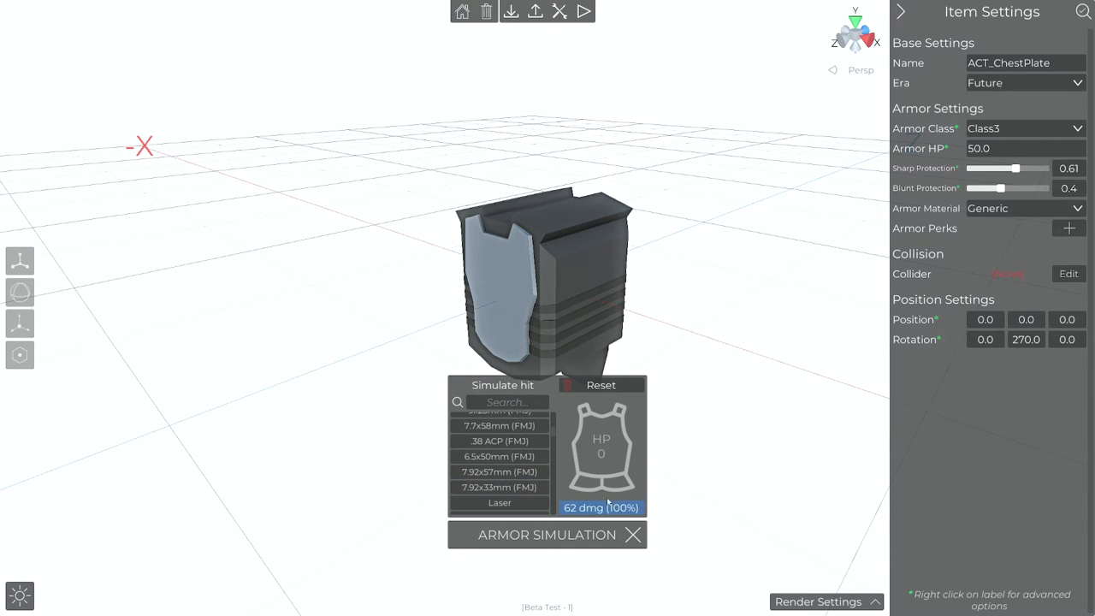
click(632, 533)
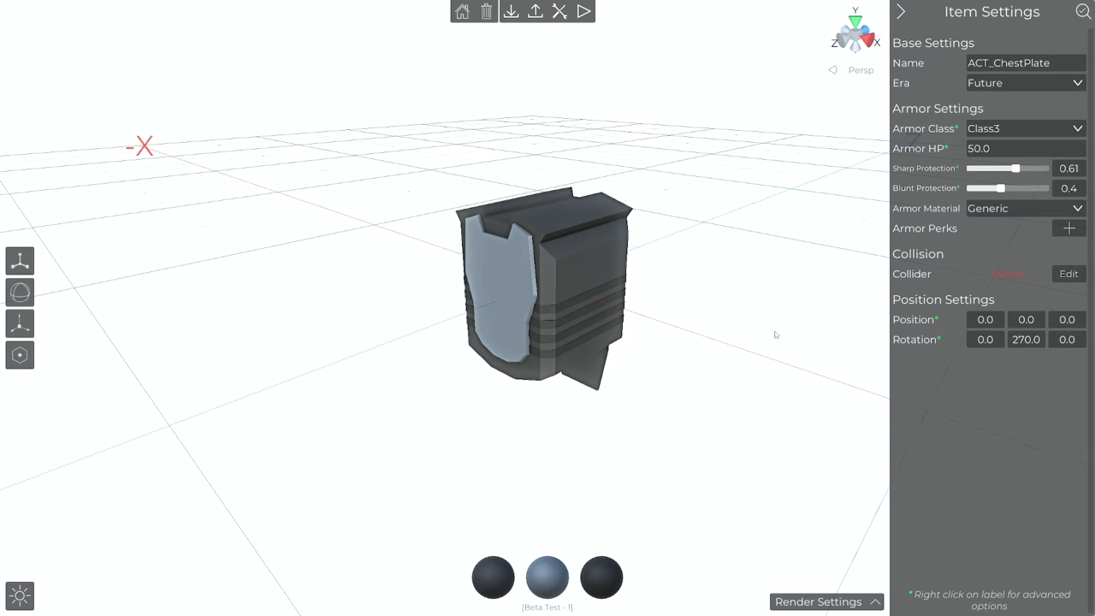
click(1025, 208)
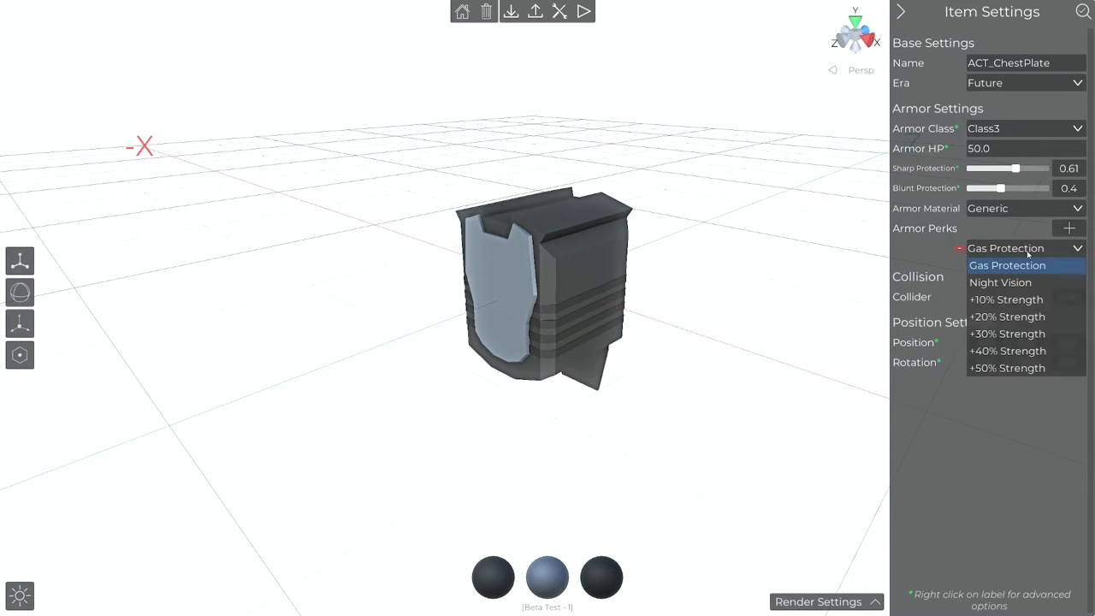
click(1006, 300)
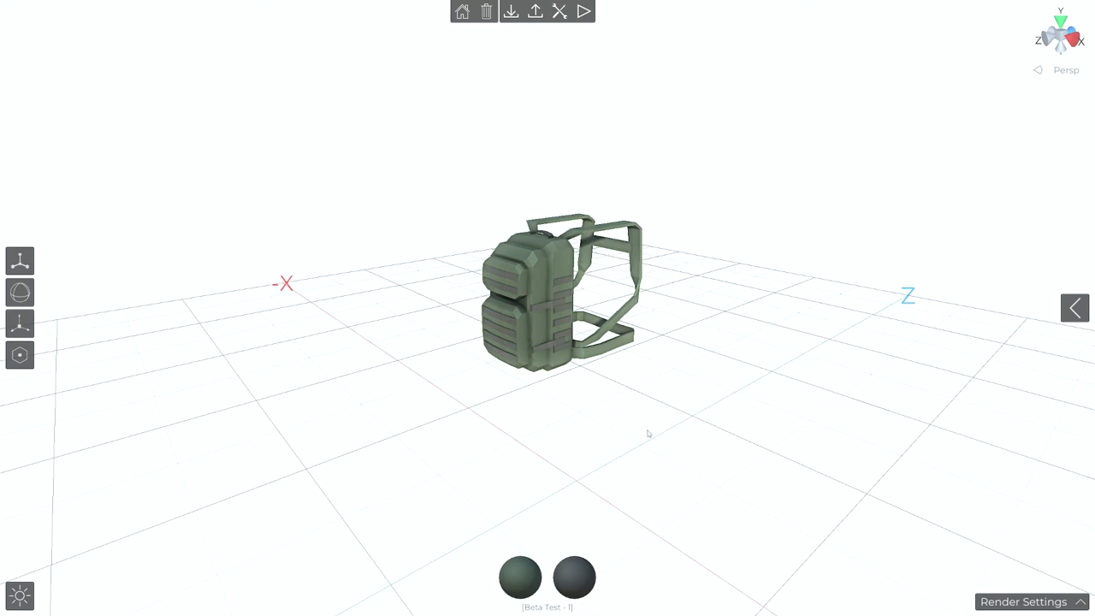
Preview the backpack's clothing position on a unit from its item settings
click(1023, 601)
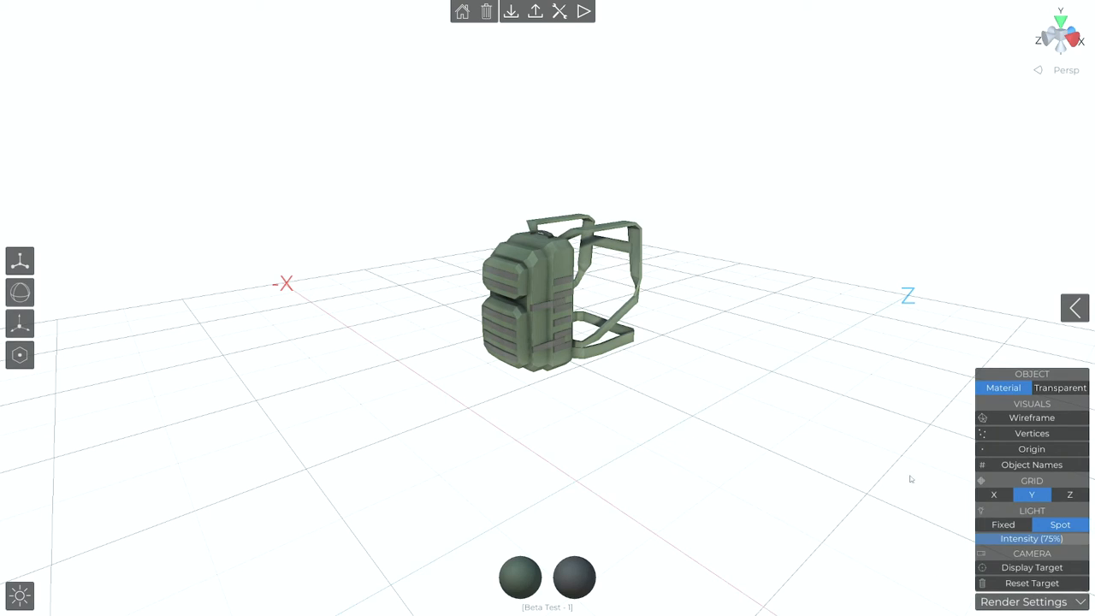
click(1032, 448)
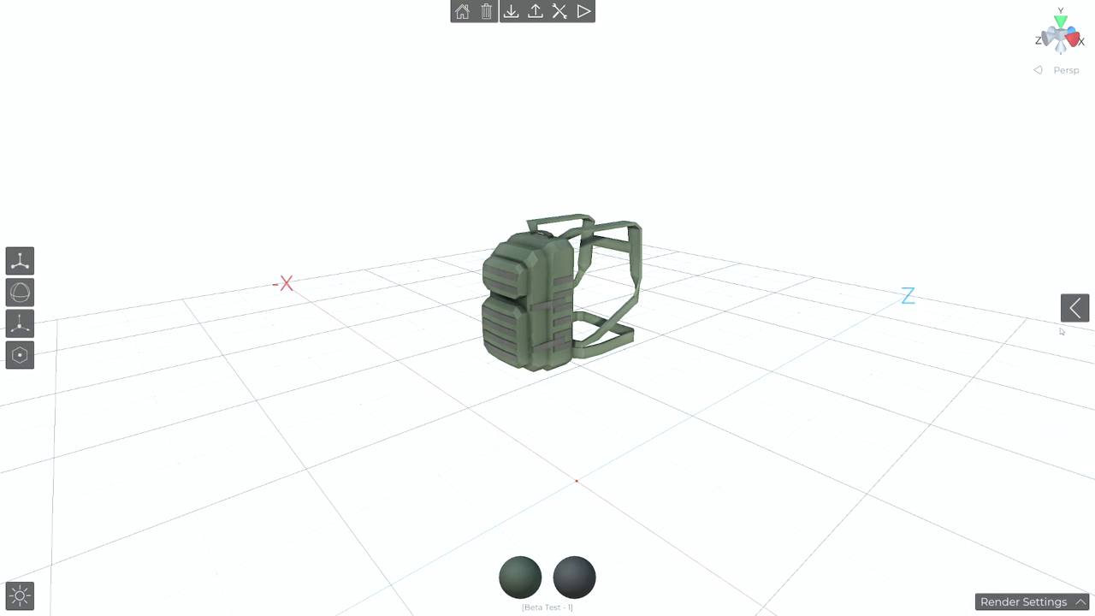
click(1075, 308)
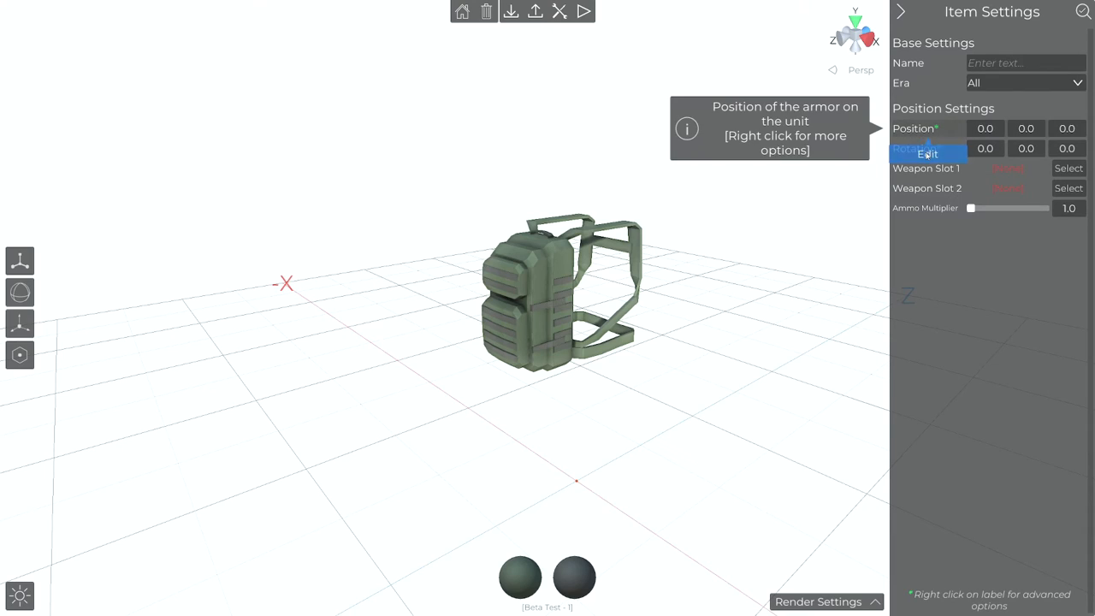
click(926, 154)
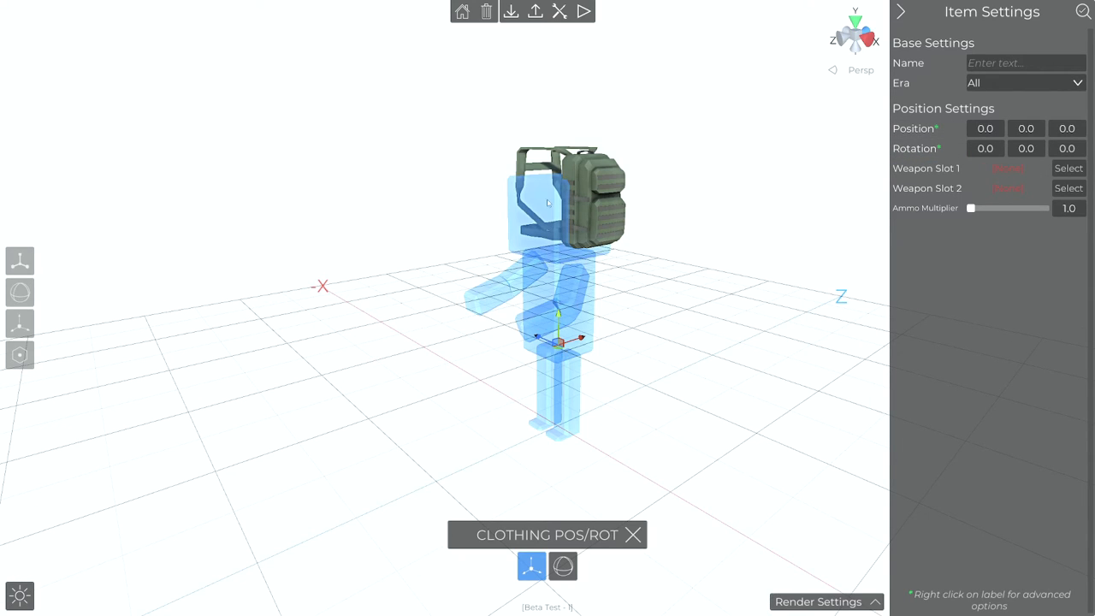
mouse_move(633, 534)
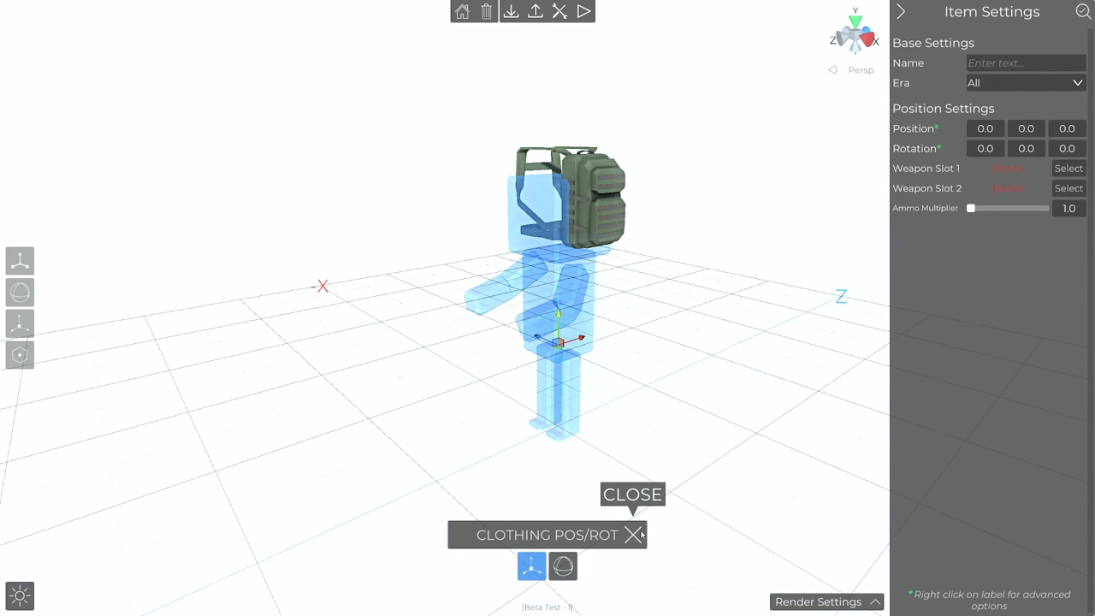
click(636, 535)
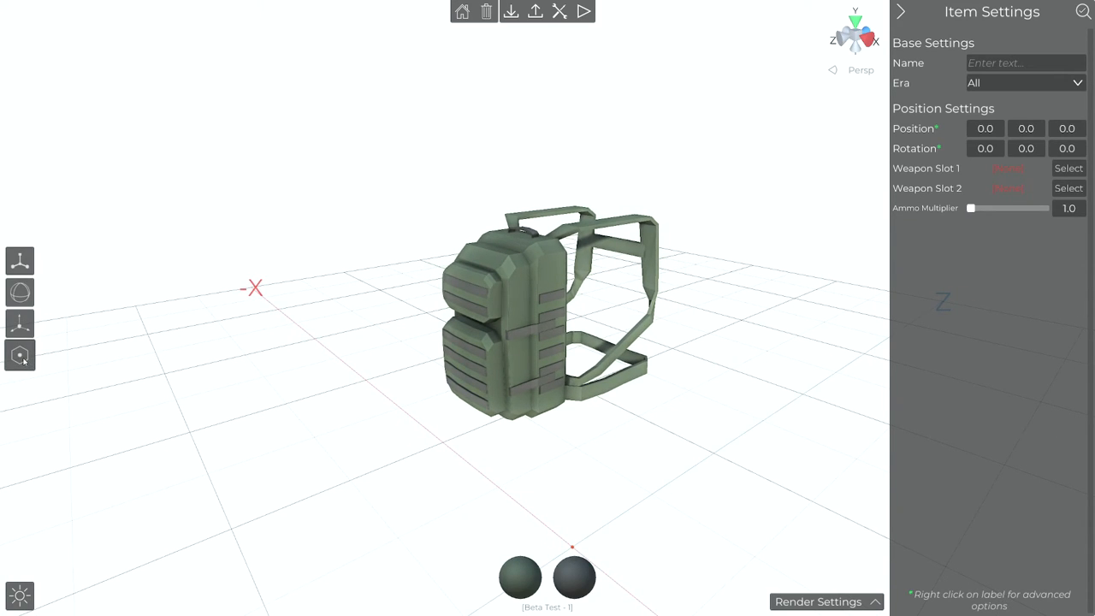
Recentre the backpack's origin on the model using the Origin tool's Center option
click(19, 355)
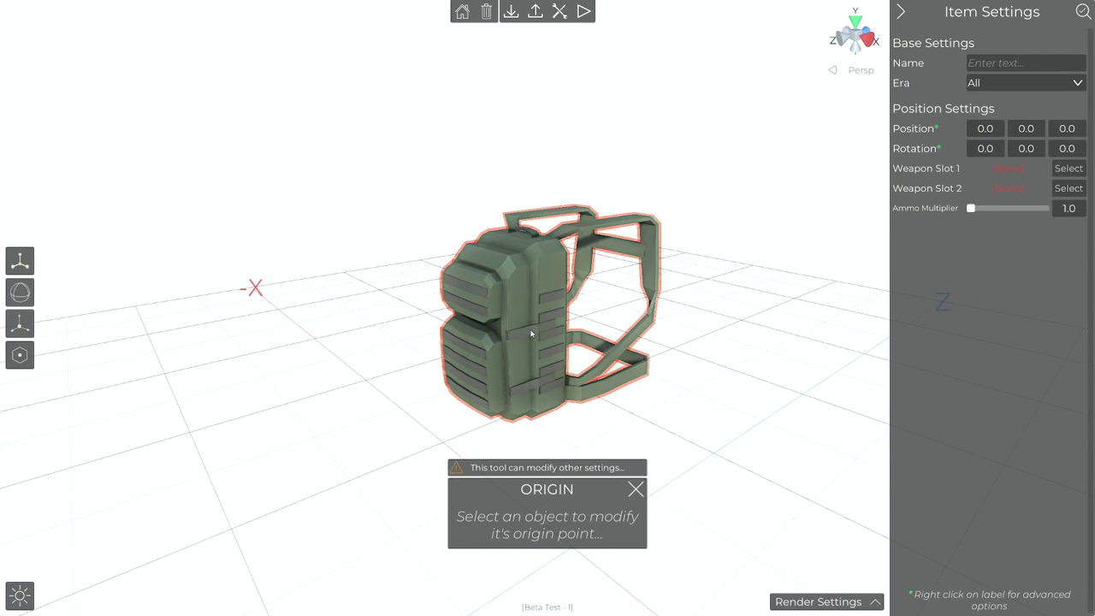
click(530, 334)
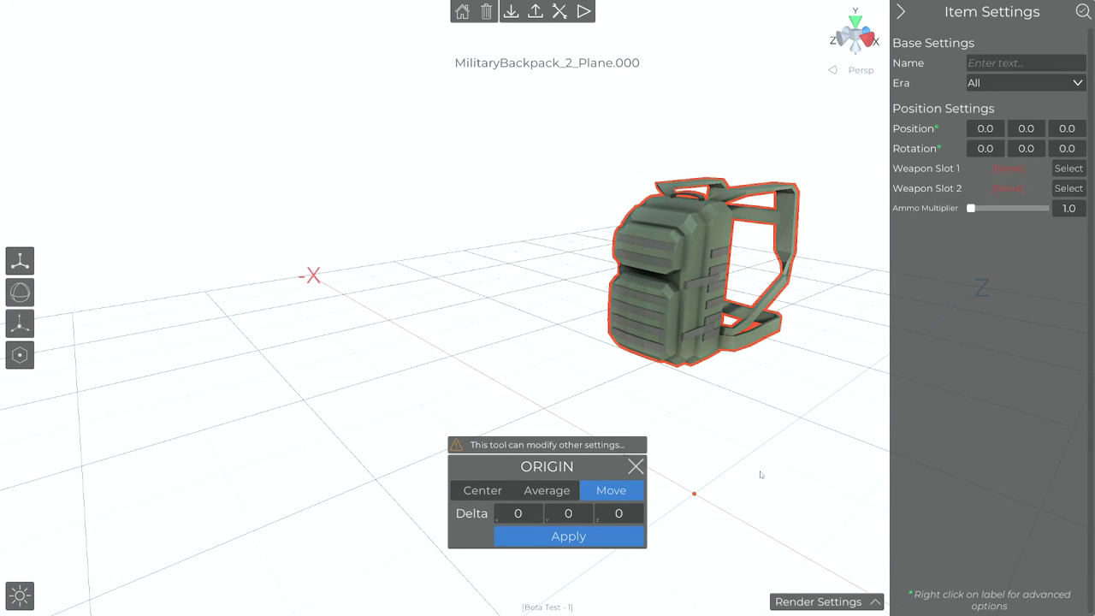
click(482, 491)
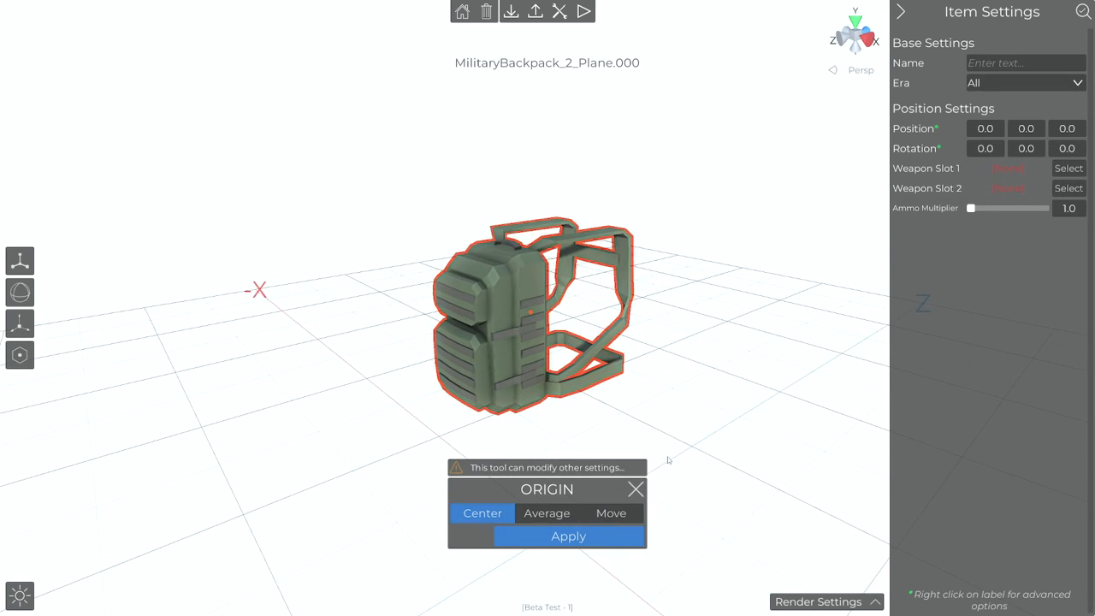
click(568, 535)
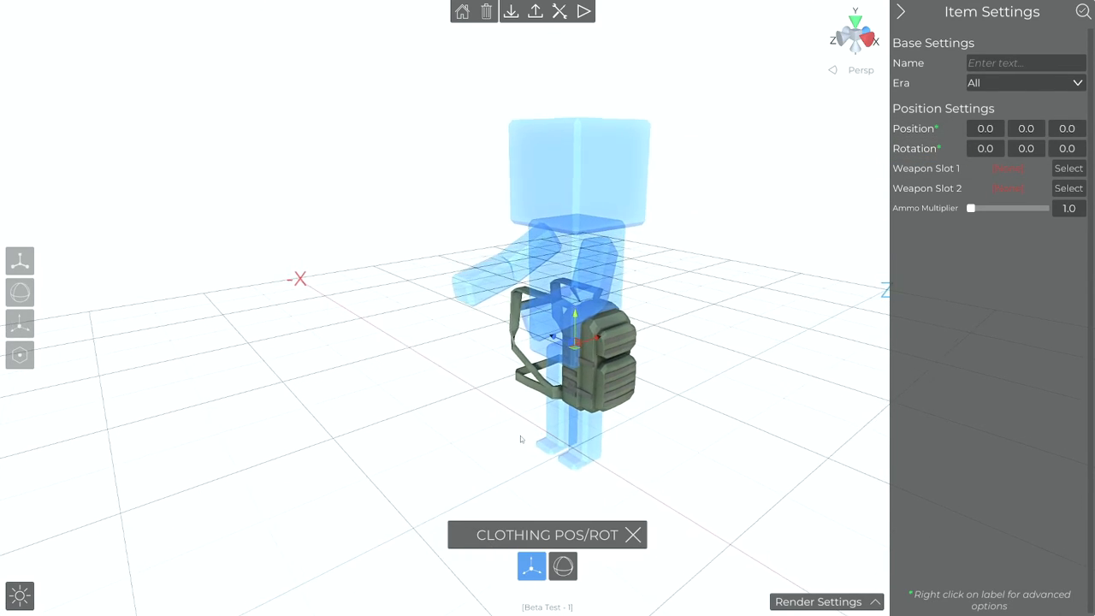
Fit the backpack onto the unit's back, place Weapon Slot 1, and set Ammo Multiplier to 2.52
drag(577, 316, 567, 248)
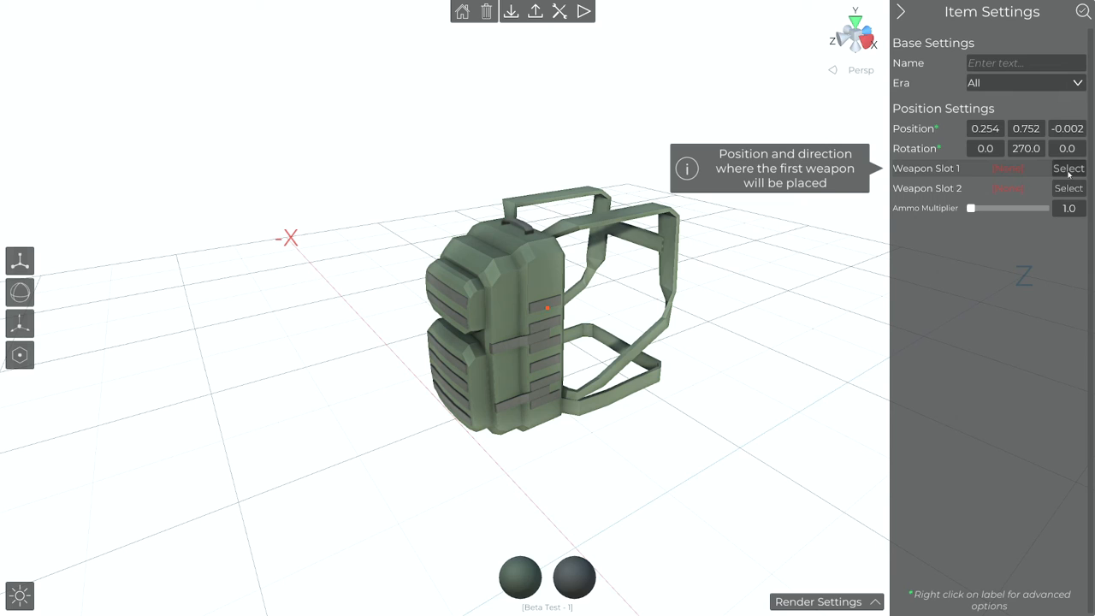
click(1069, 168)
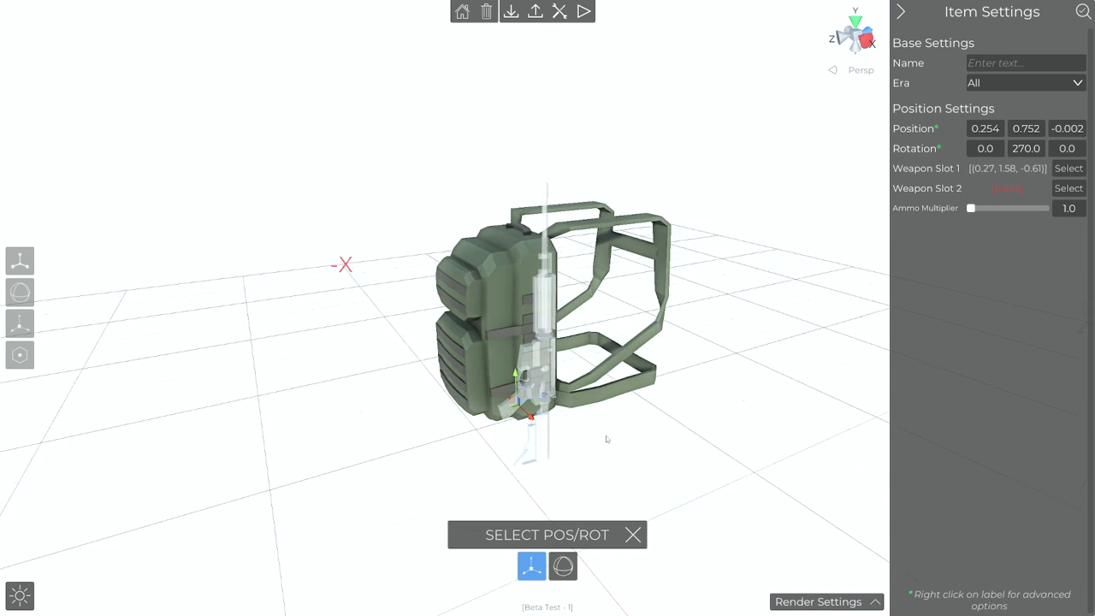
drag(971, 208, 988, 208)
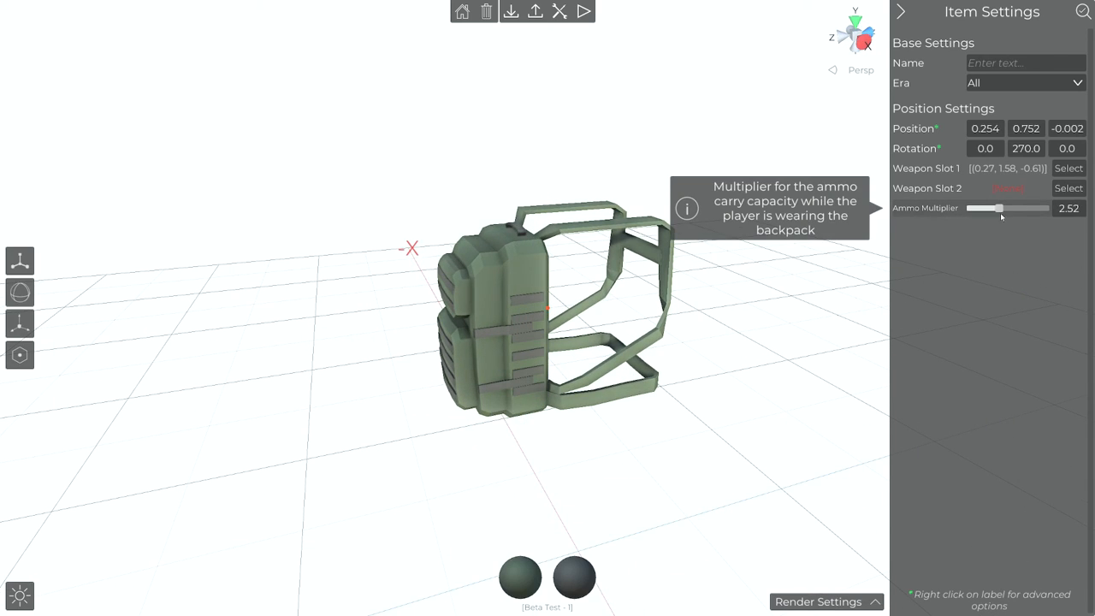
drag(983, 208, 1003, 208)
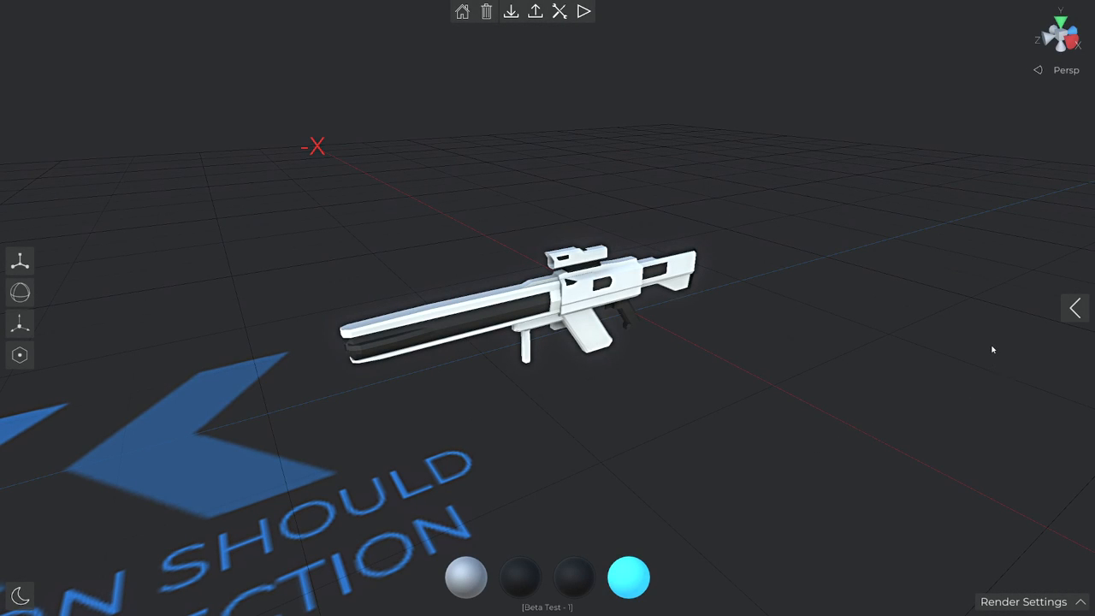
Clear the rifle's Weapon Ref model reference in its item settings
click(1074, 308)
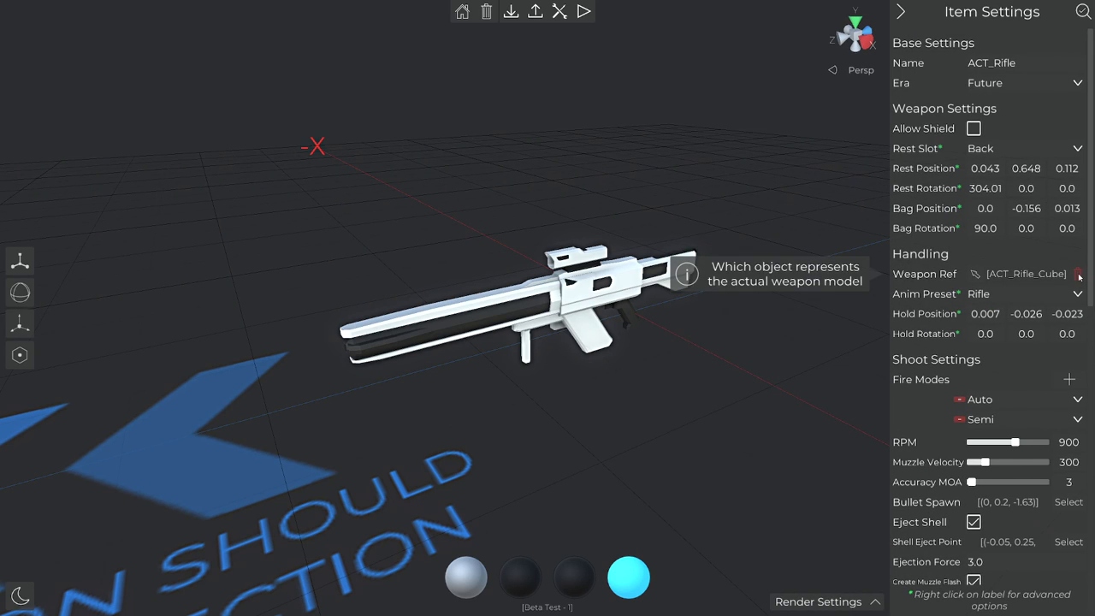
click(1079, 273)
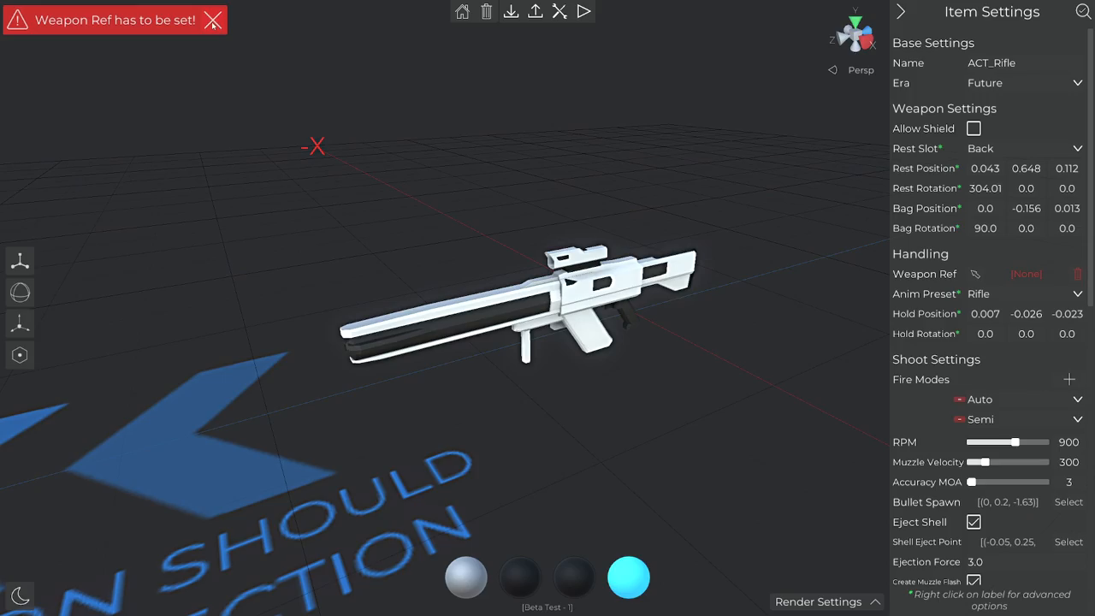
click(583, 12)
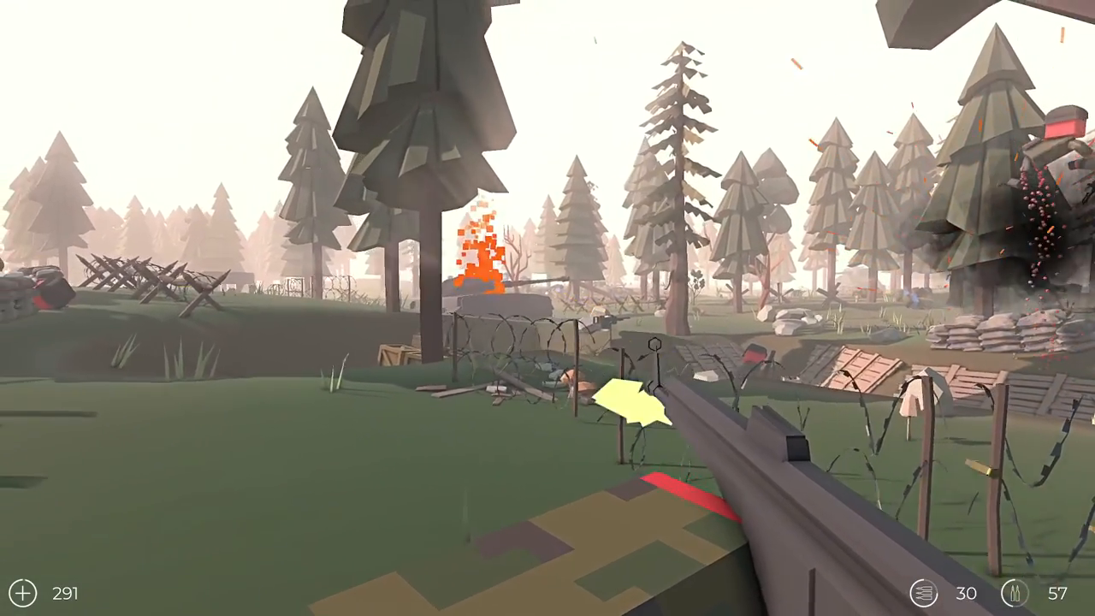